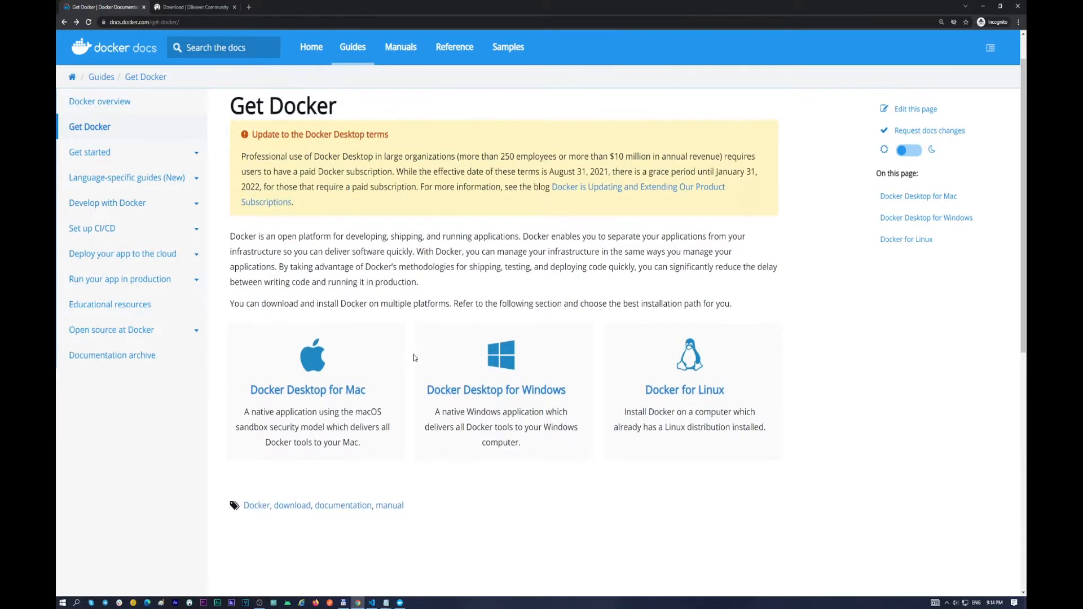
Scroll to the Docker Desktop for Windows button and request the installer download, retrying once.
scroll("down", 3)
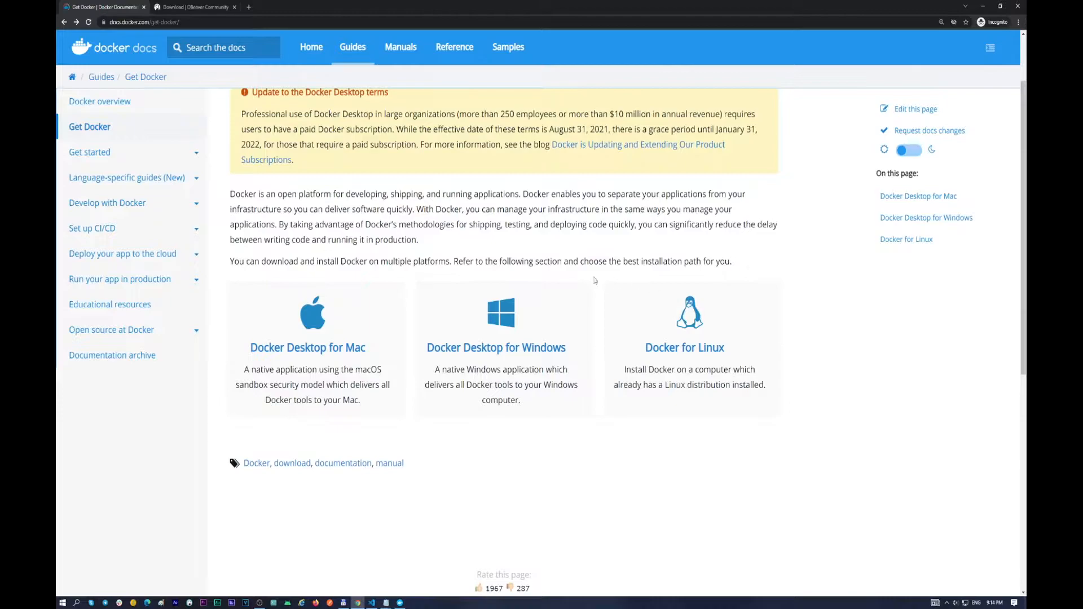
mouse_move(556, 289)
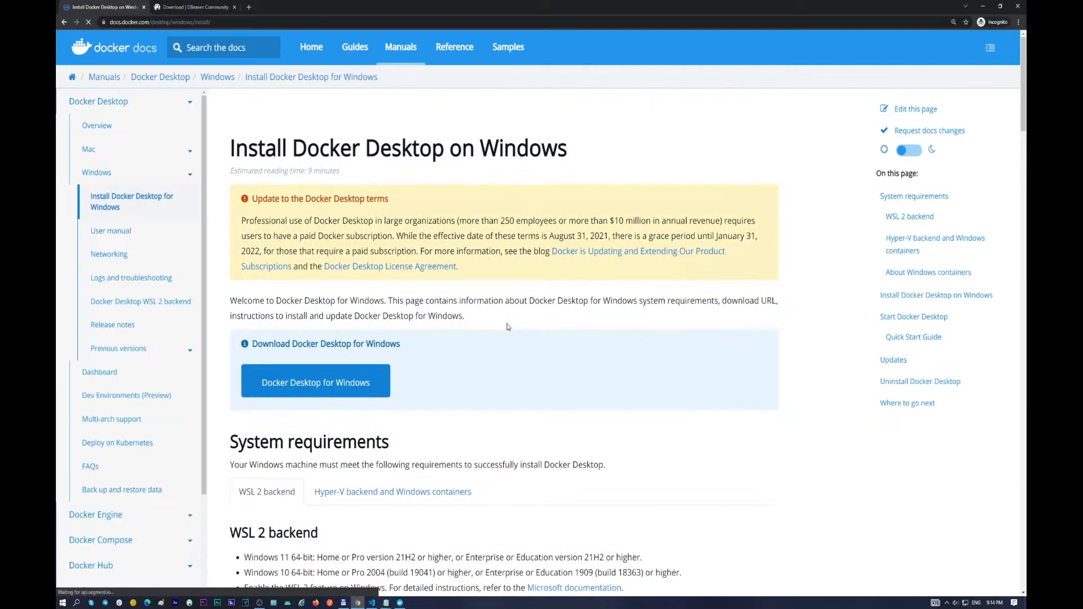
scroll("down", 3)
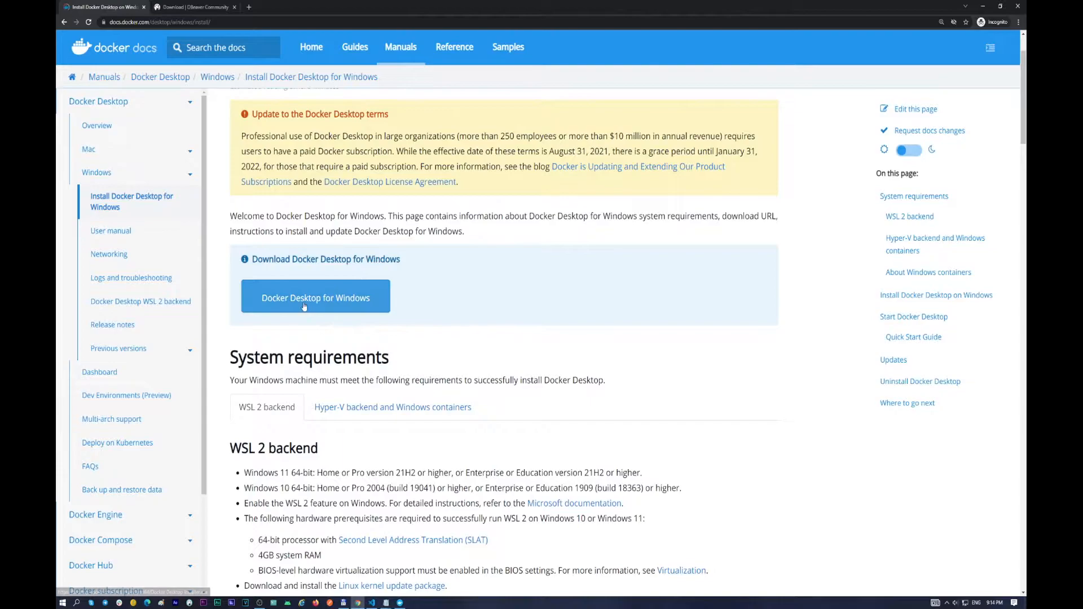
left_click(315, 298)
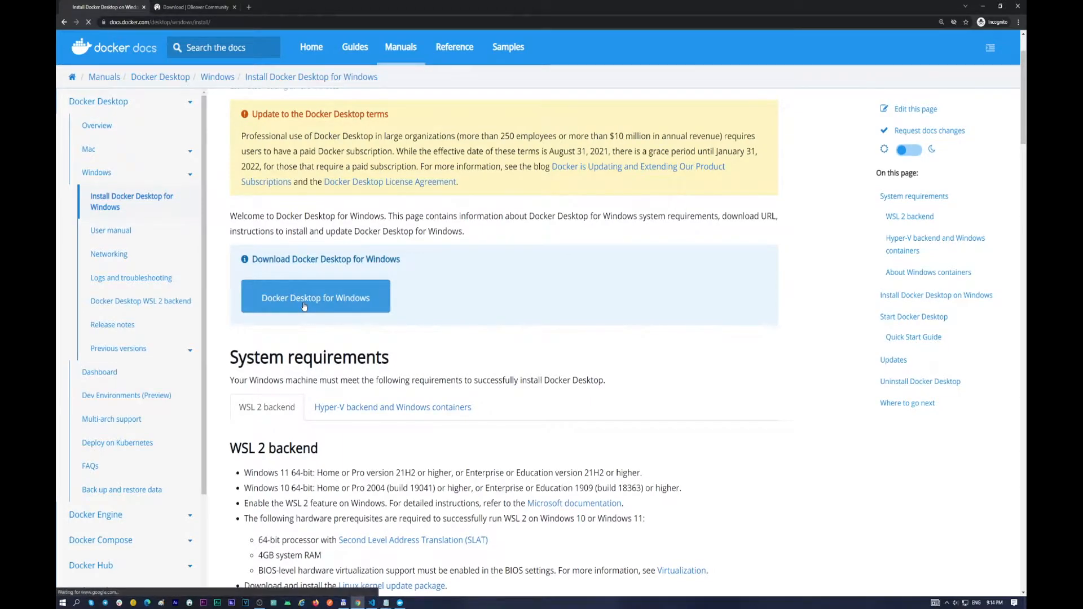
left_click(315, 298)
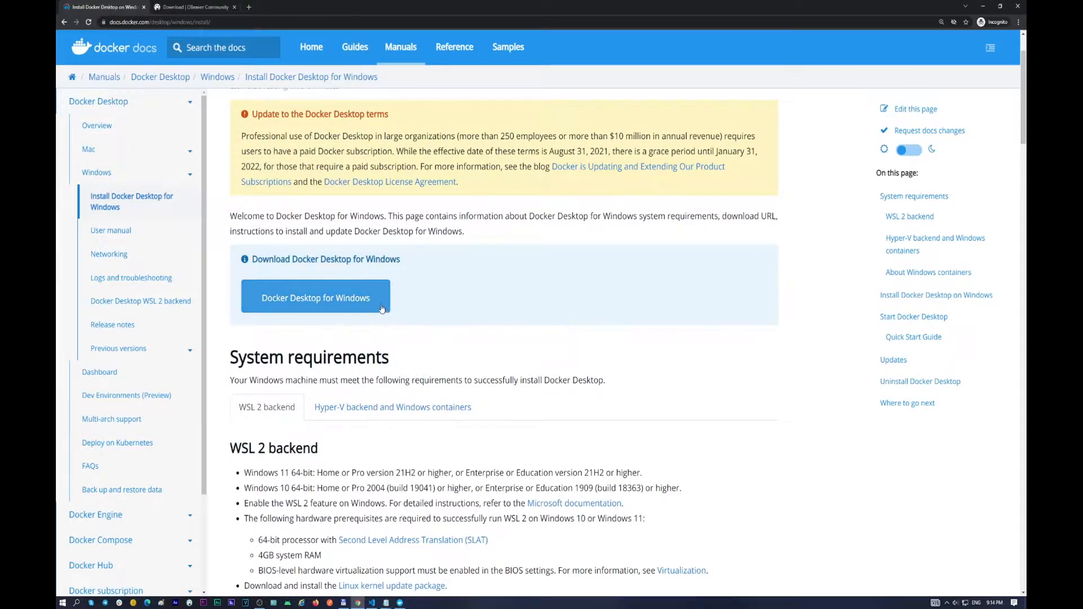
left_click(193, 6)
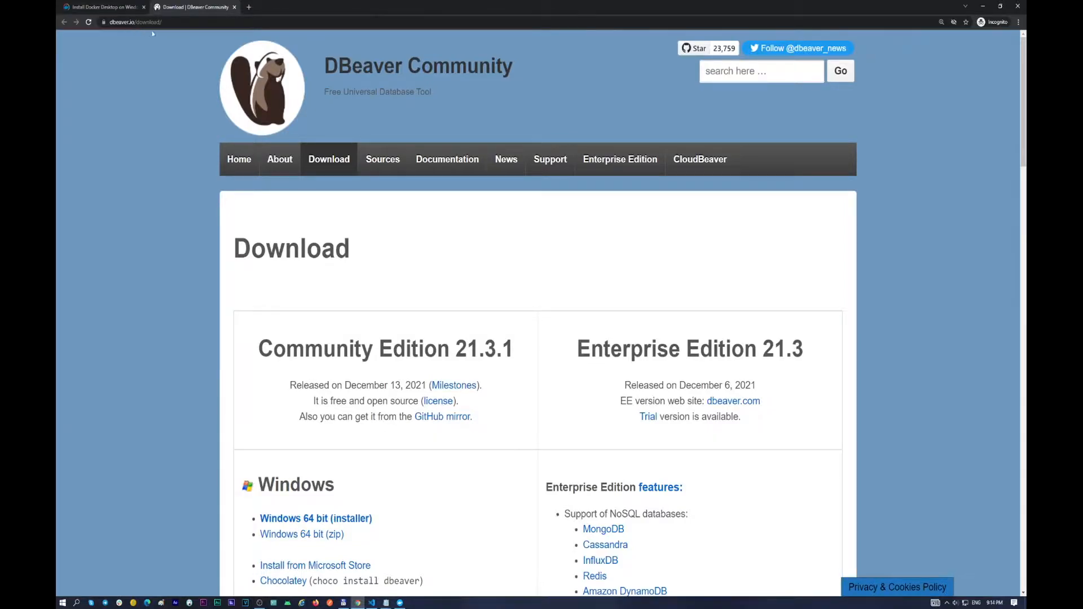
Scroll through the DBeaver Community 21.3.1 download lists for Windows, macOS and Linux.
scroll("down", 3)
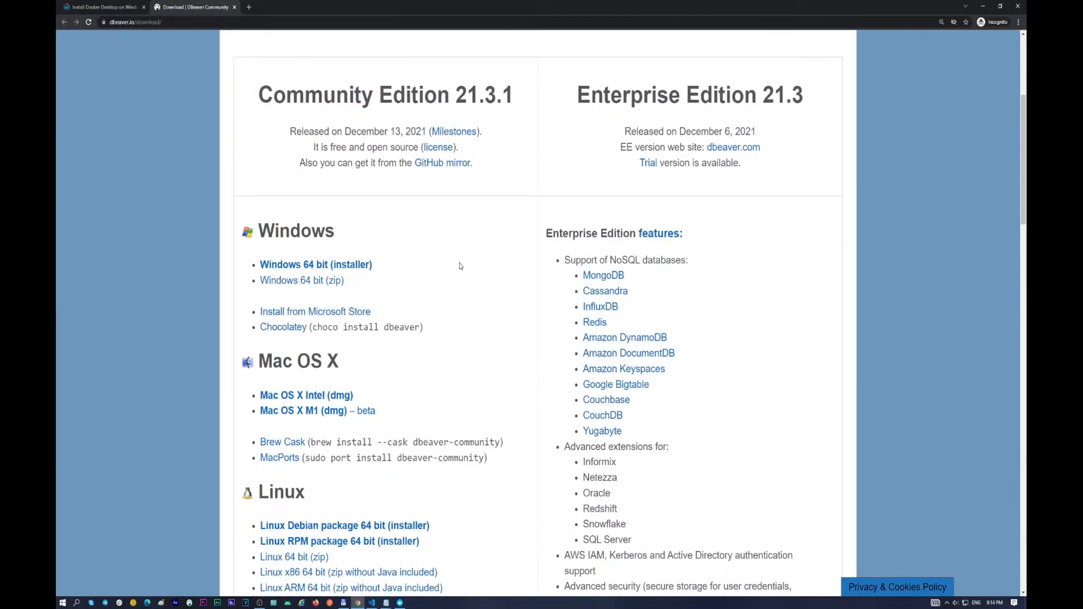
scroll("down", 3)
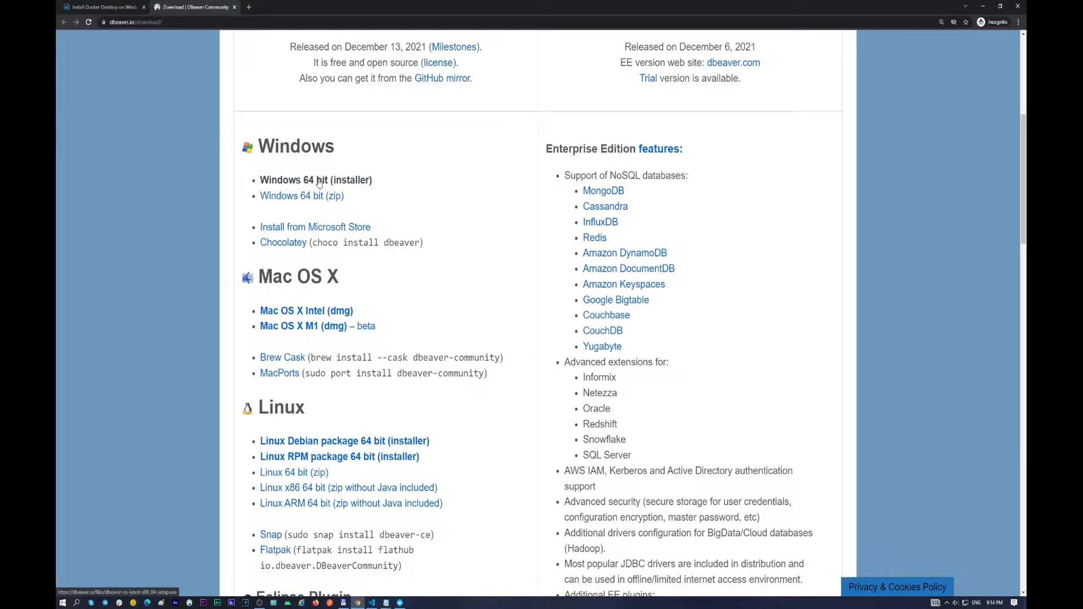
scroll("down", 3)
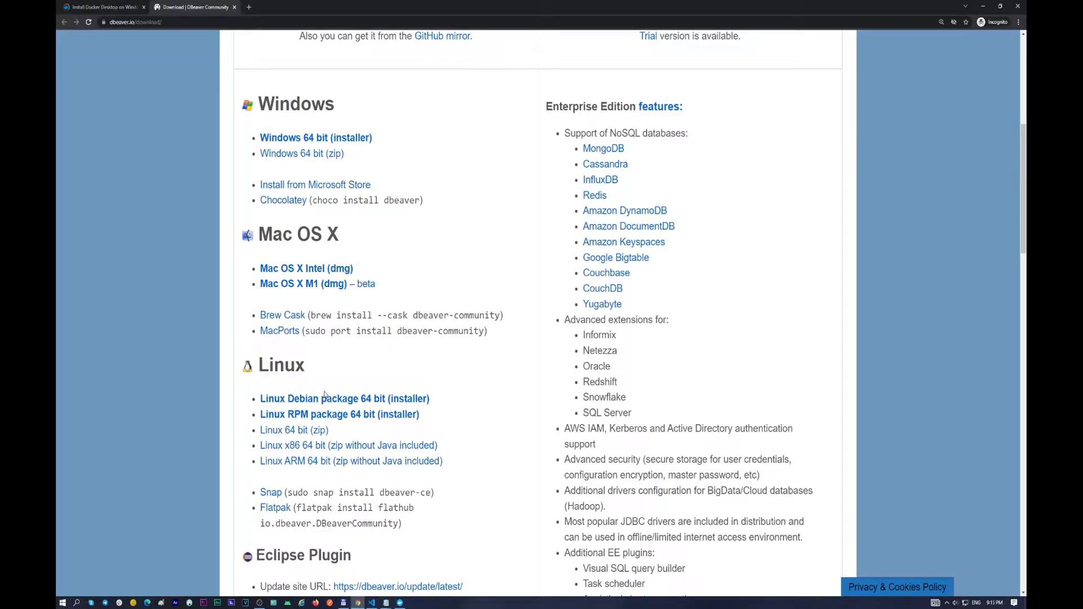
mouse_move(302, 380)
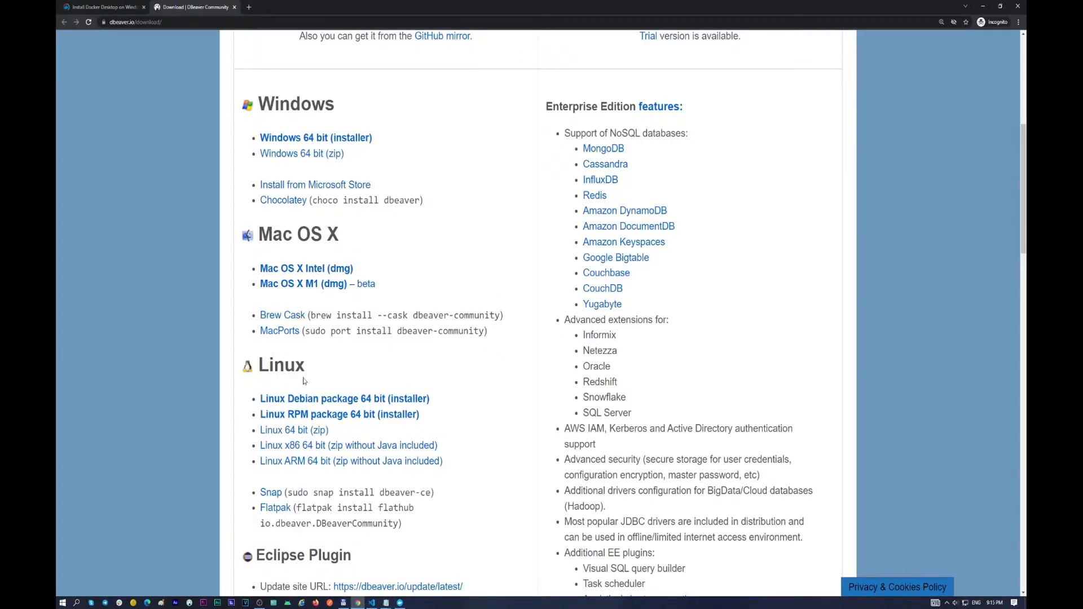
mouse_move(317, 342)
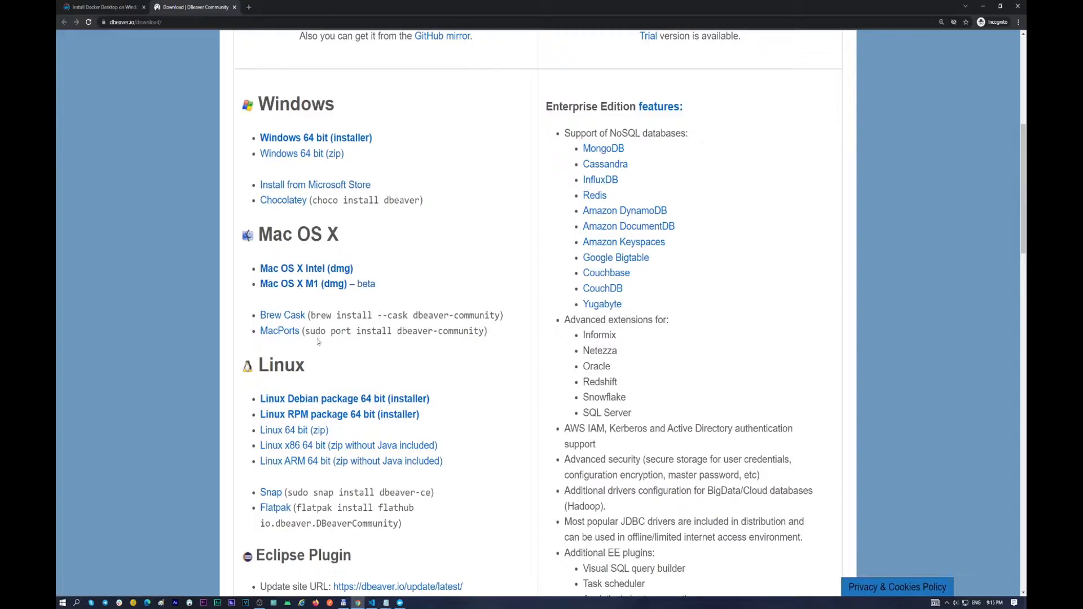
mouse_move(513, 399)
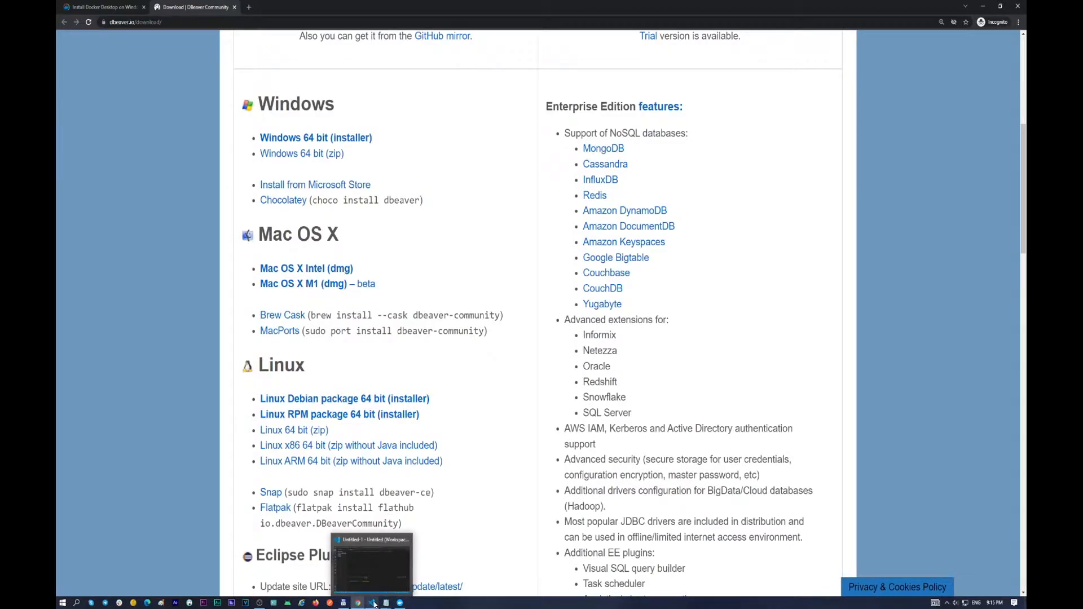
Switch to the untitled VS Code file and start typing 'docker run'.
left_click(372, 603)
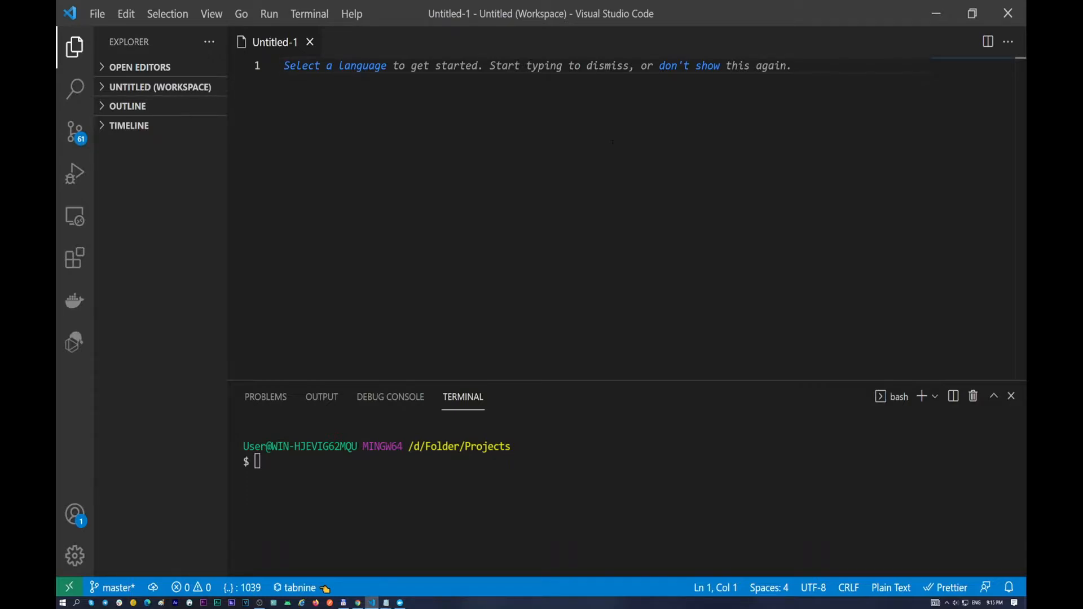
type("dox")
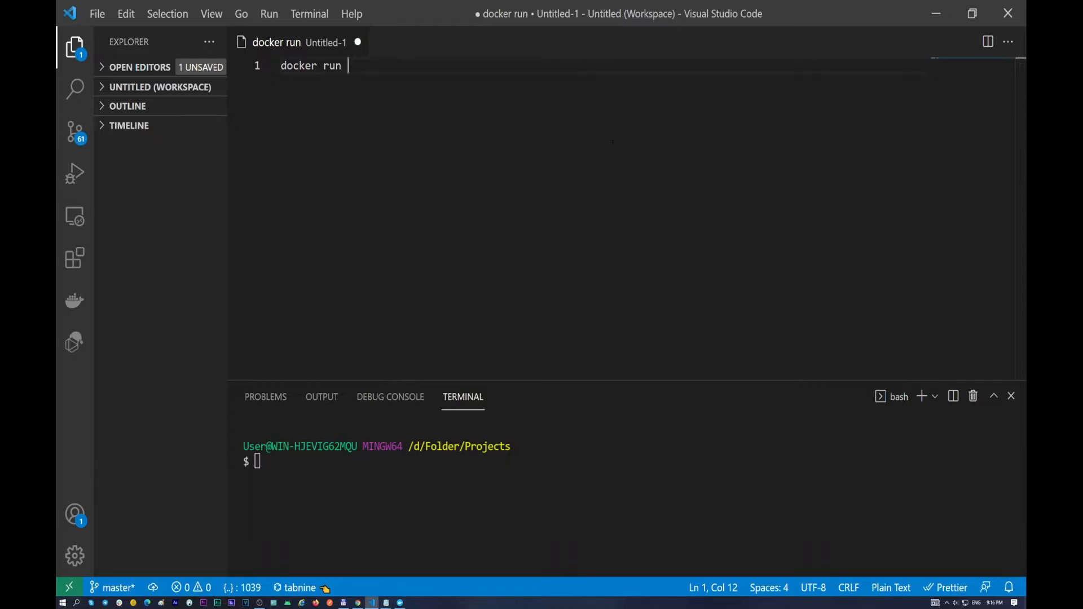
Finish line 1 with '--name (name of container) \' and start a new line.
type("--nam")
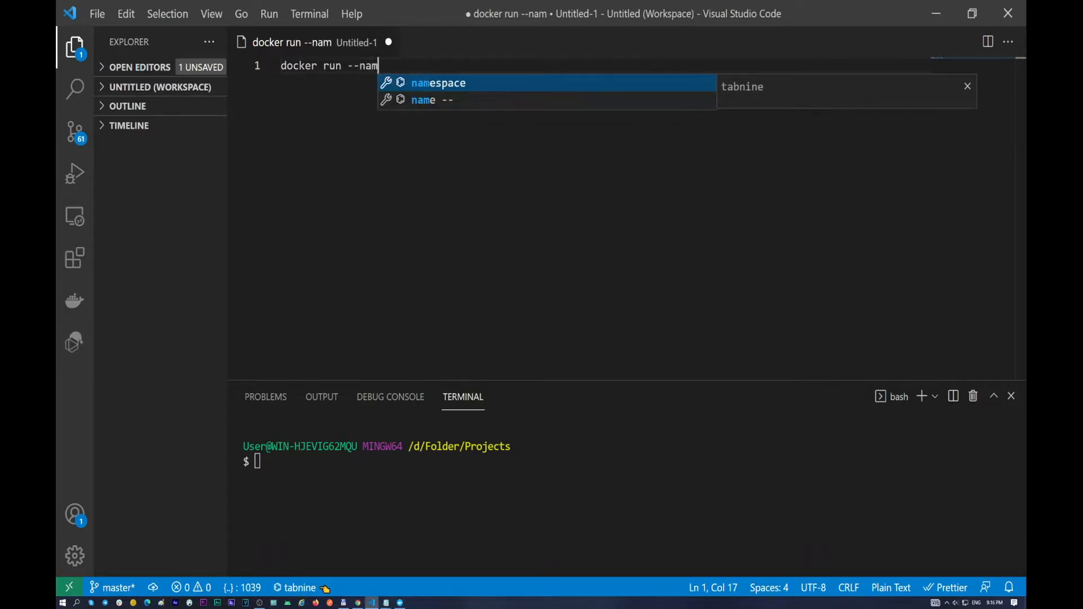
type("e ()")
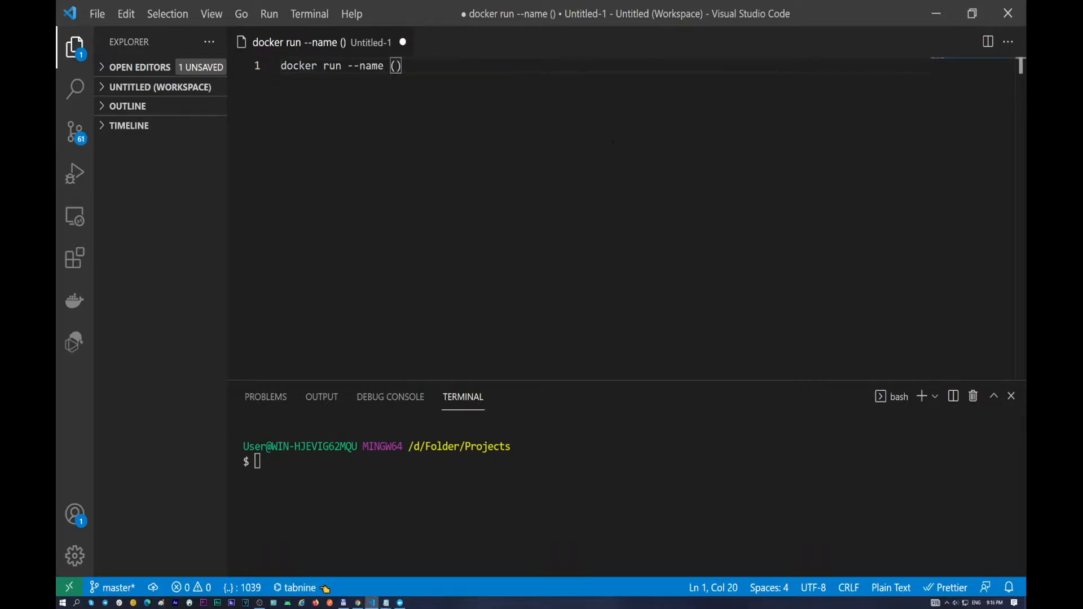
type("name of c")
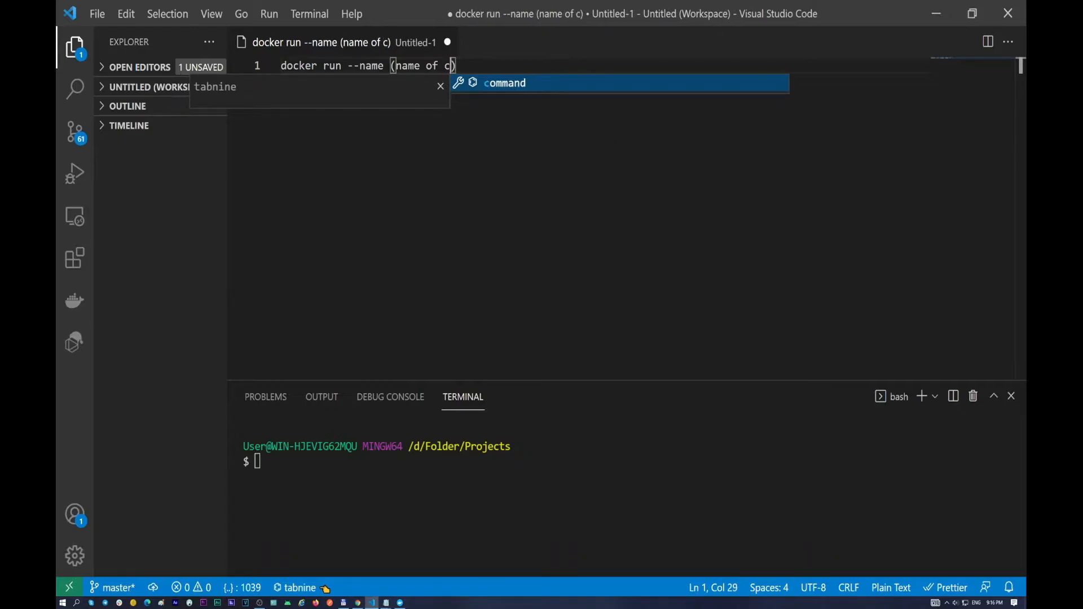
type("ontainer")
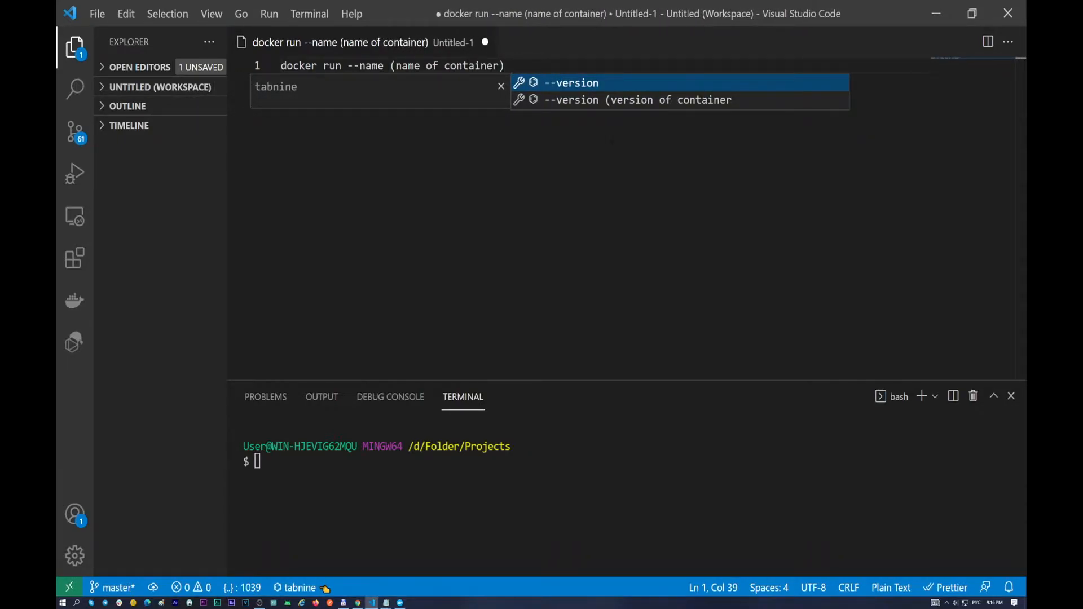
type("\\")
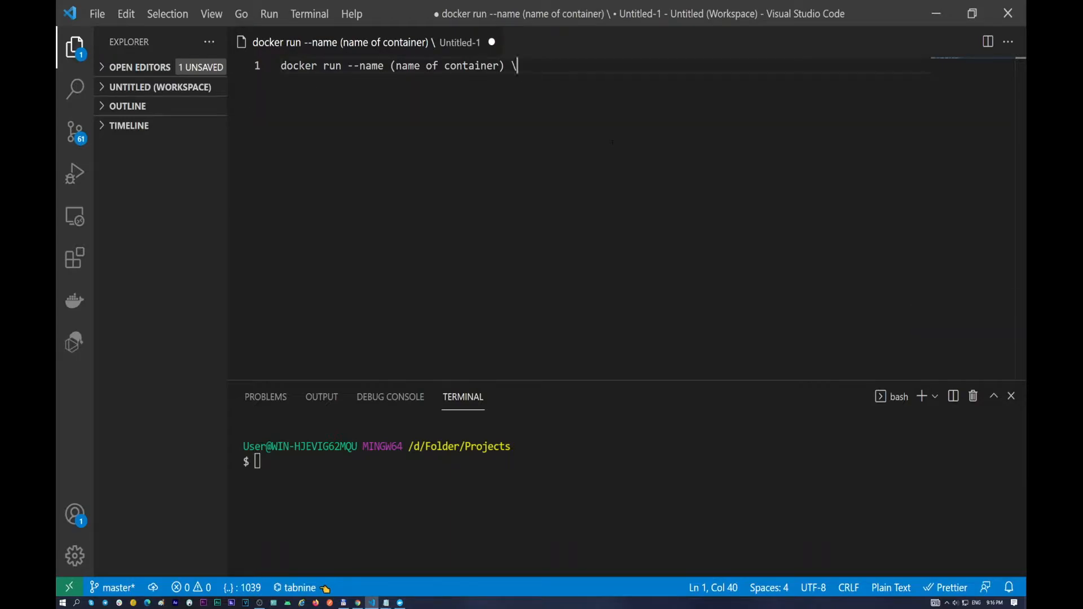
key("Enter")
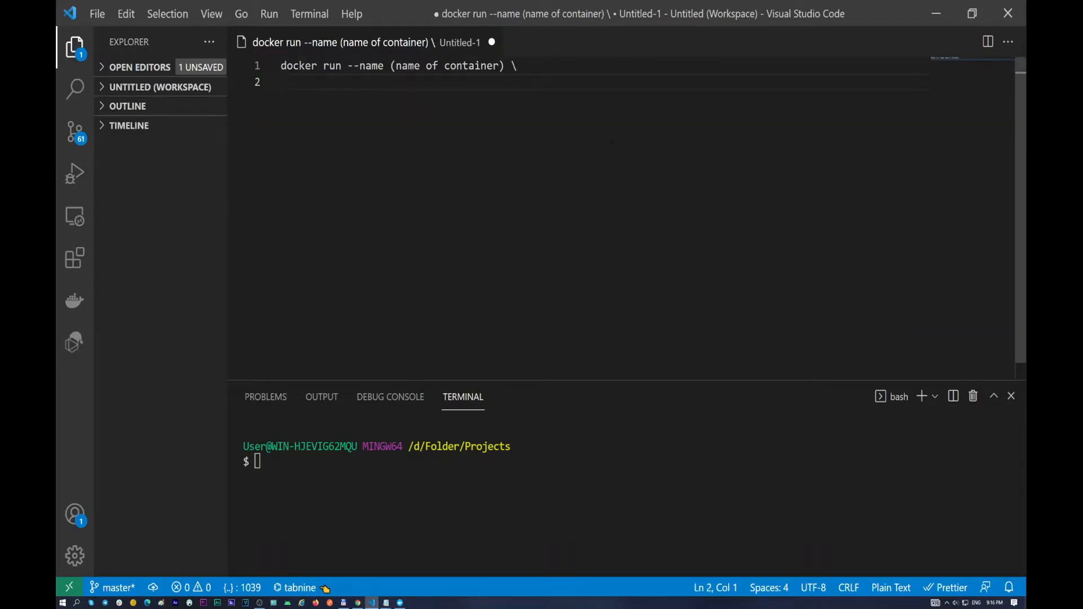
Write '-e POSTGRES_PASSWORD=(password) \' on line 2 and start line 3.
type("-")
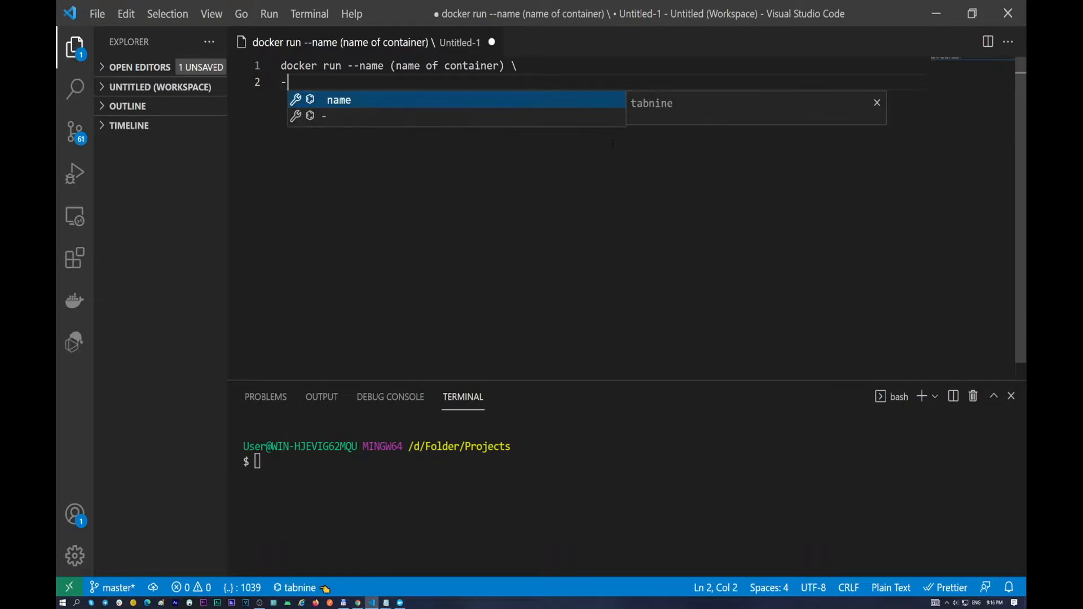
type("e")
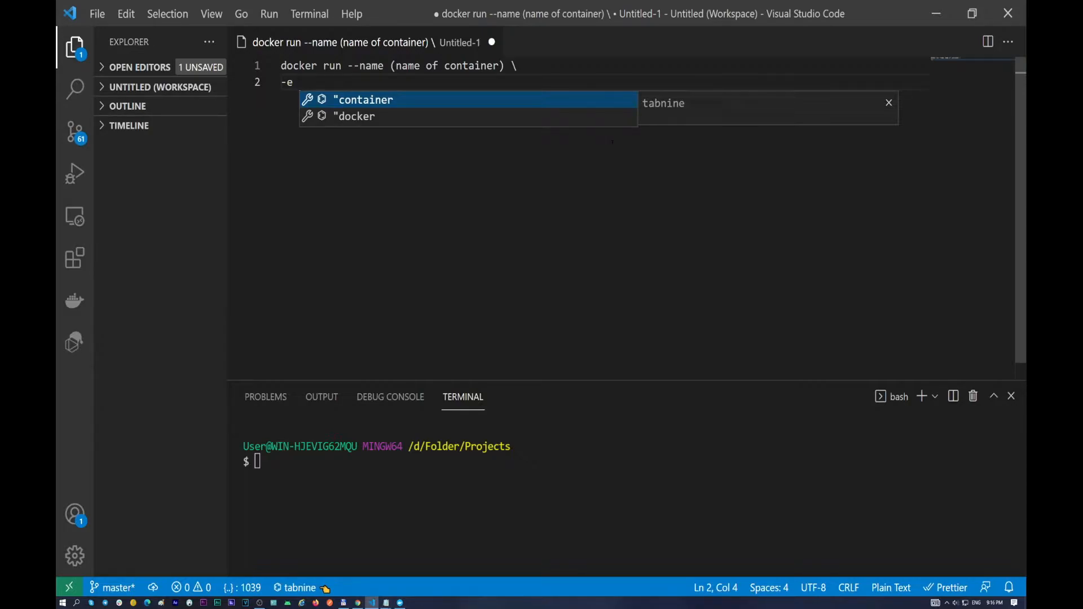
type("POST")
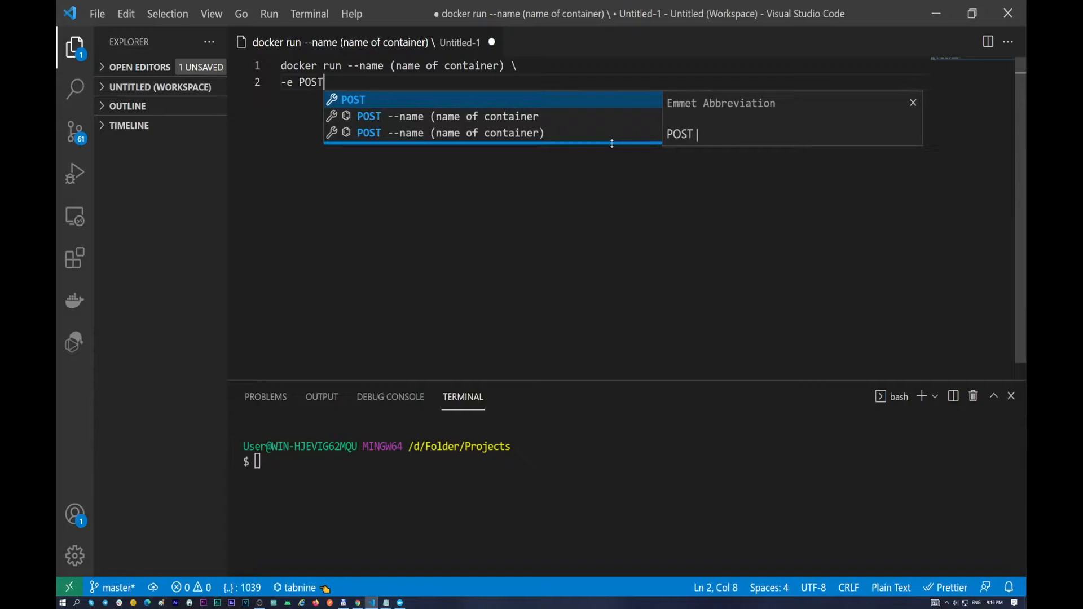
type("G")
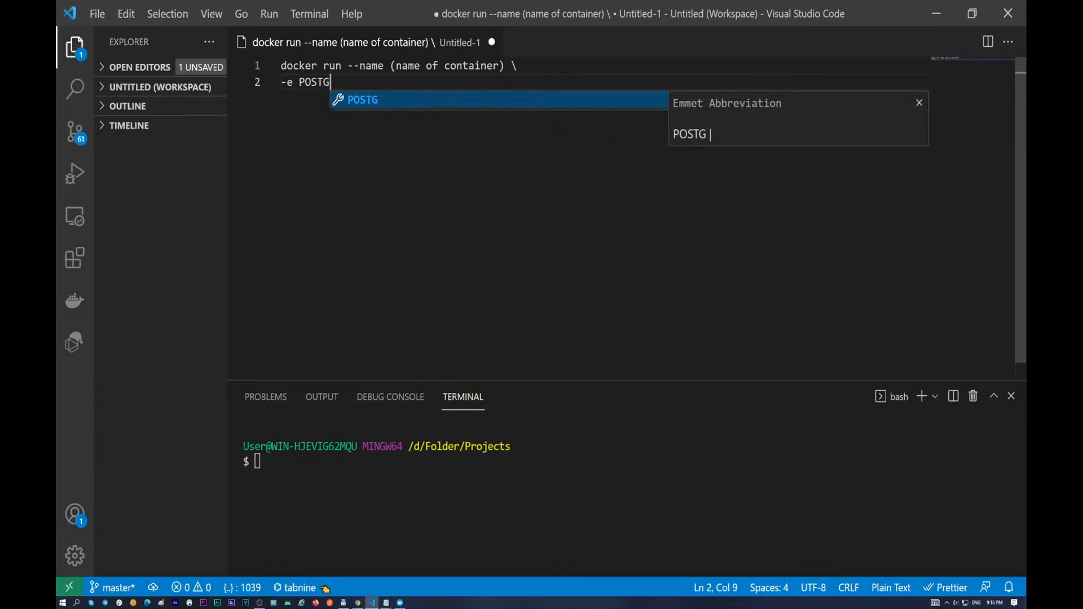
type("RES")
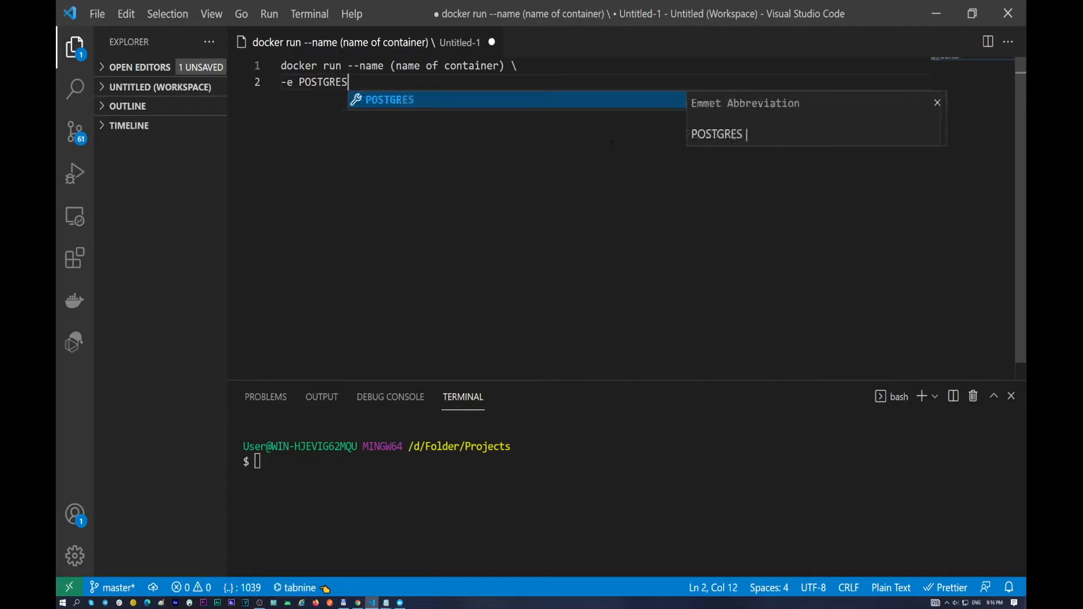
type("_P")
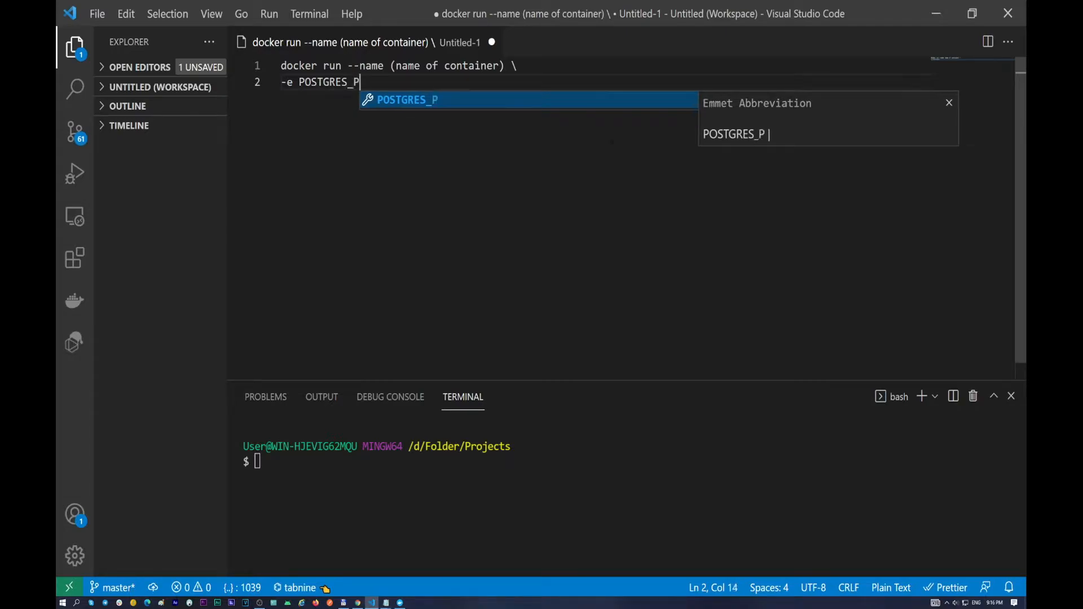
type("ASSWORD=(passwo")
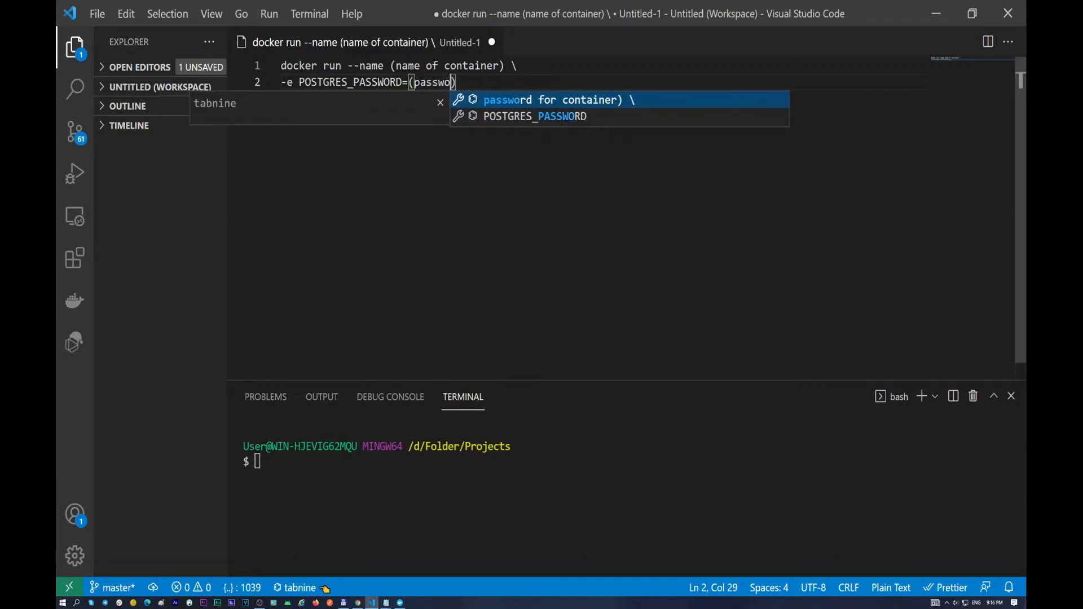
type("rd")
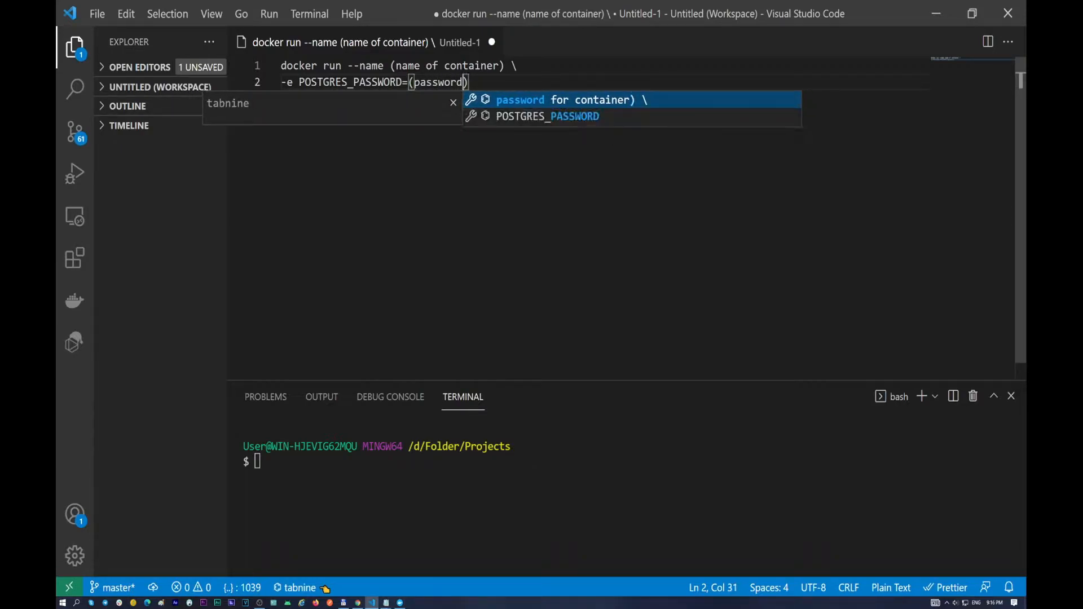
double_click(438, 82)
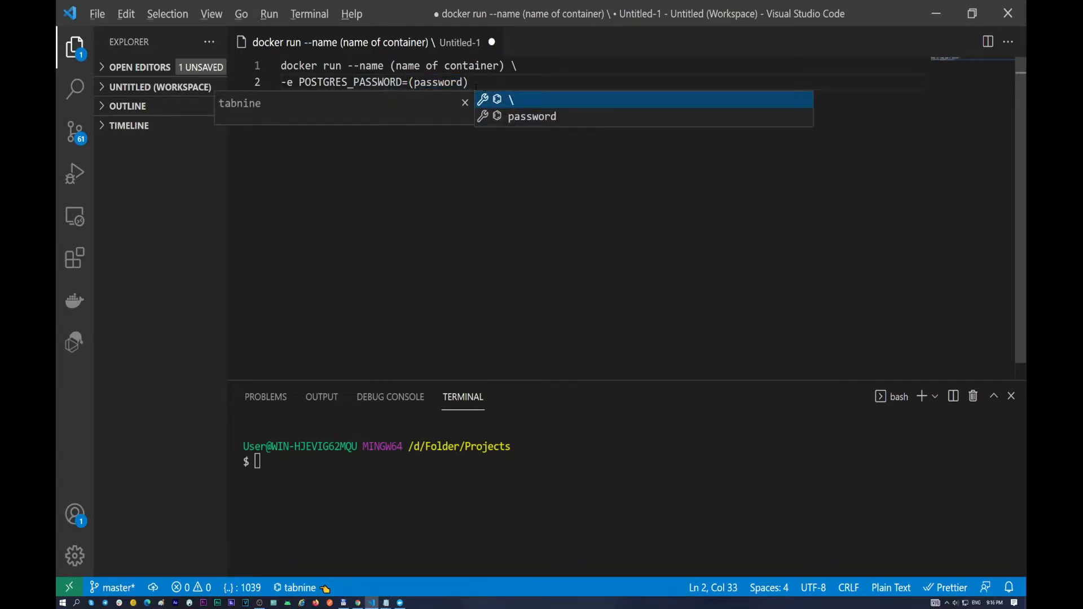
key("enter")
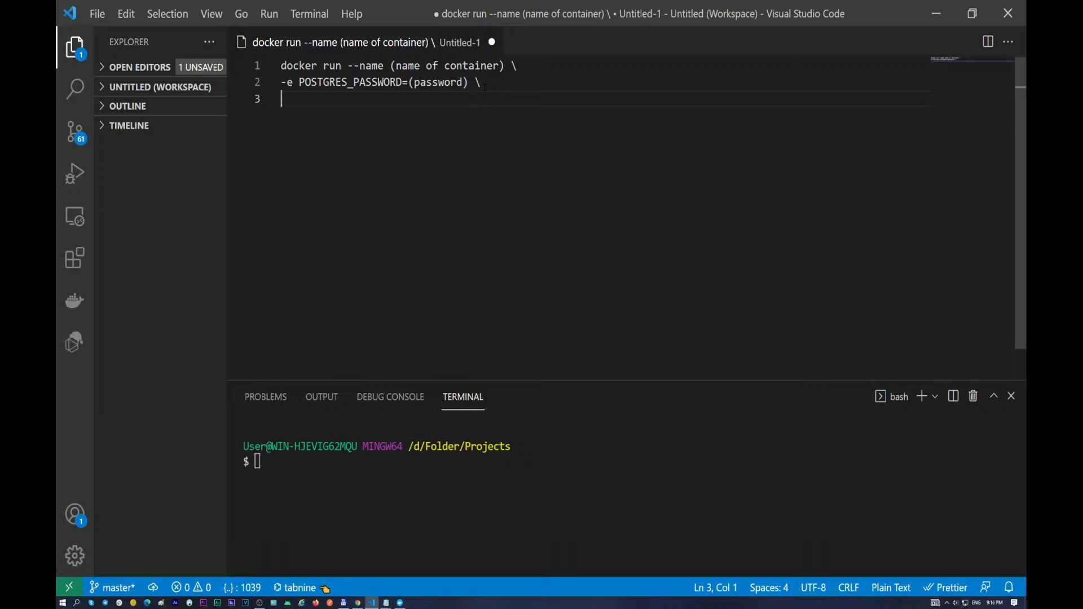
Add the '-p (port):5432 \' line and begin the '-d (type' database line.
type("-p")
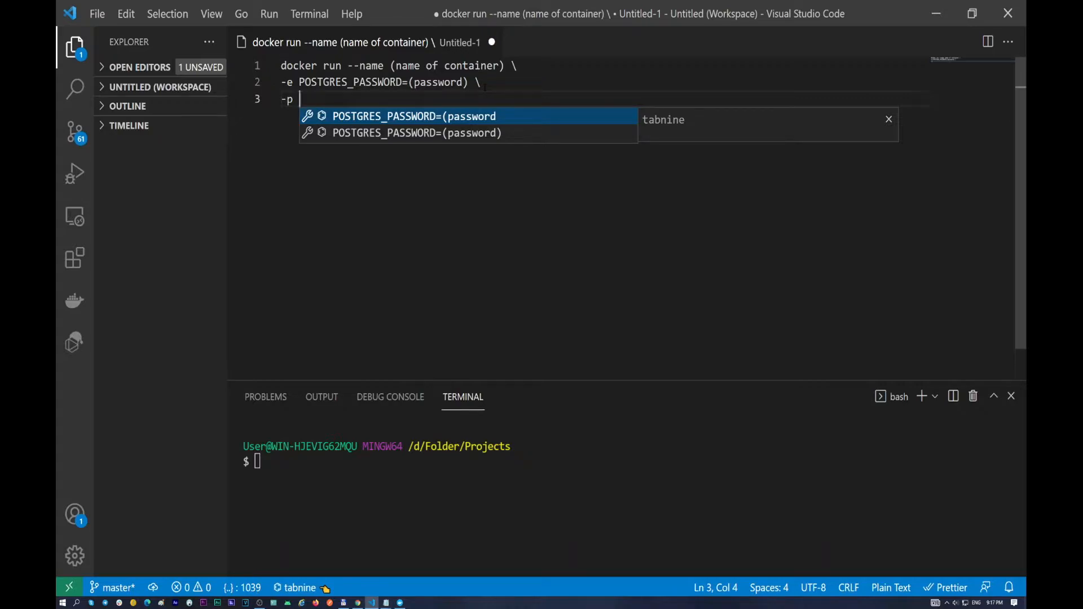
type("(port")
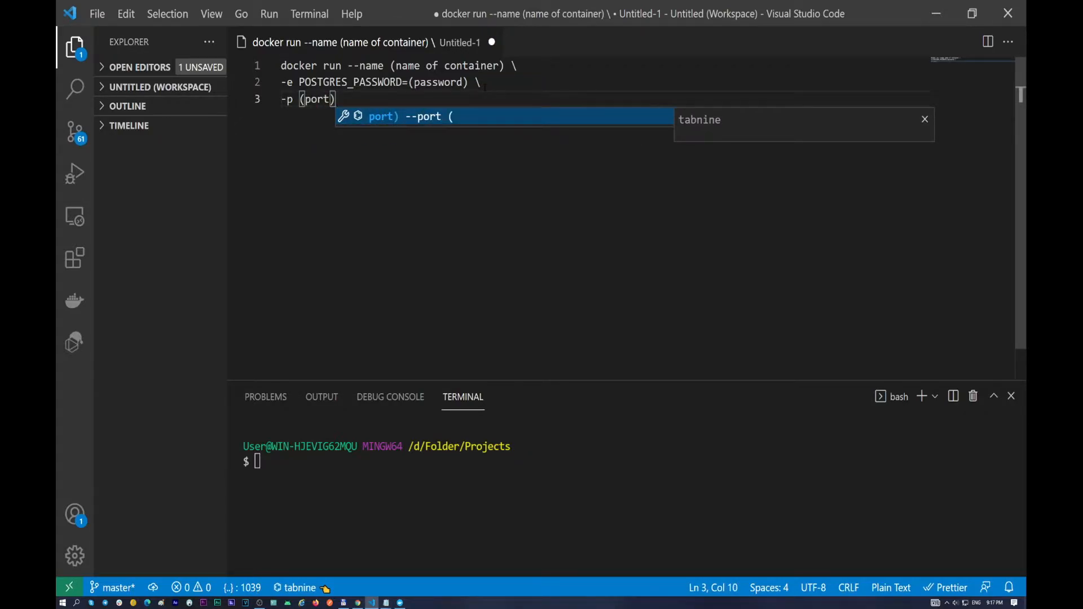
type(":")
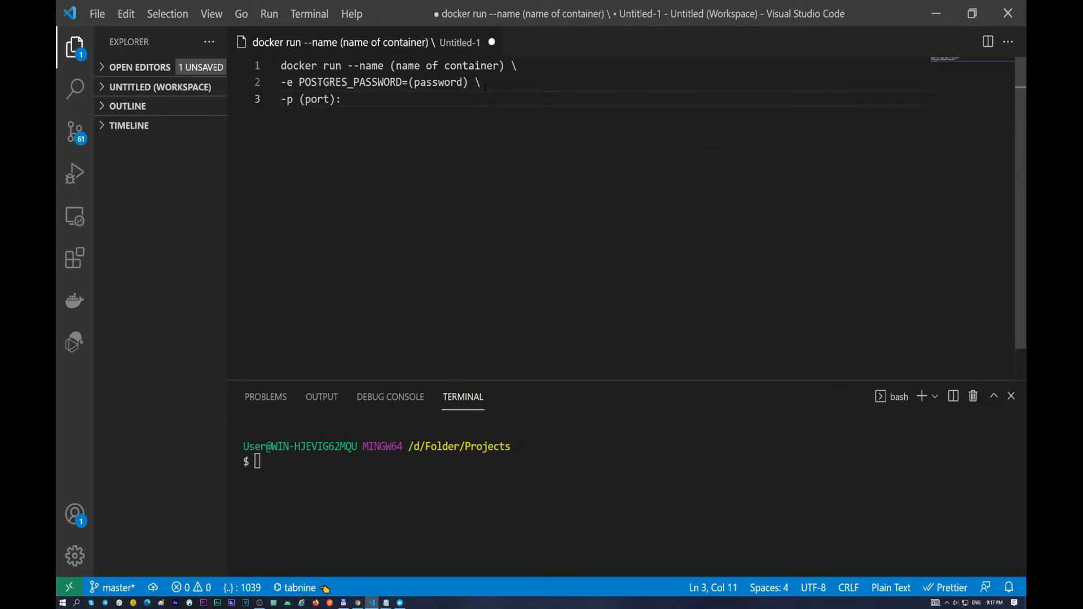
type("5432 \\")
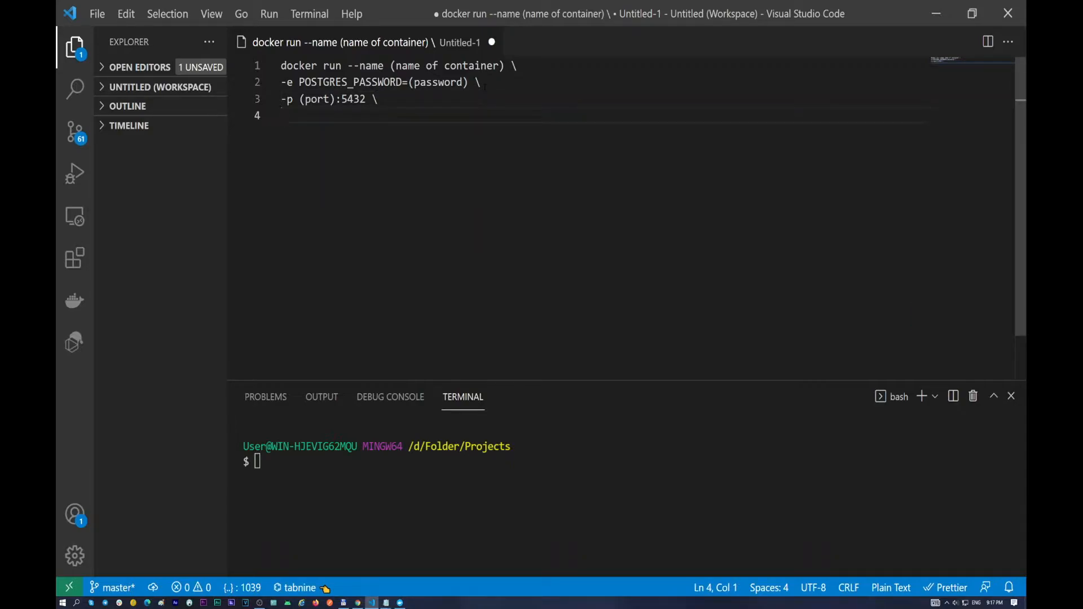
type("-d")
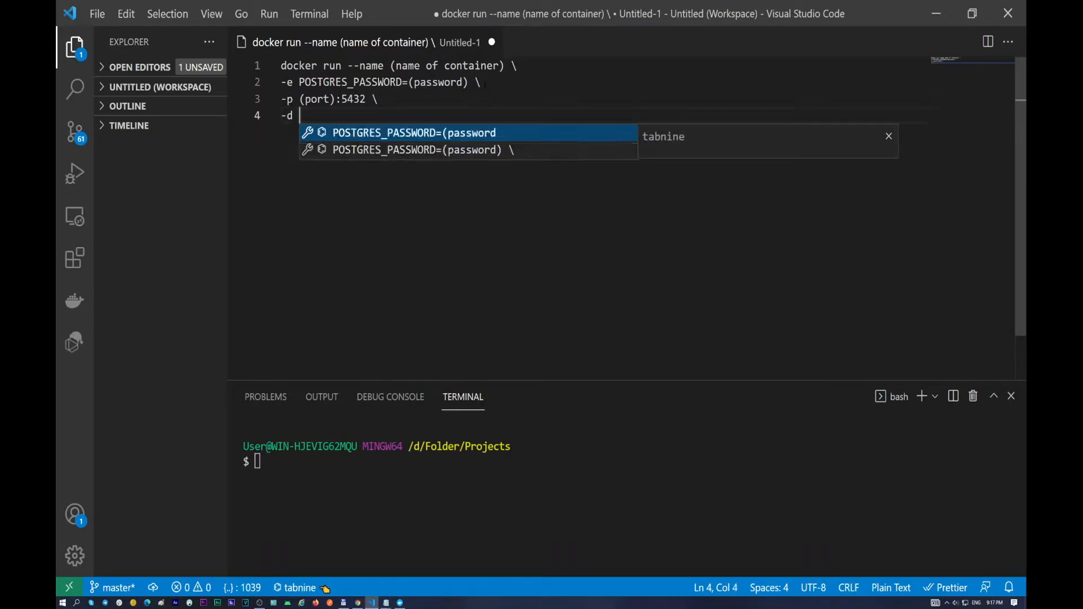
type("(")
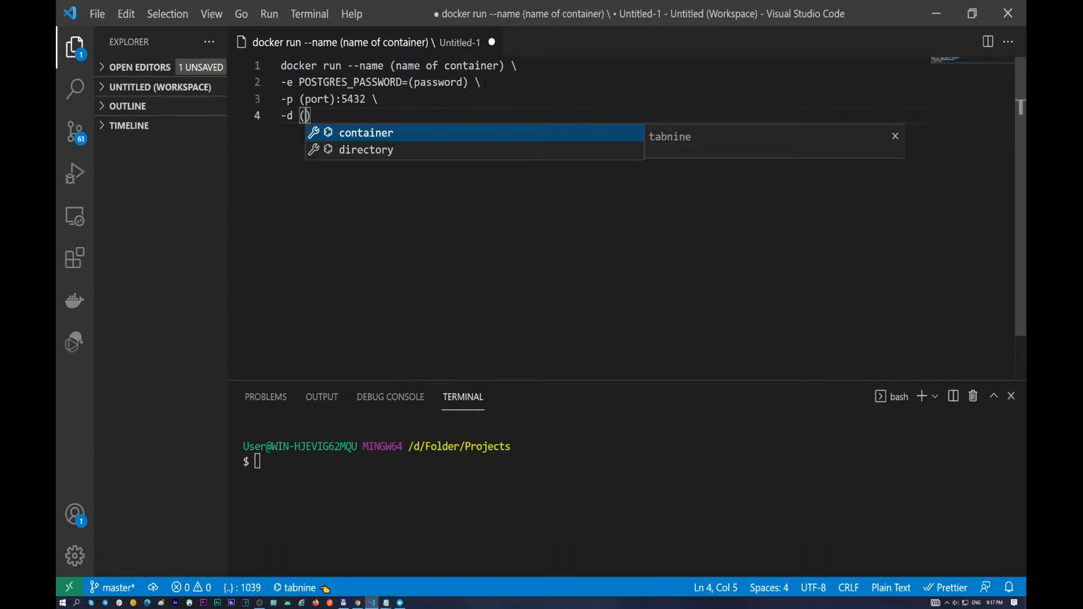
type("ty")
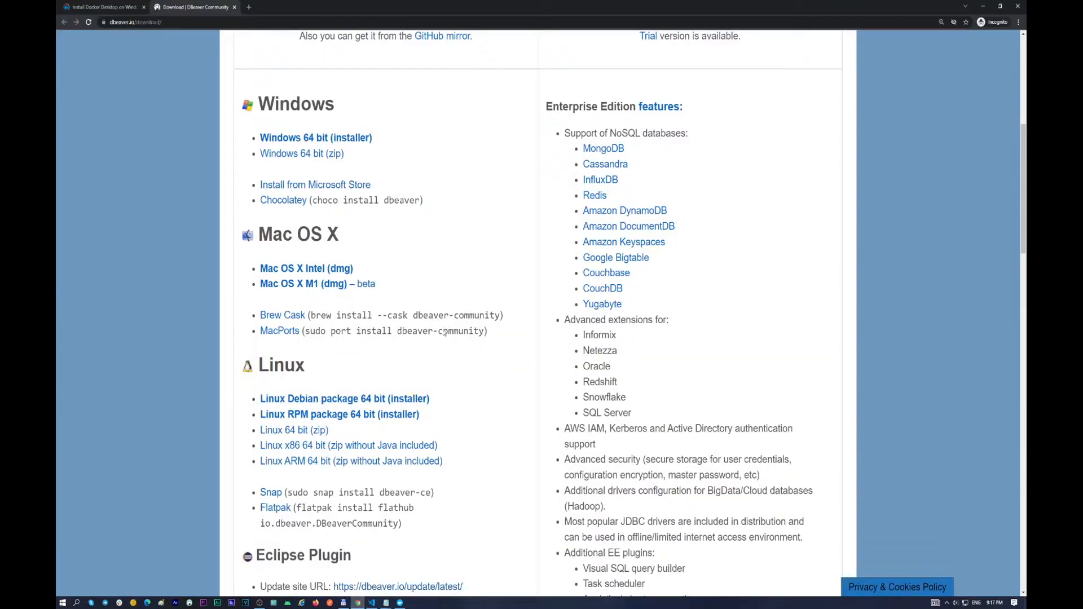
Check the test postgres container in the Docker Desktop dashboard, then return to VS Code.
left_click(104, 6)
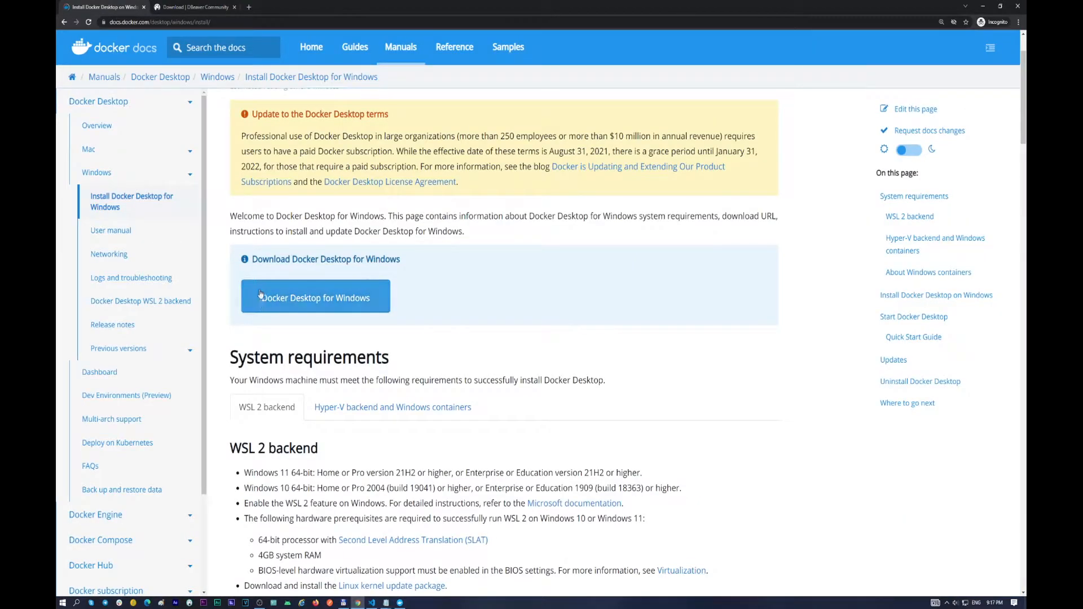
mouse_move(947, 594)
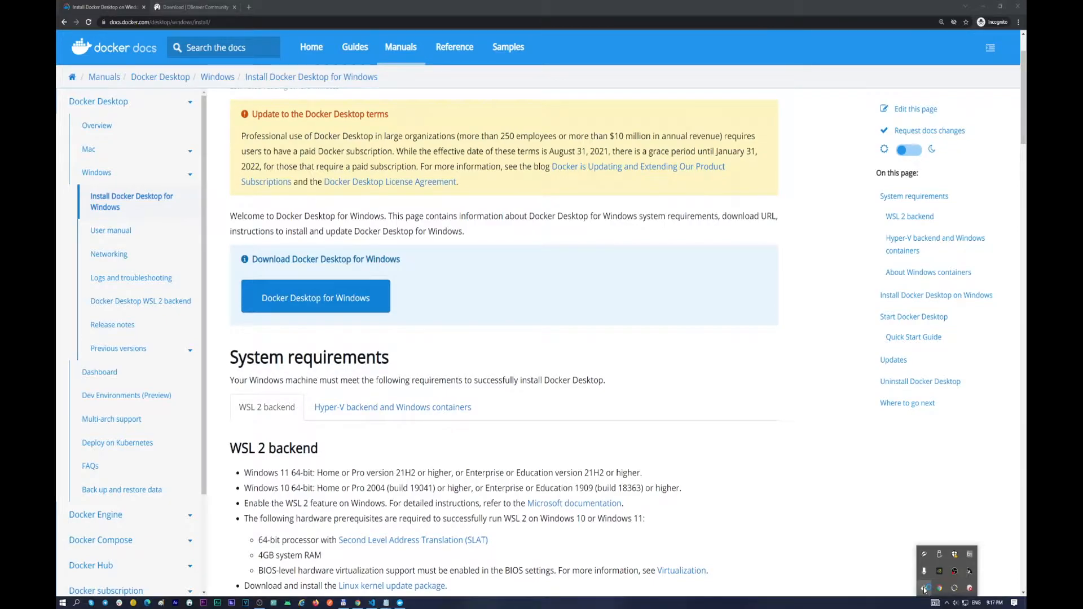
left_click(923, 588)
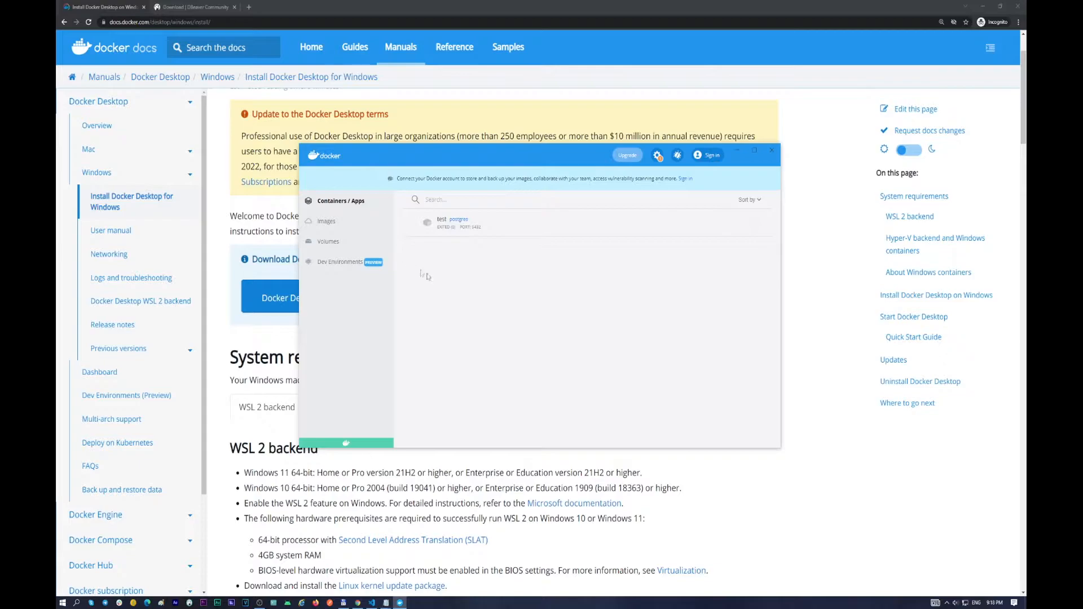
mouse_move(502, 294)
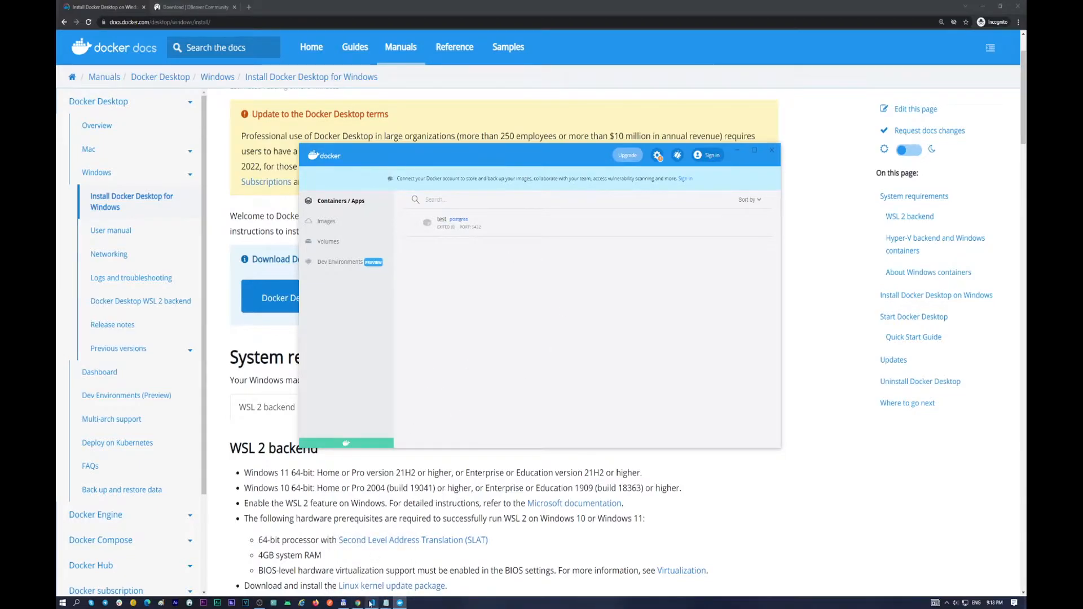
left_click(371, 603)
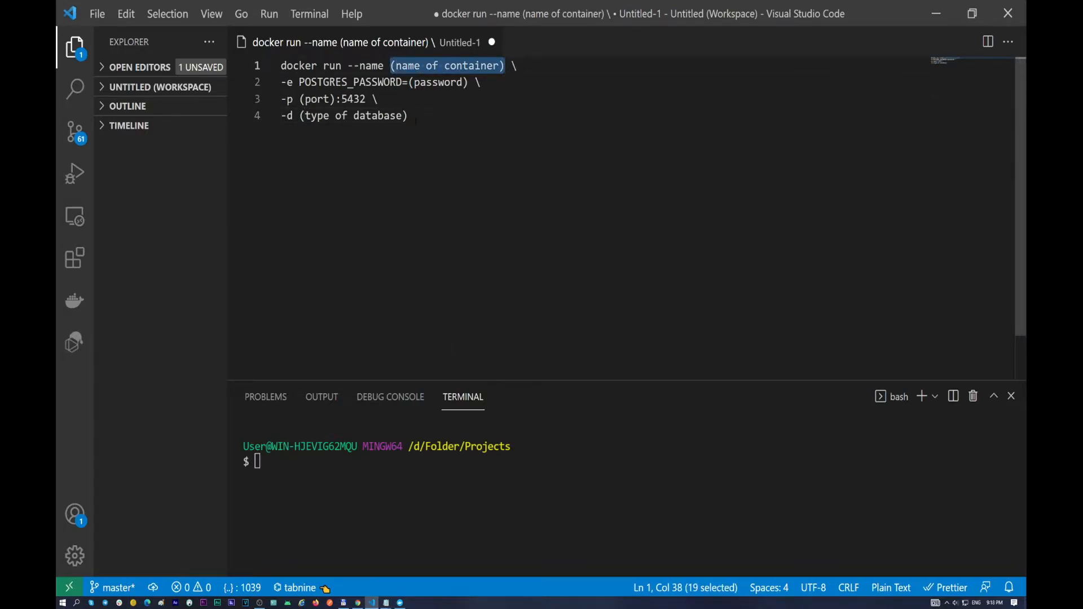
type("example")
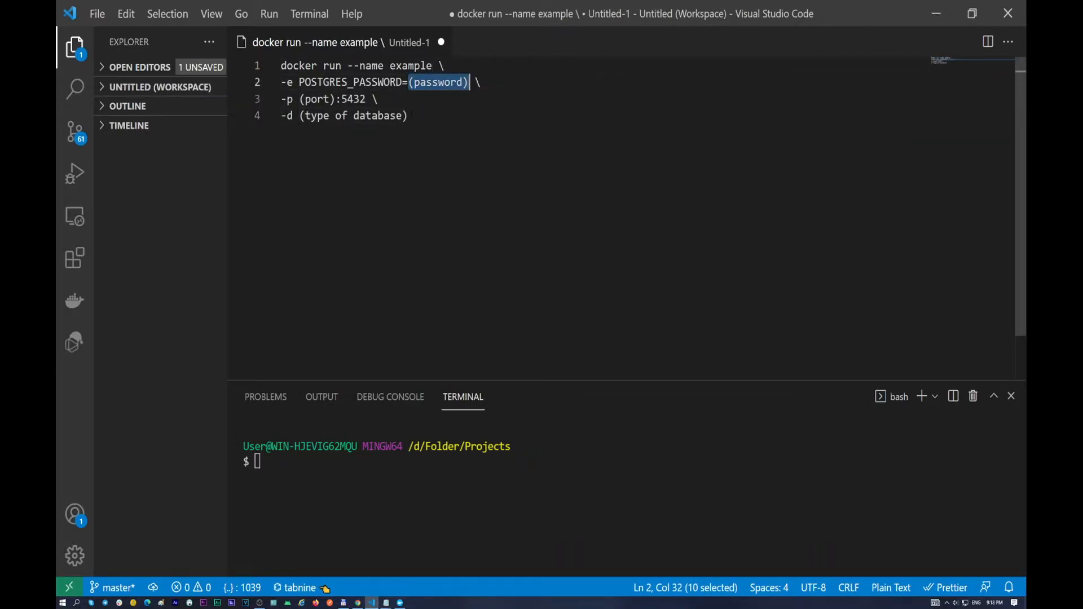
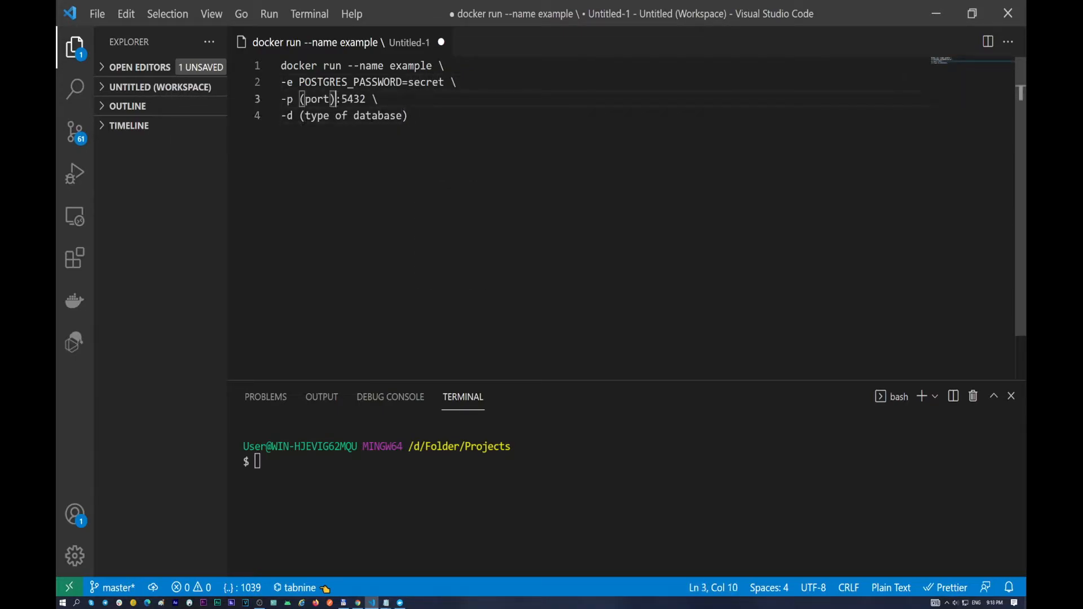
double_click(422, 82)
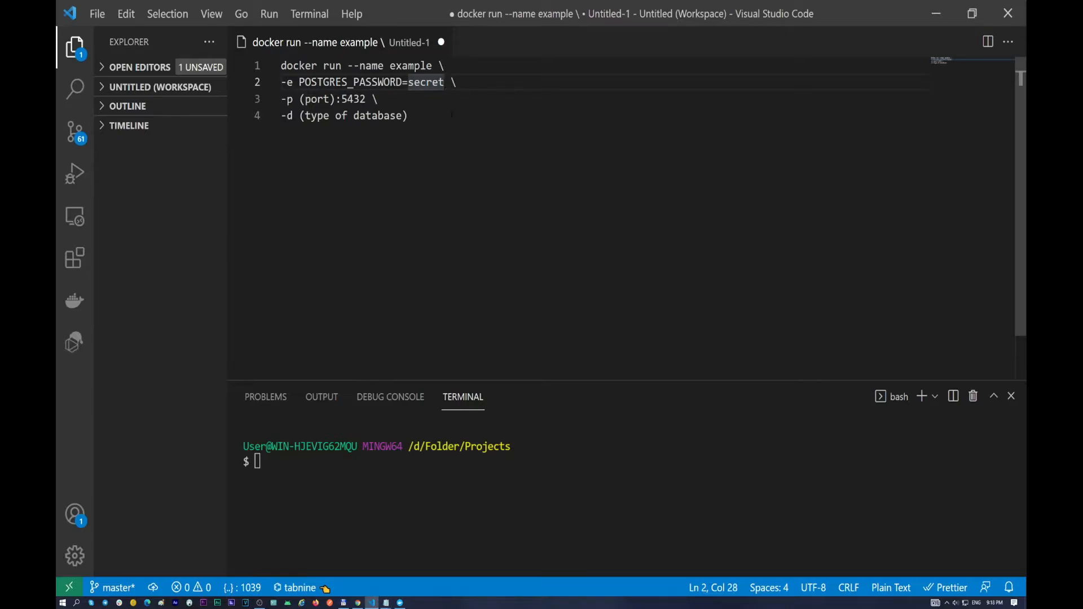
double_click(425, 82)
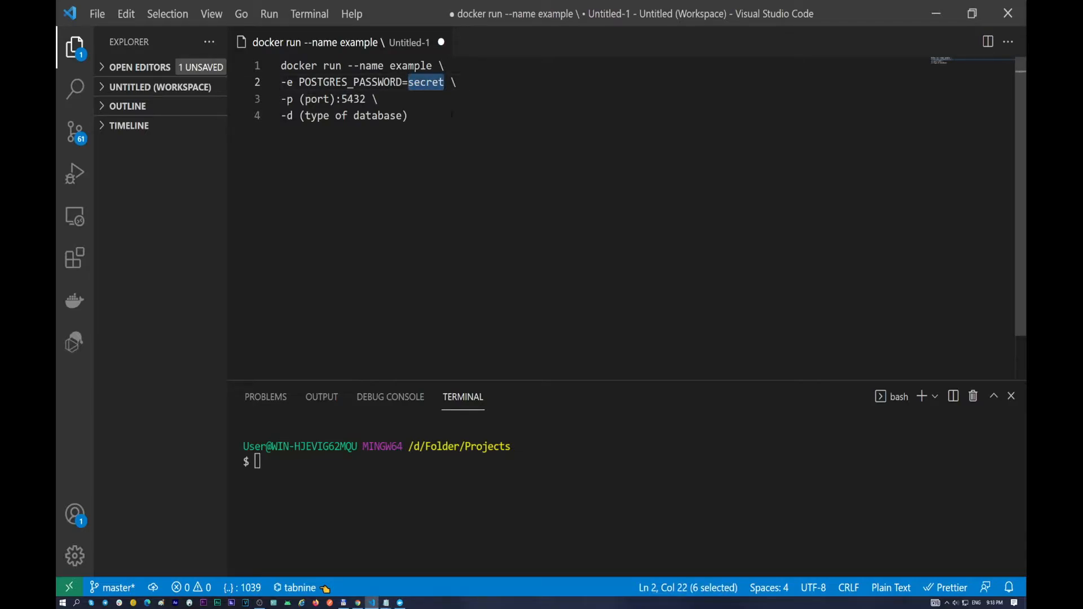
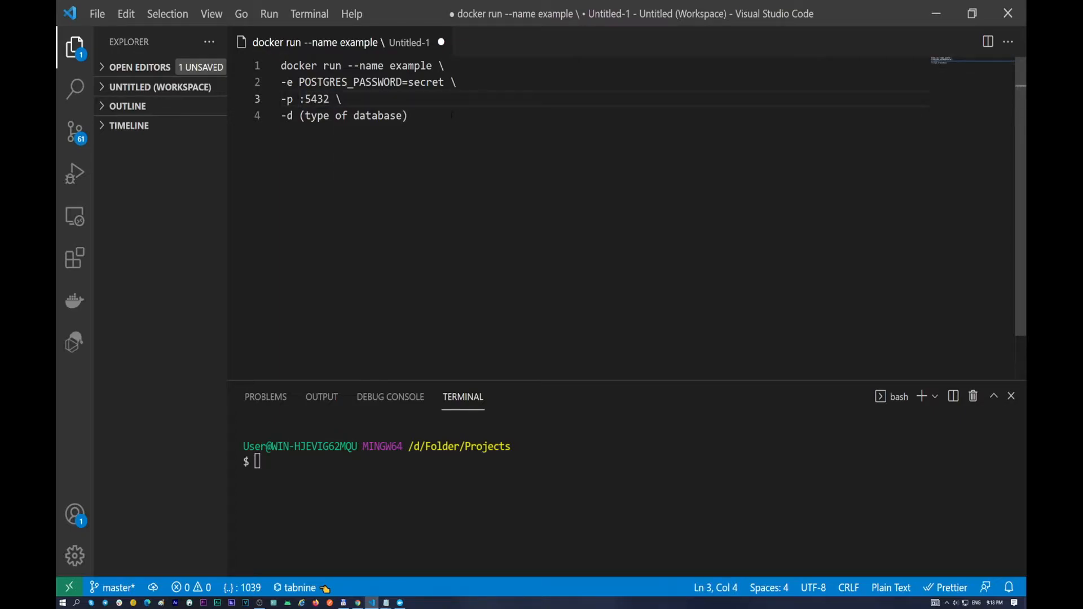
Set the port mapping to 5432:5432 and the image to postgres, then select the command.
type("5432")
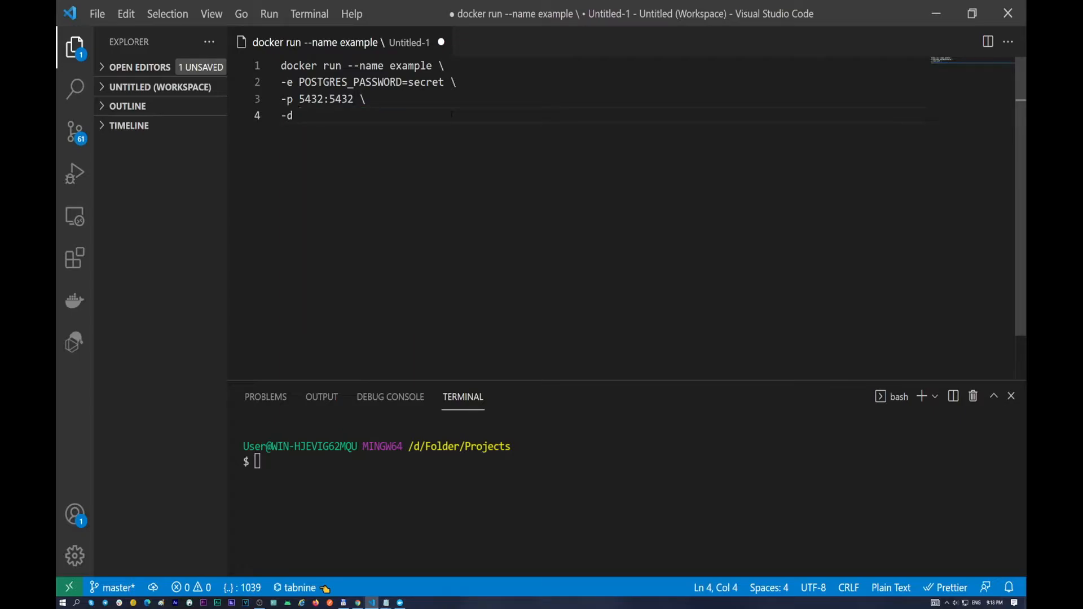
type("po")
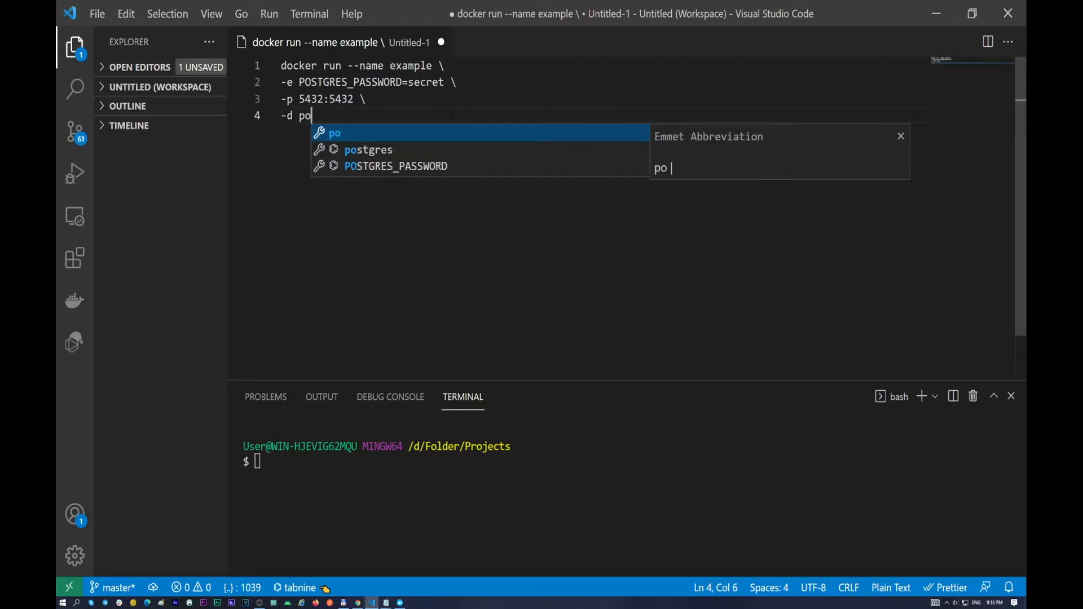
type("stgres")
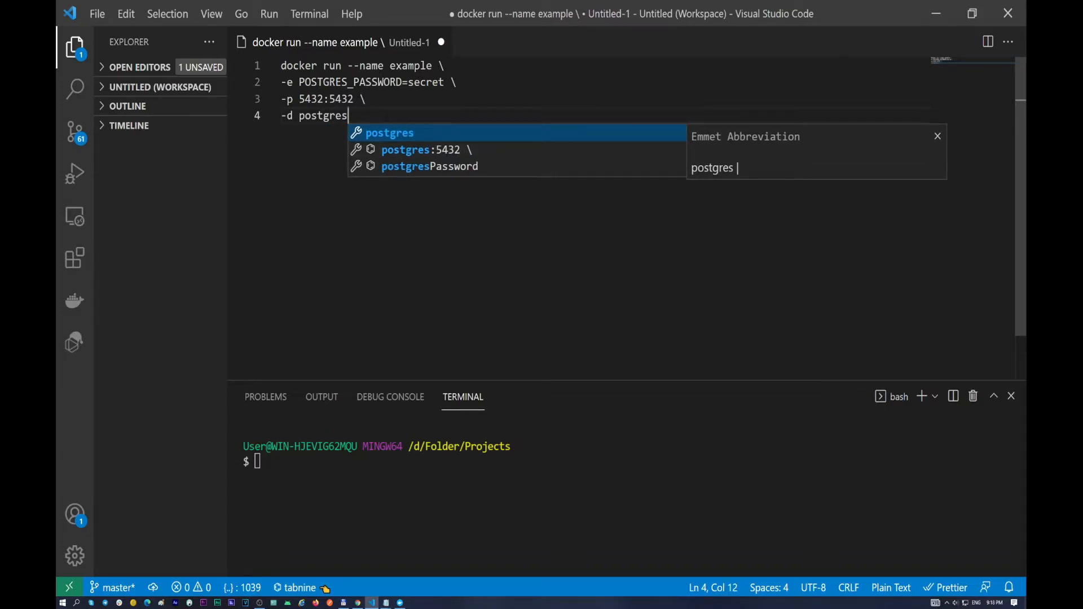
key("Escape")
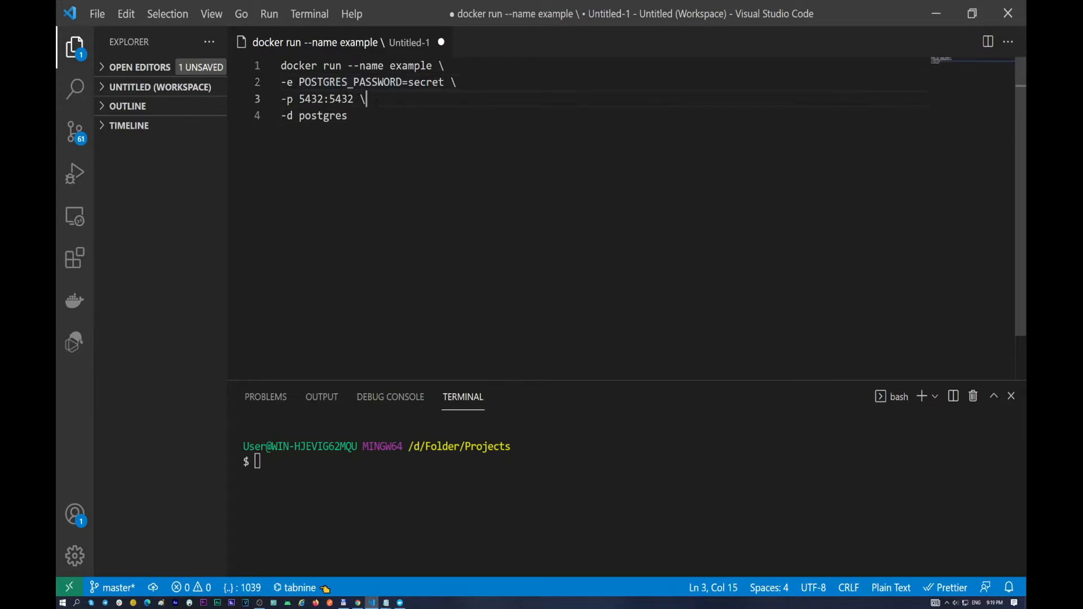
key("ctrl+a")
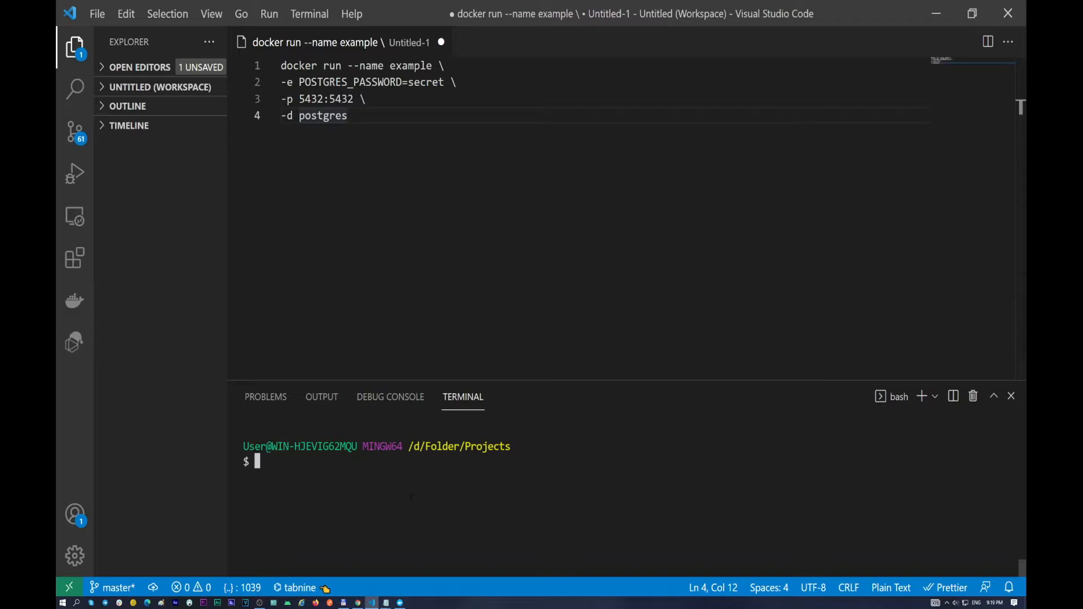
Run the four-line docker run command in the integrated terminal to start the example container.
key("ctrl+a")
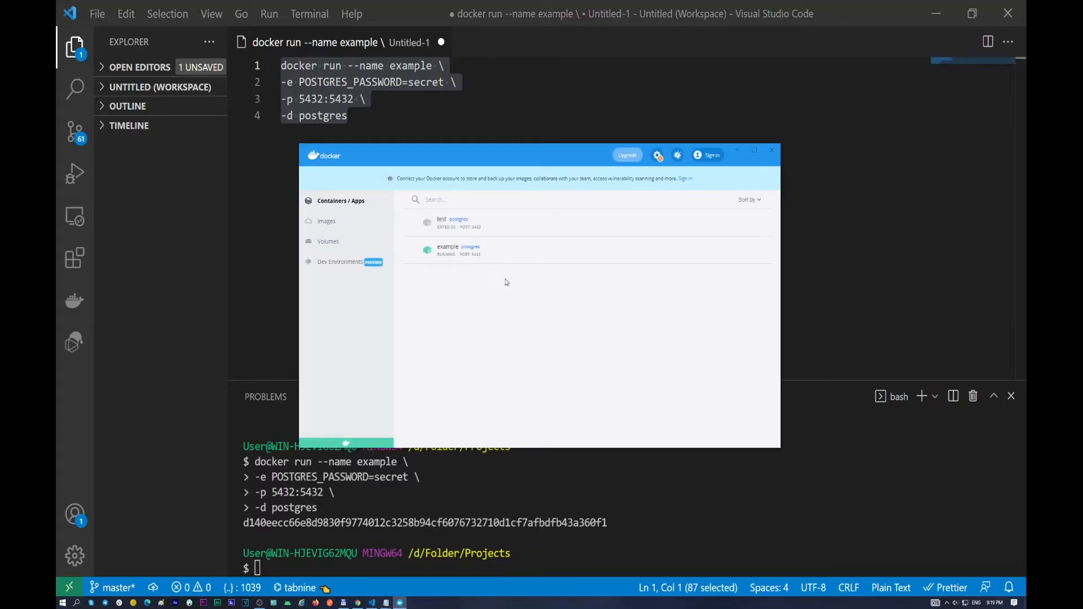
mouse_move(438, 247)
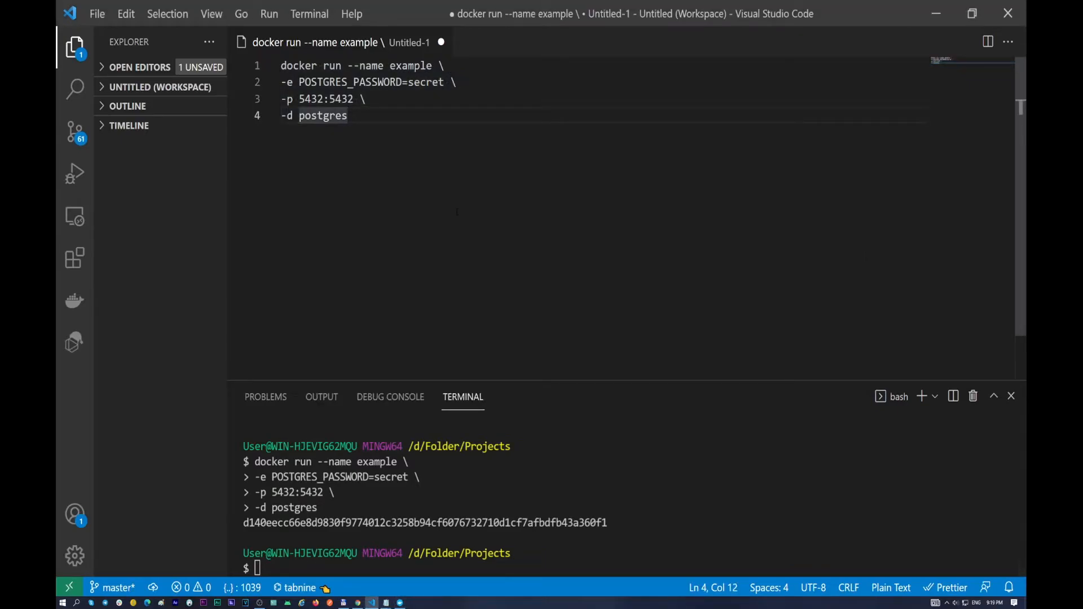
Add a 'docker ps' line and run it, listing the example postgres container on port 5432.
key("Enter")
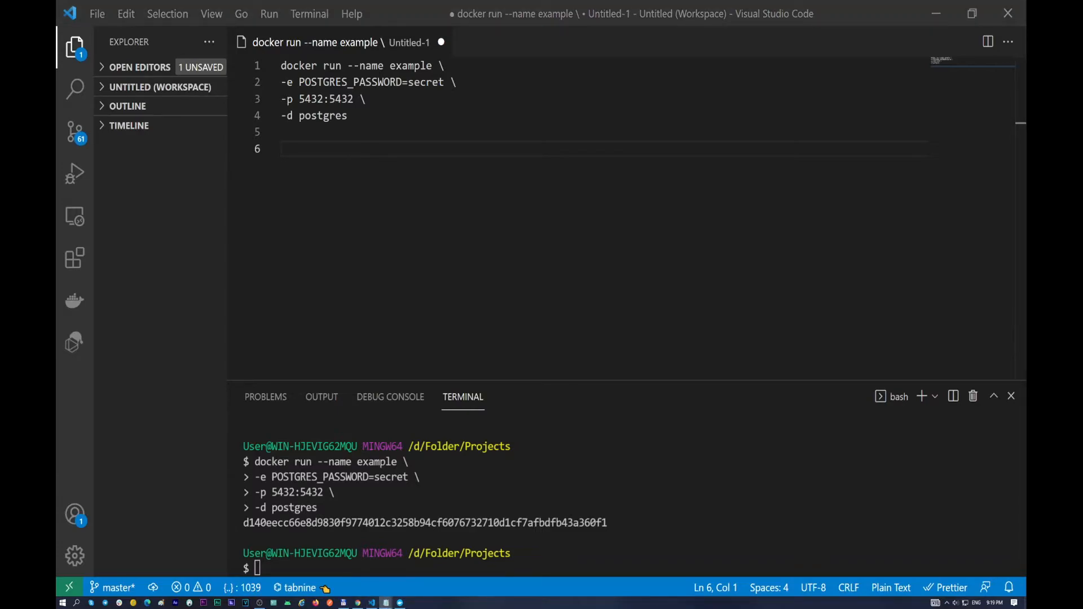
type("docker ps")
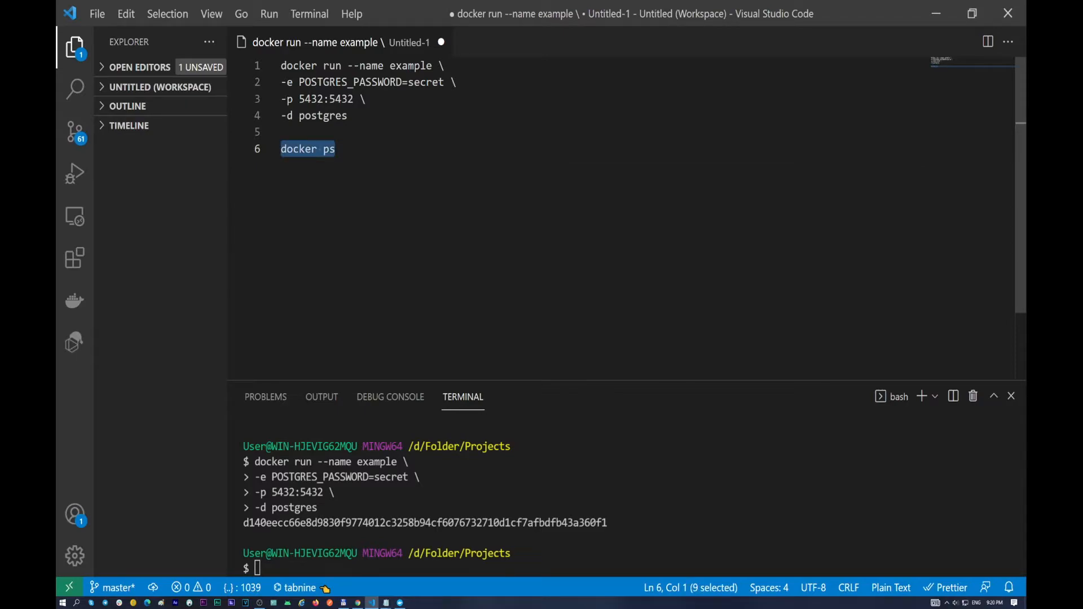
type("docker ps")
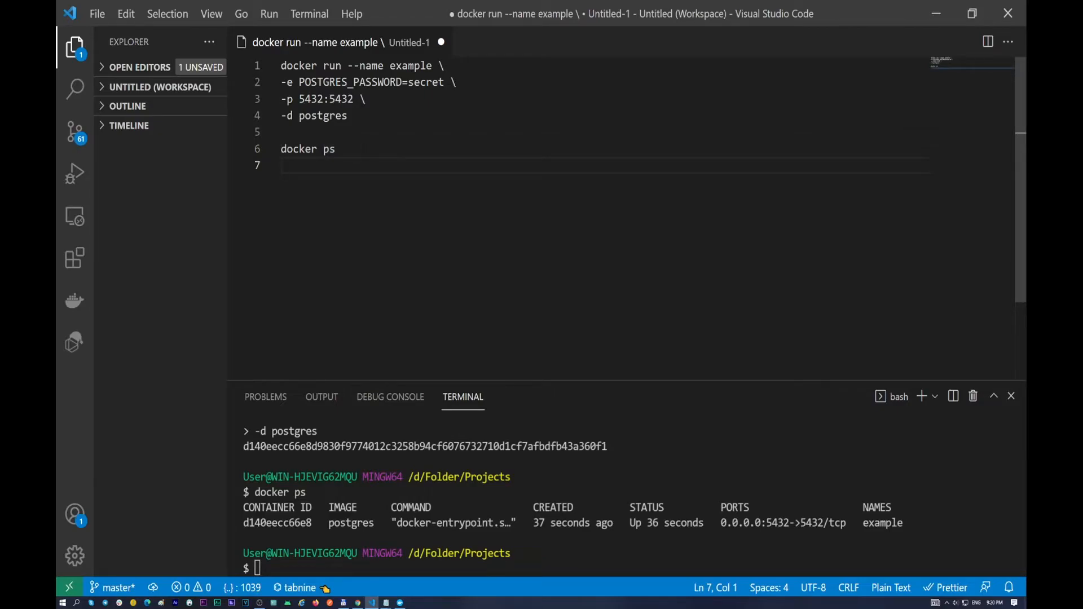
type("--")
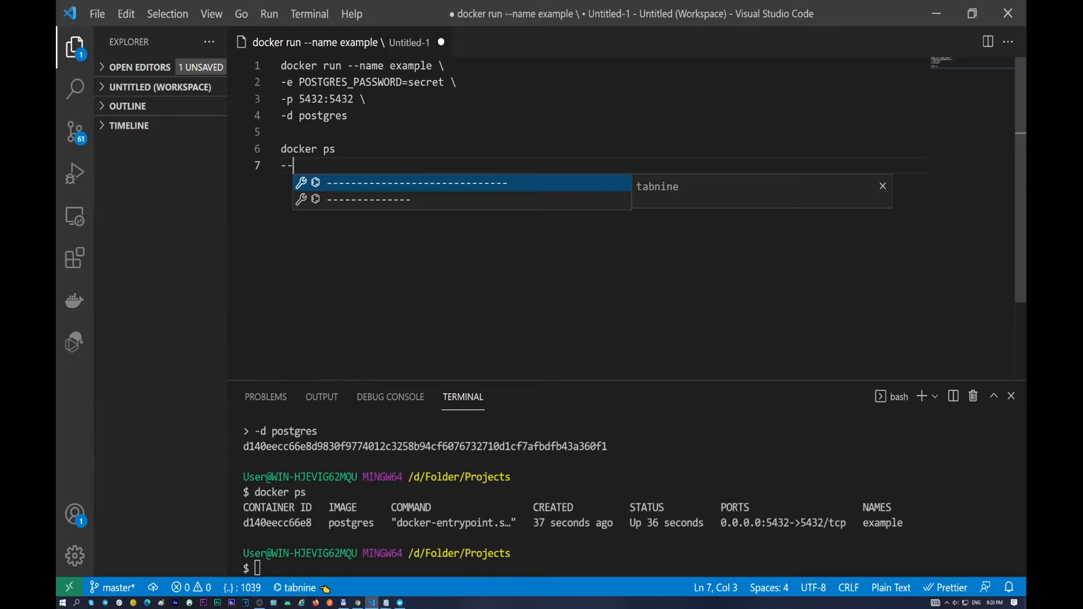
Run 'docker ps --all' to show the exited test container, then begin a new docker line.
type("all")
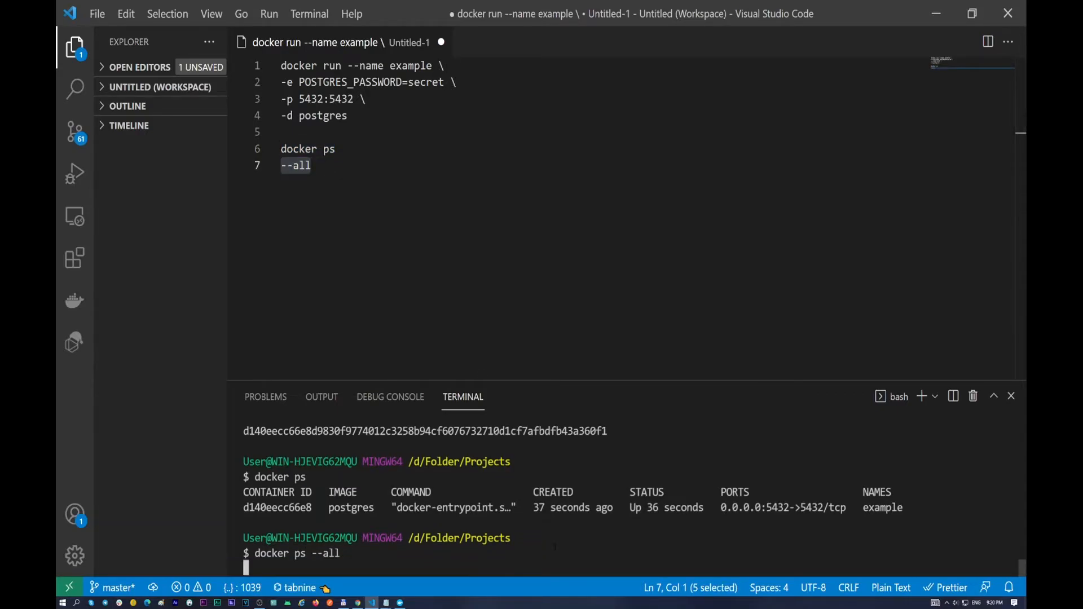
key("Enter")
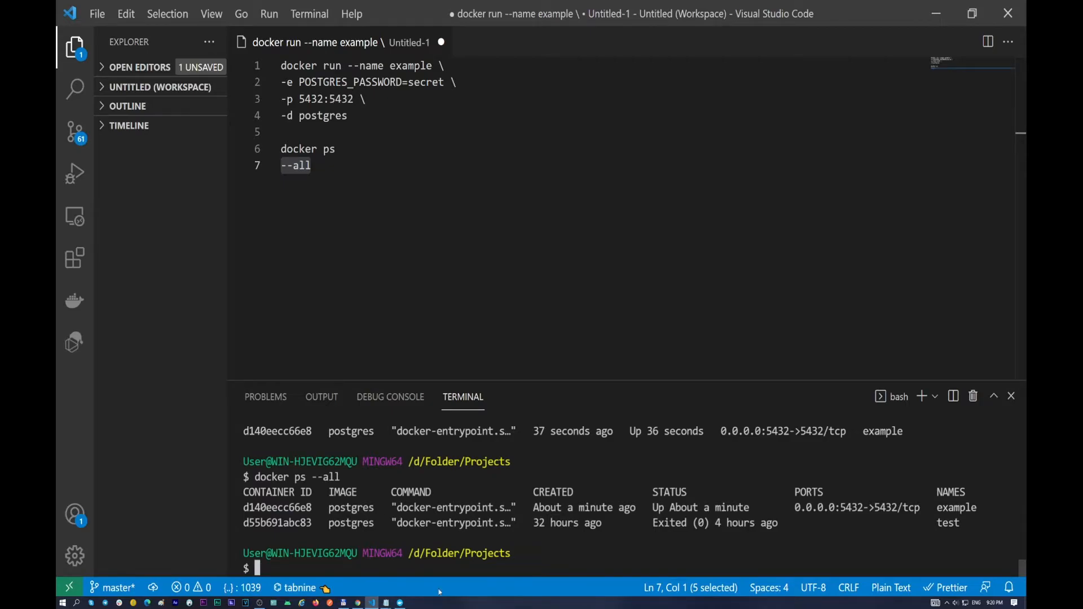
left_click(371, 603)
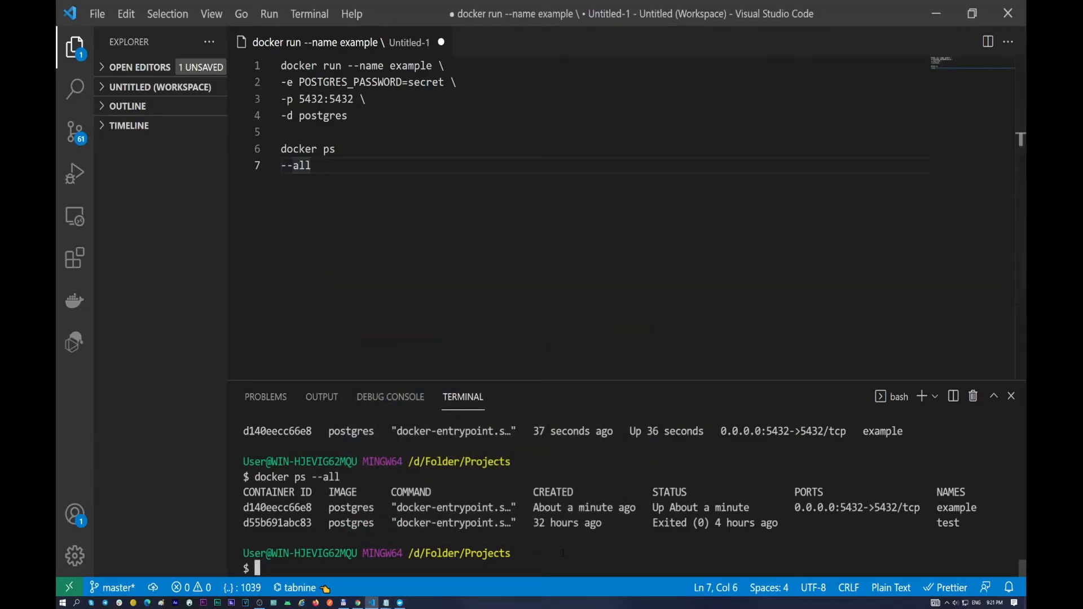
key("Enter")
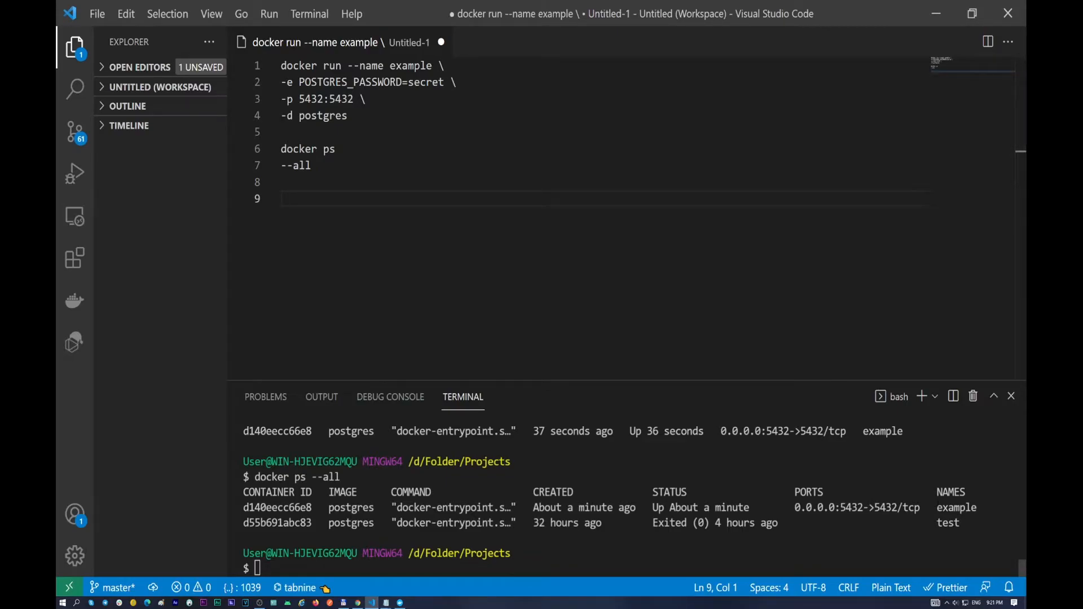
type("docker")
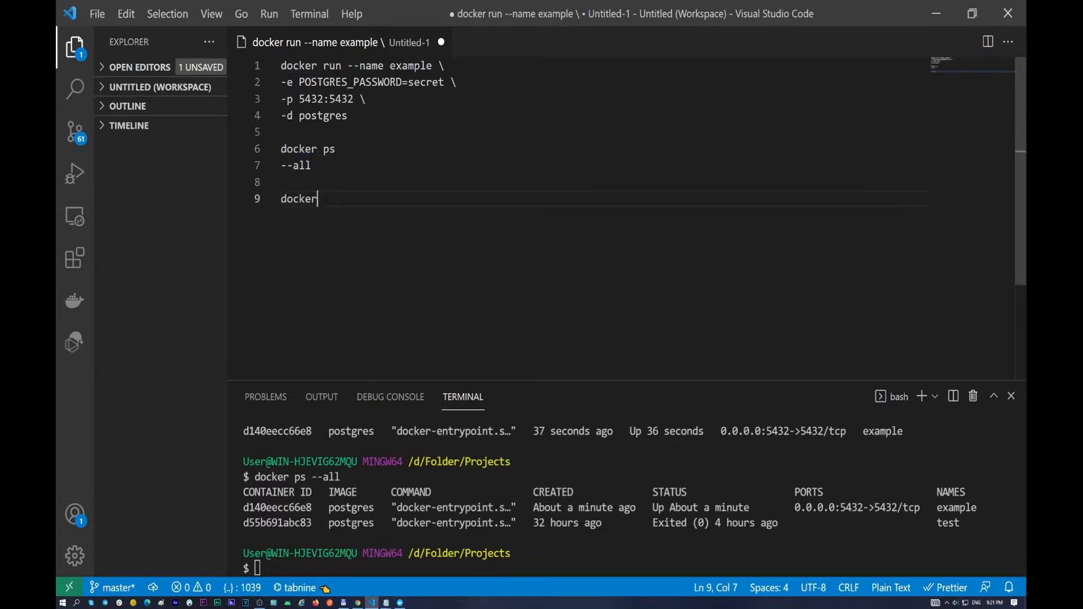
Note and run docker stop d140eecc66e8 to stop the example container.
type("stop")
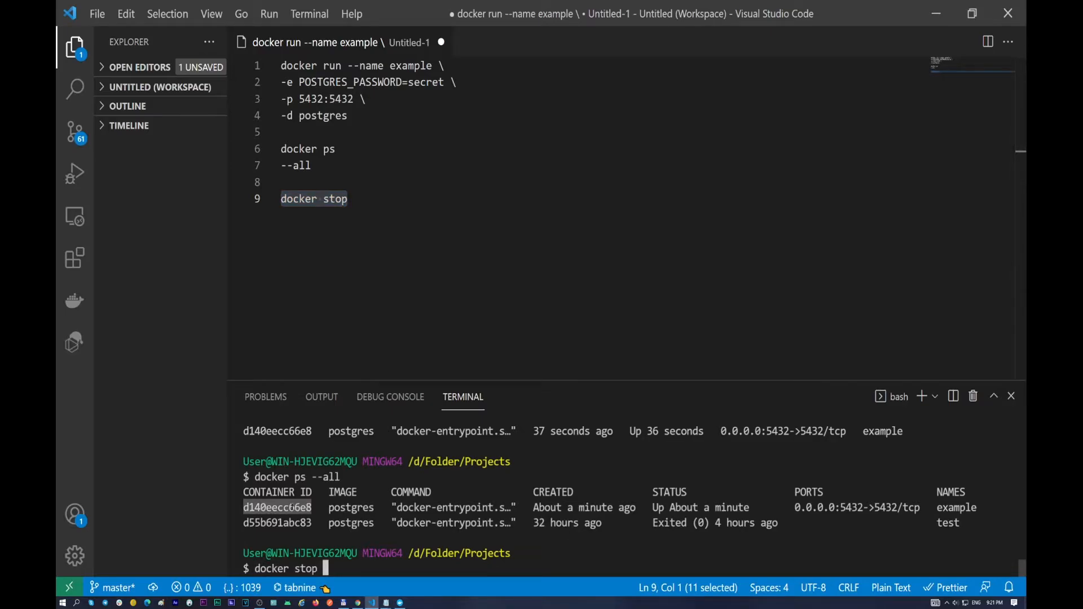
type("d140eecc66e8")
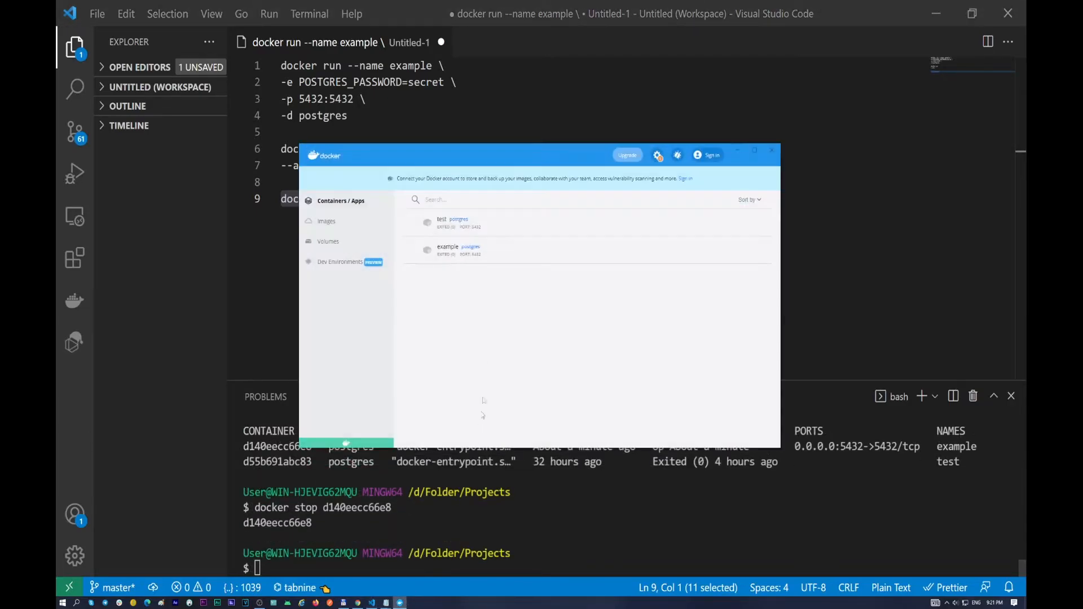
mouse_move(448, 249)
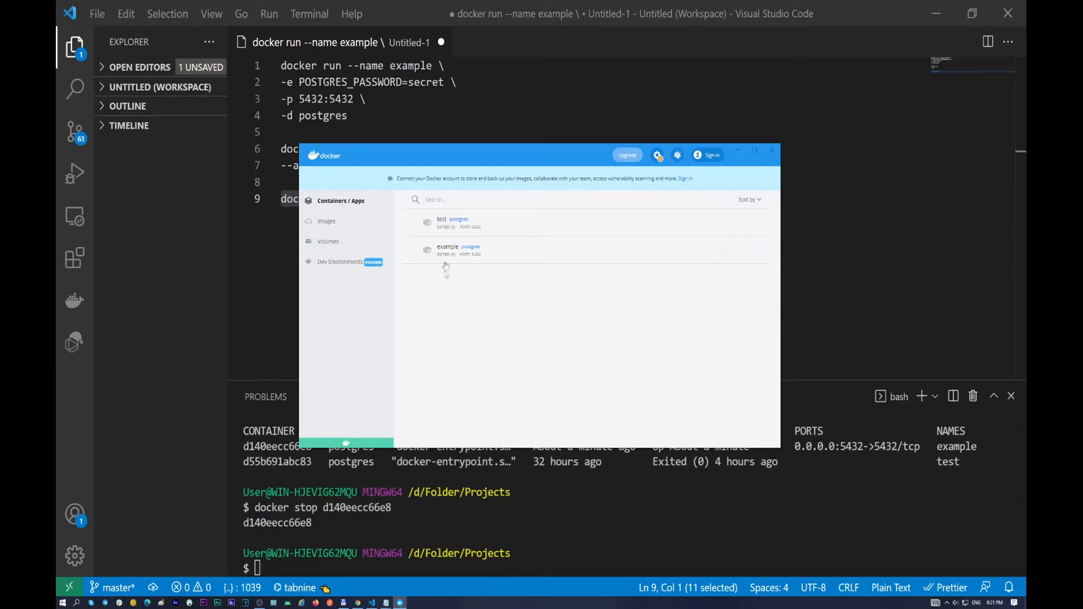
mouse_move(609, 252)
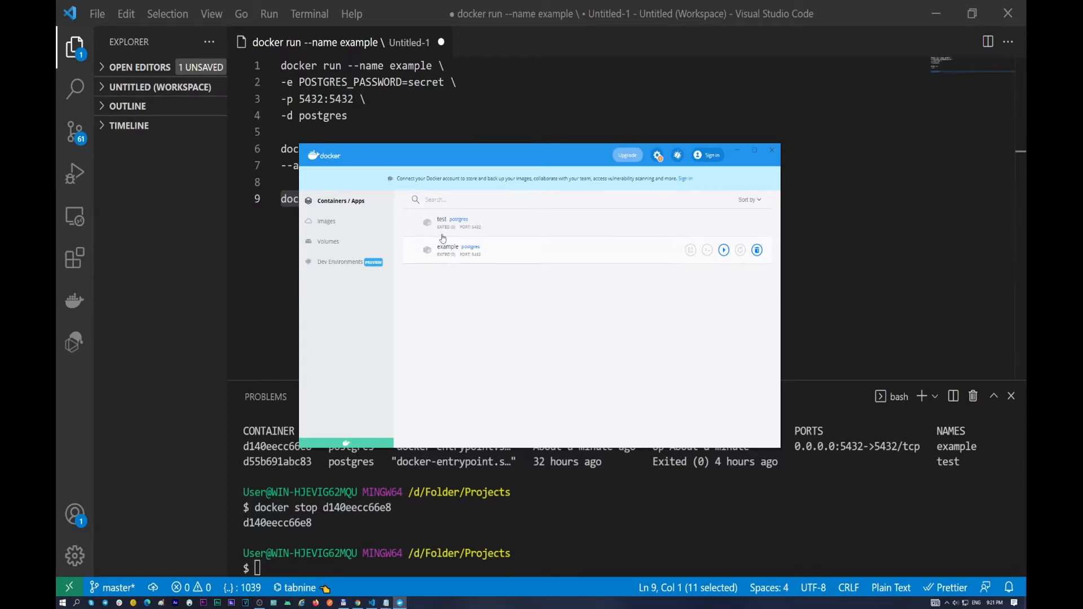
mouse_move(508, 259)
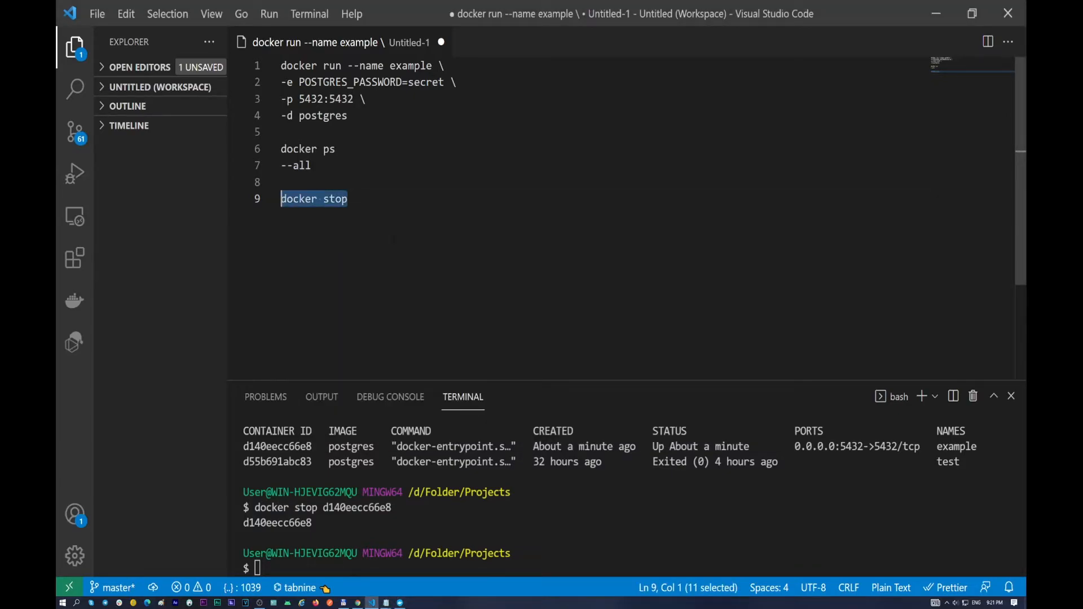
key("Enter")
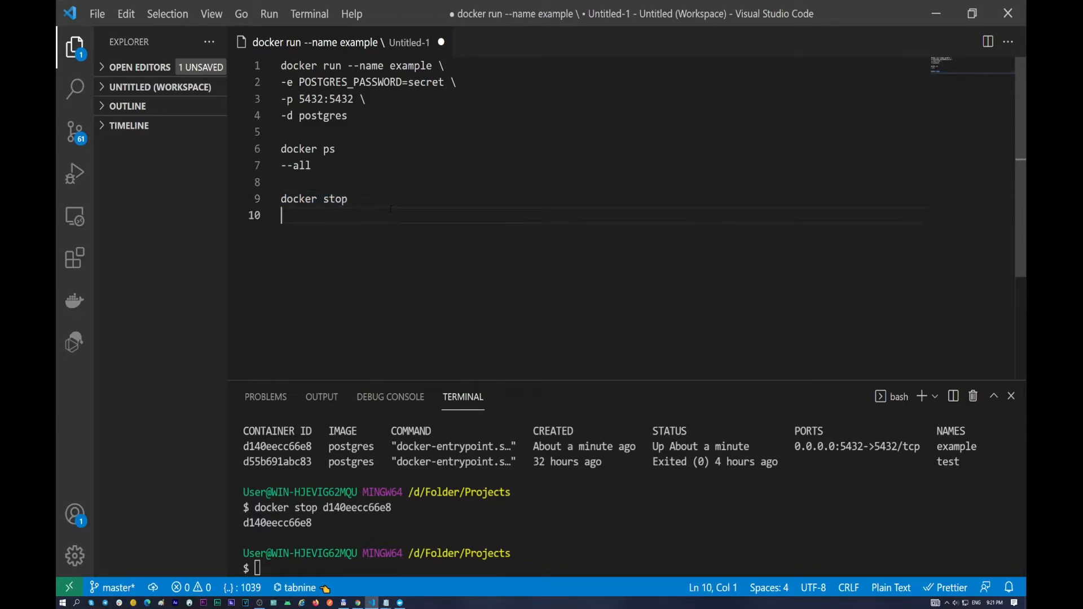
Note and run docker start d140eecc66e8, confirm it in Docker Desktop, and launch DBeaver.
type("docker stop")
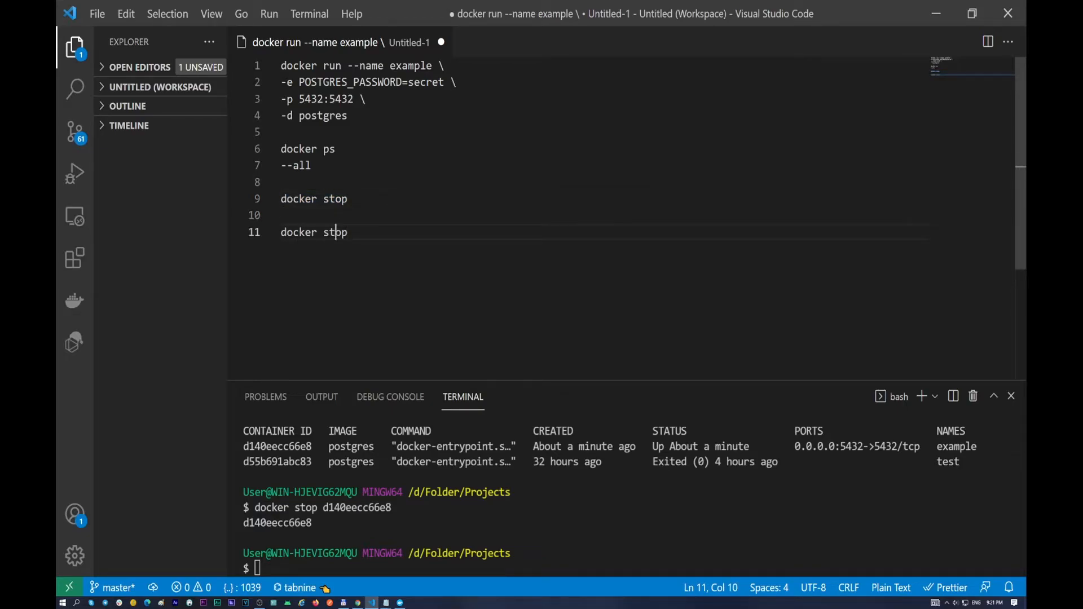
type("art")
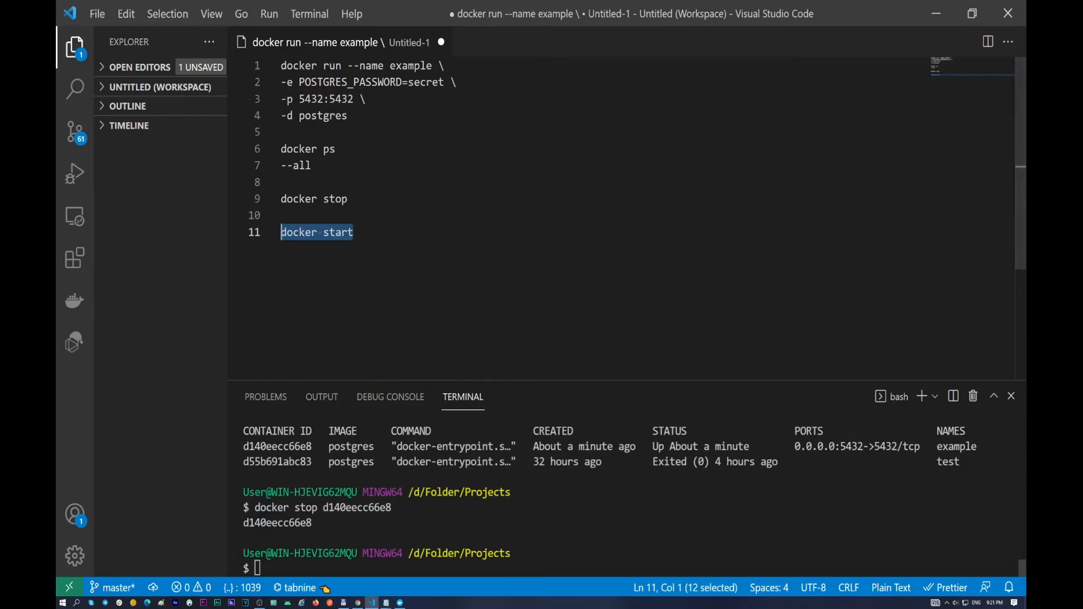
type("docker start")
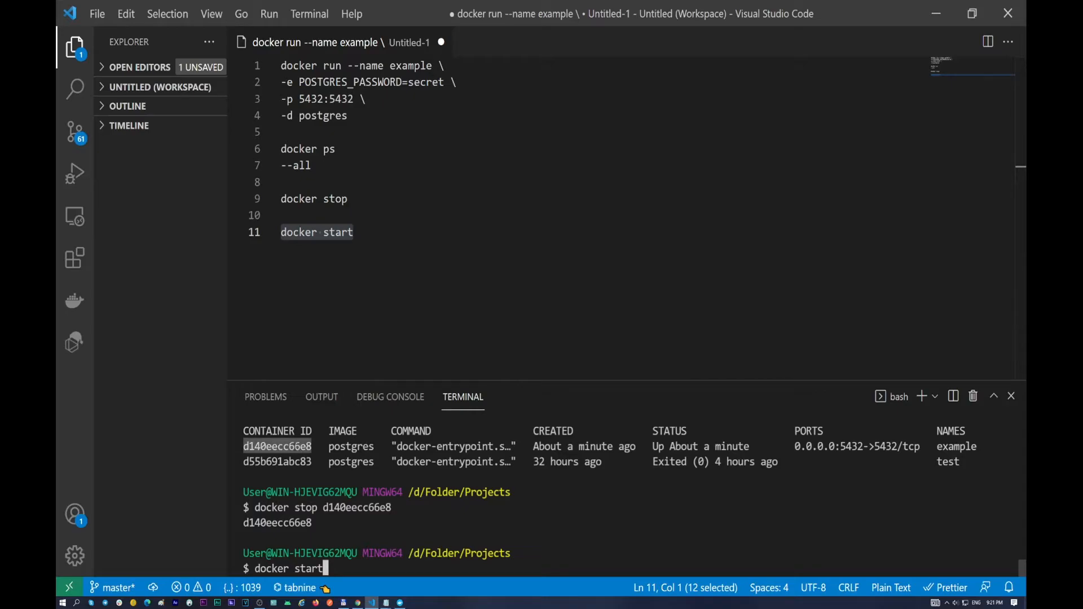
type("d140eecc66e8")
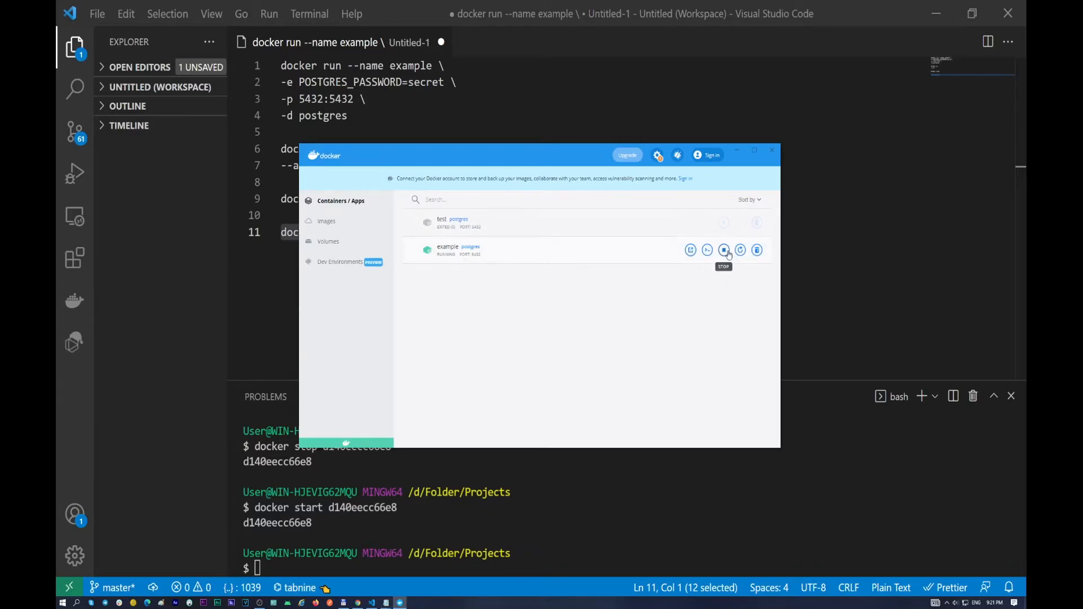
mouse_move(660, 233)
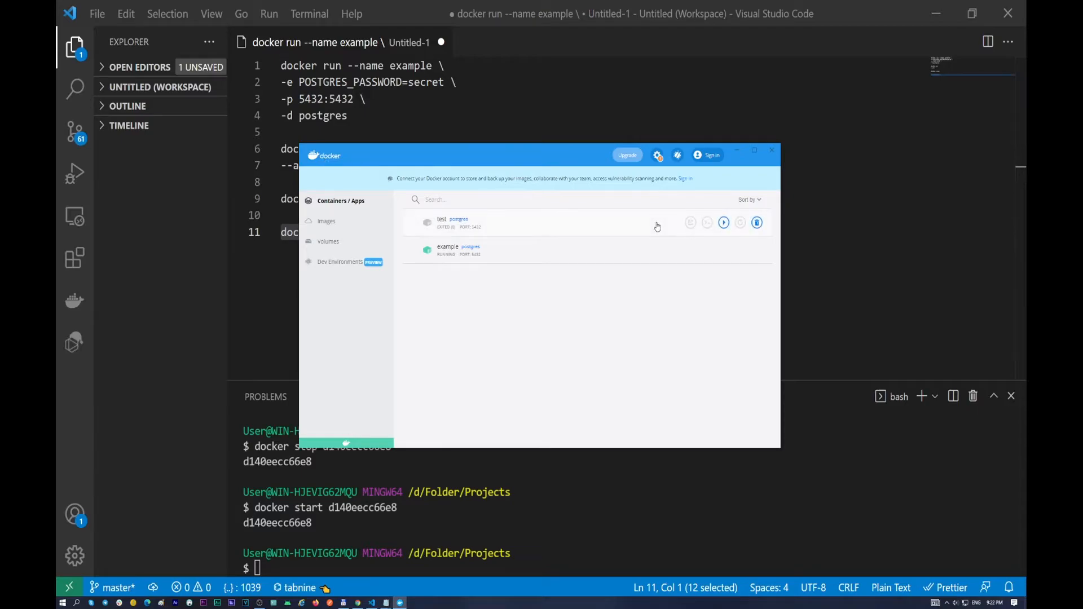
mouse_move(723, 250)
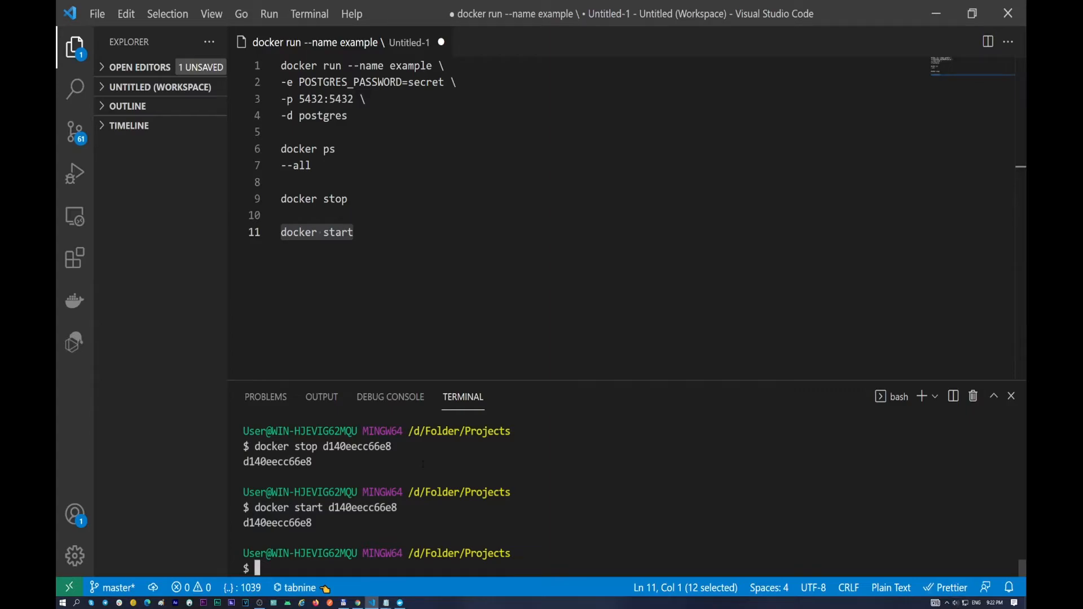
left_click(74, 301)
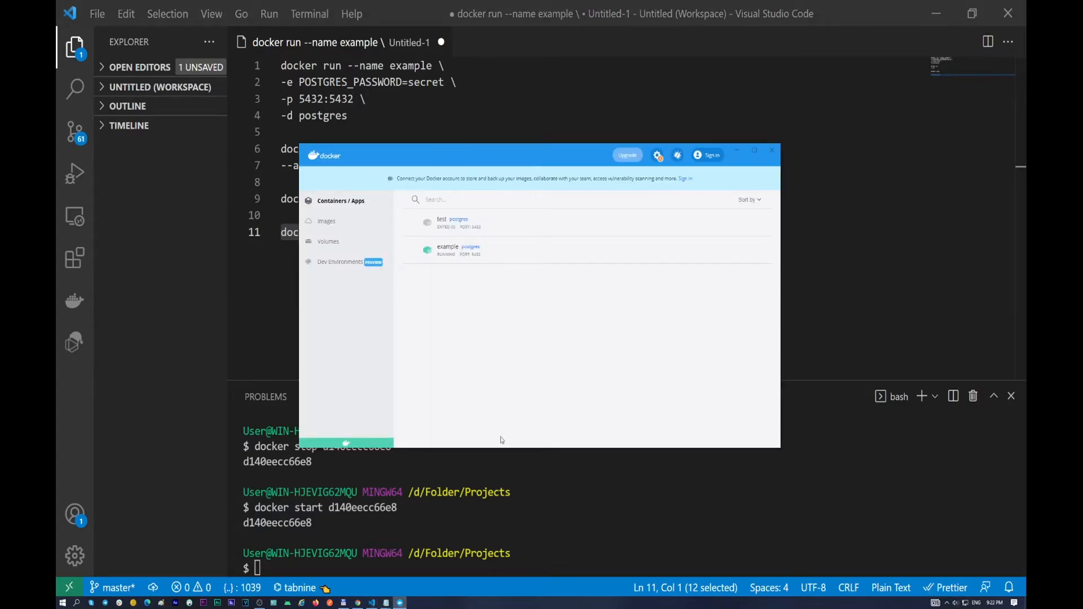
left_click(771, 150)
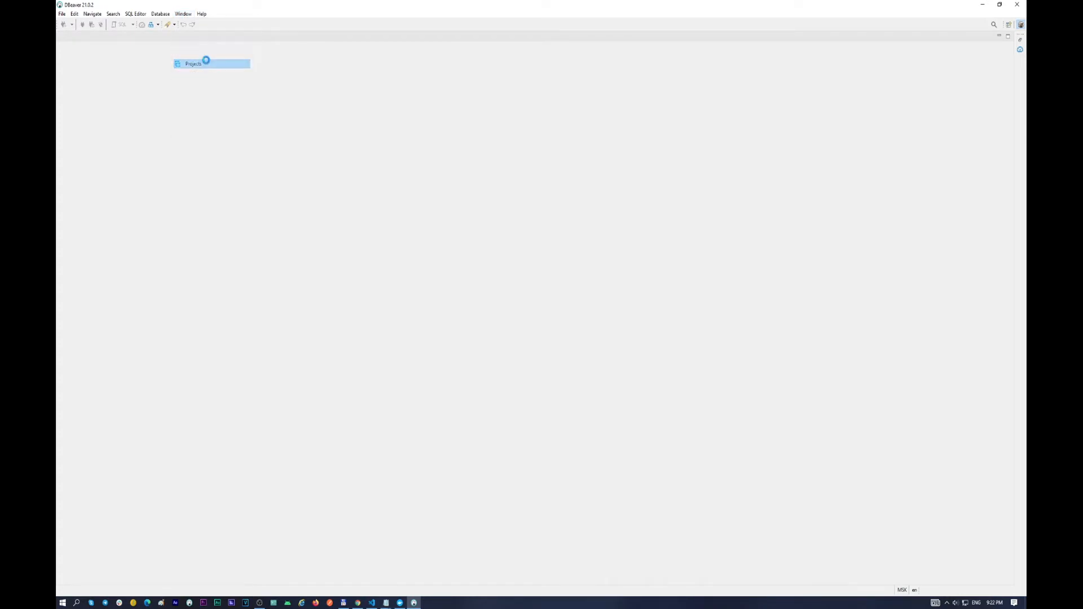
Start a new database connection from the Connections folder in the project tree.
left_click(193, 62)
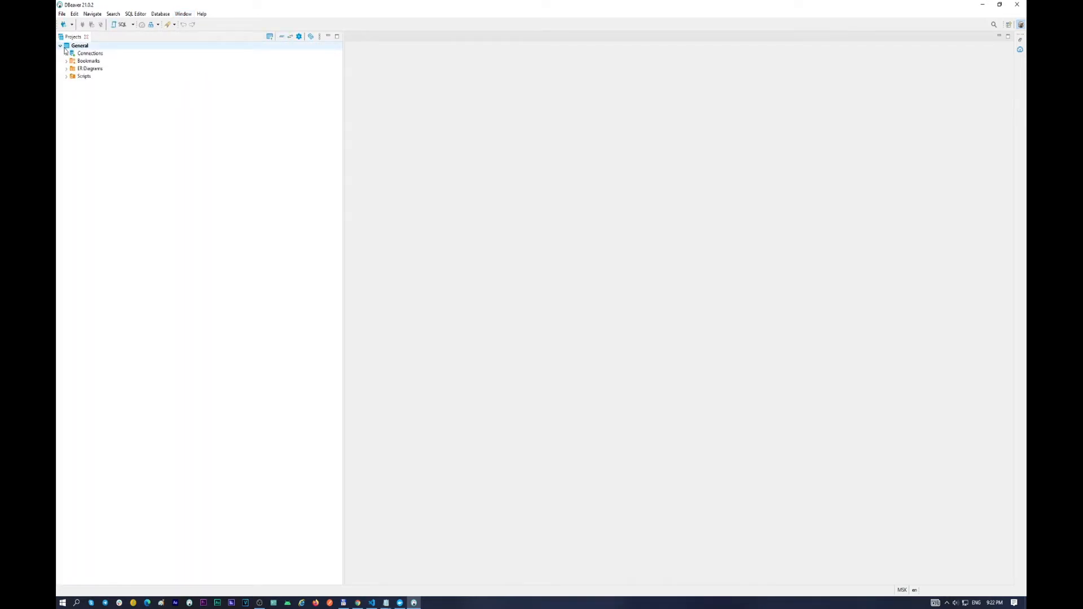
left_click(65, 53)
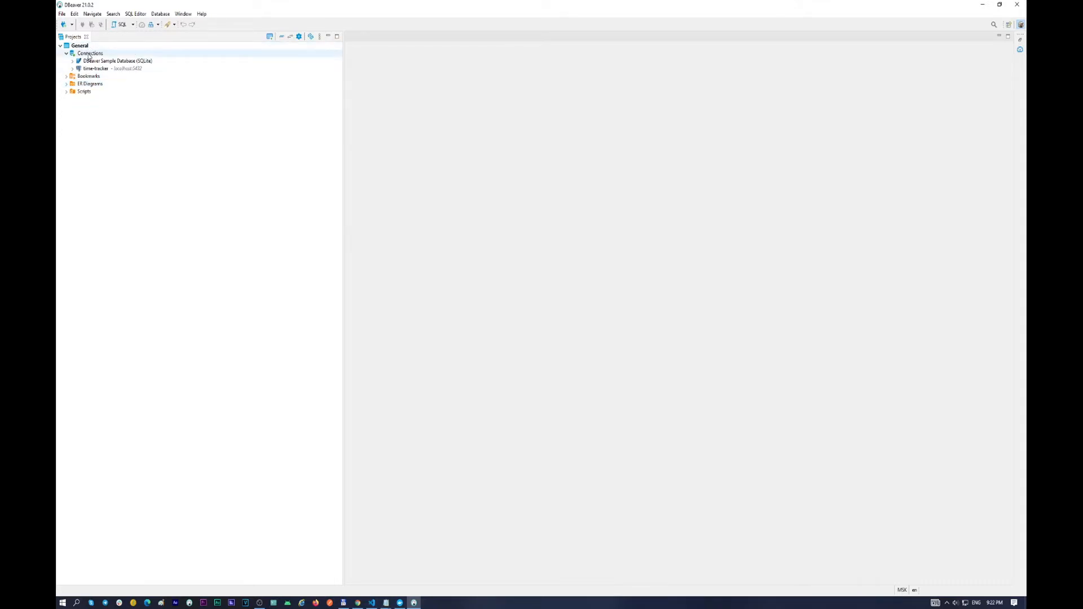
right_click(90, 53)
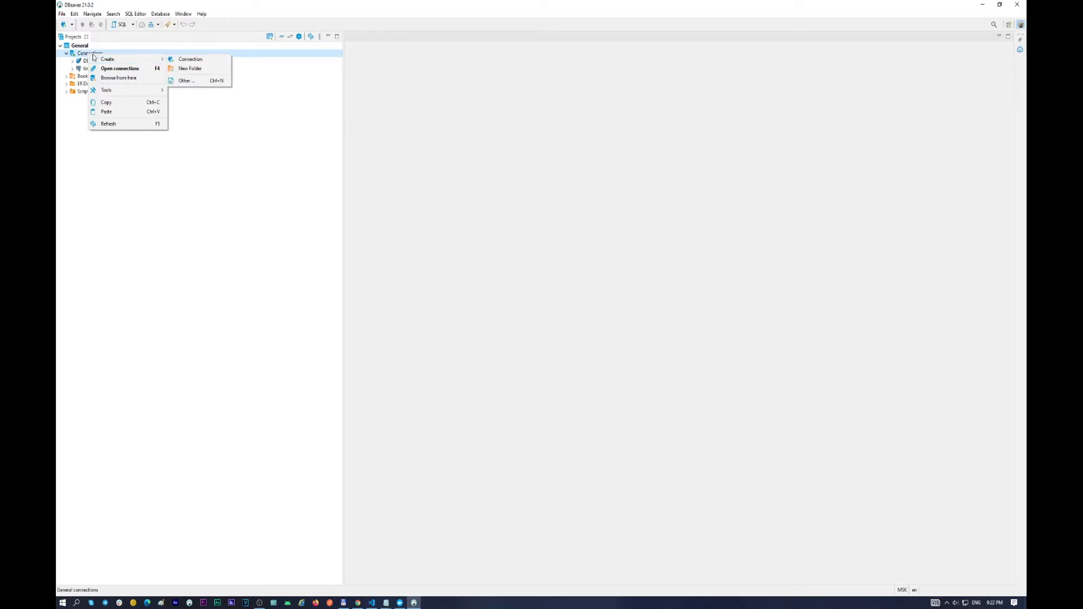
mouse_move(107, 59)
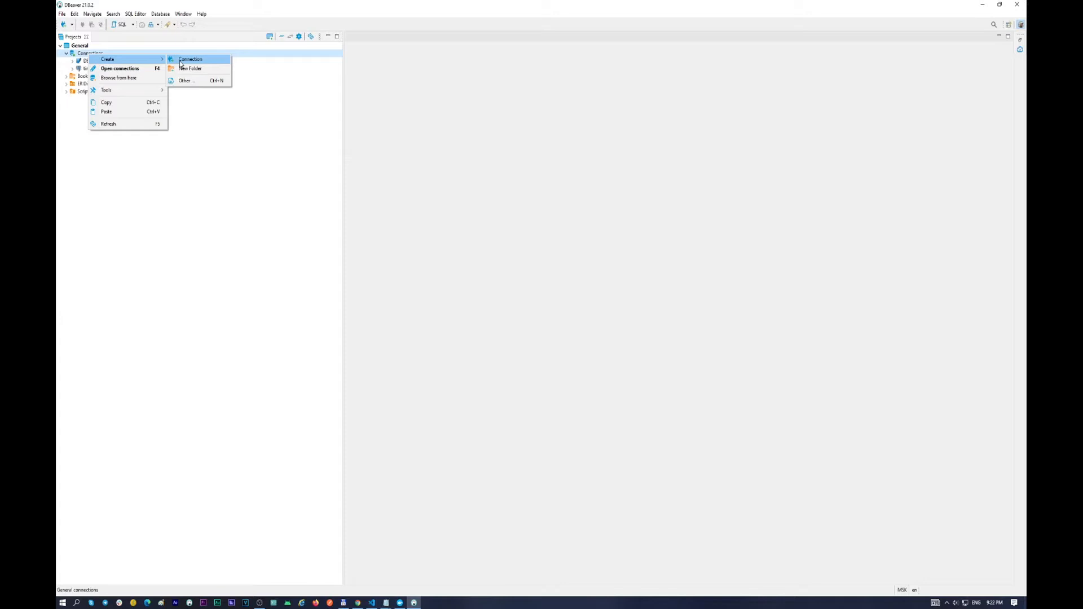
left_click(191, 58)
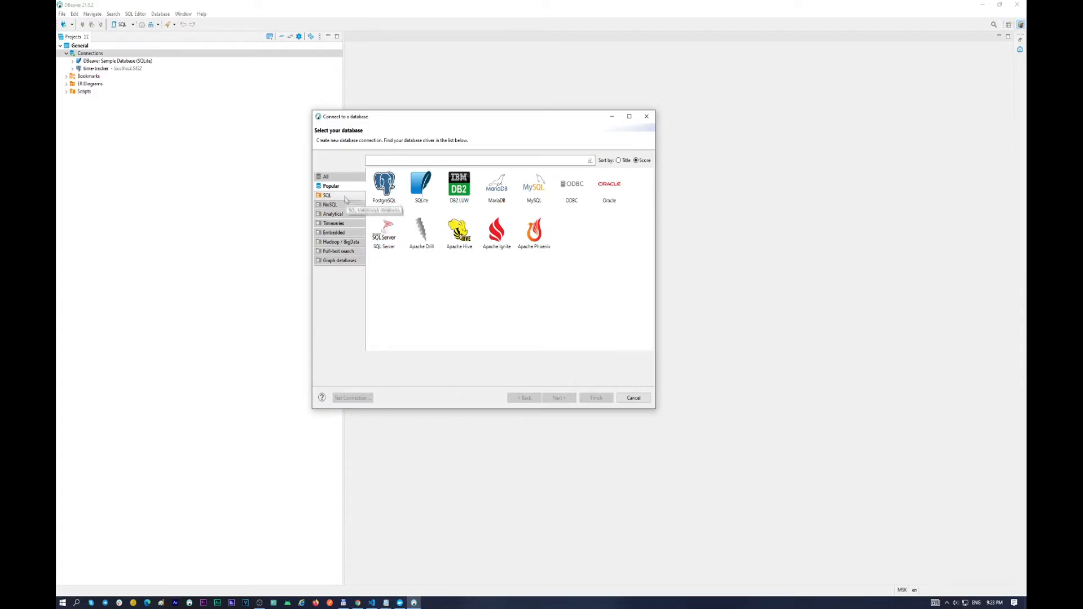
Select the PostgreSQL driver and proceed to its connection settings page.
left_click(384, 187)
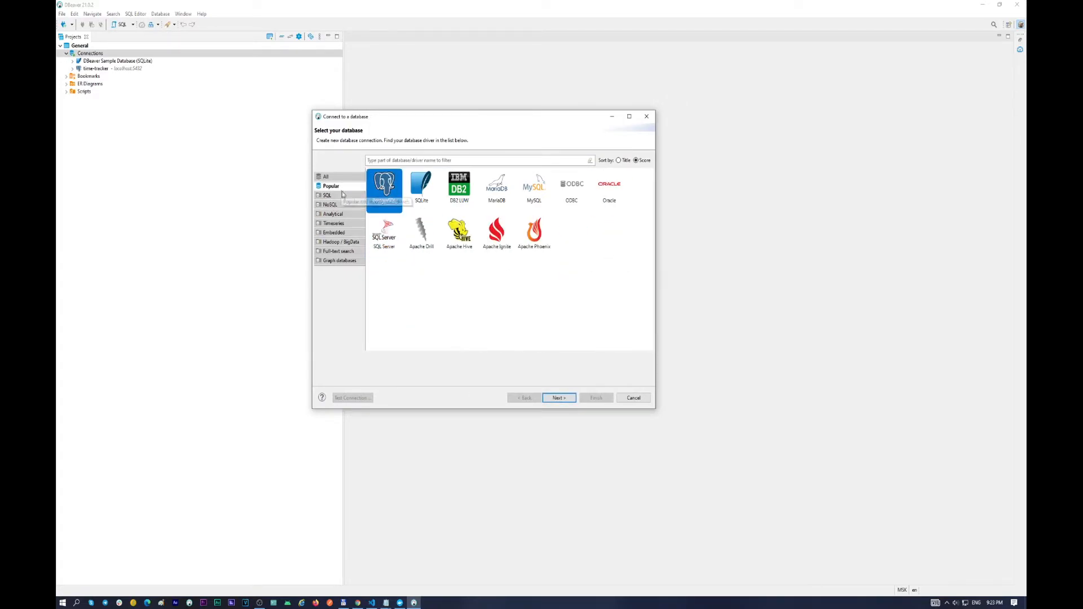
left_click(330, 204)
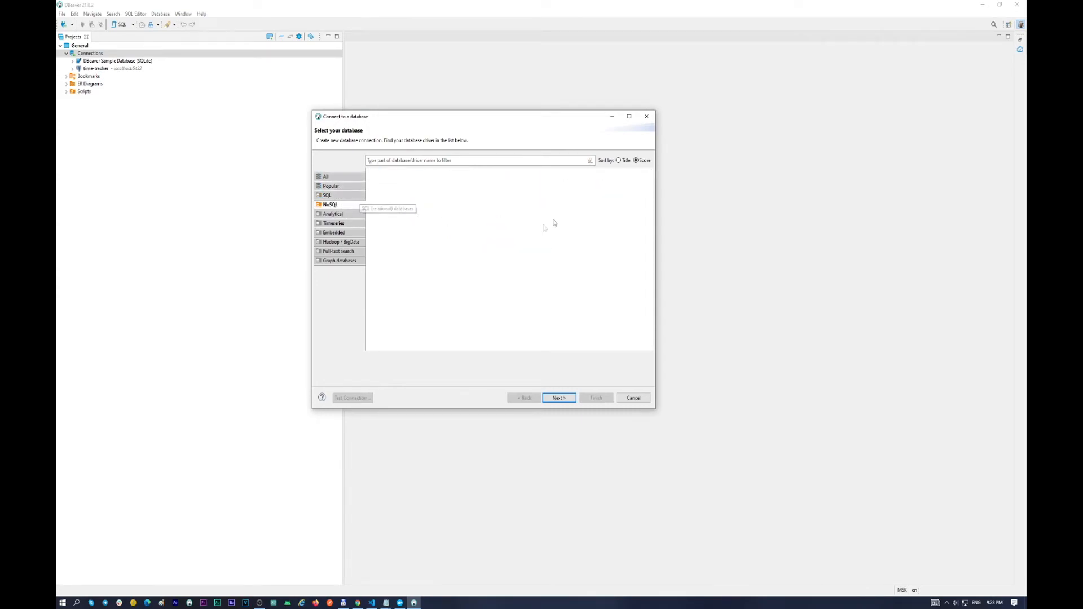
left_click(331, 185)
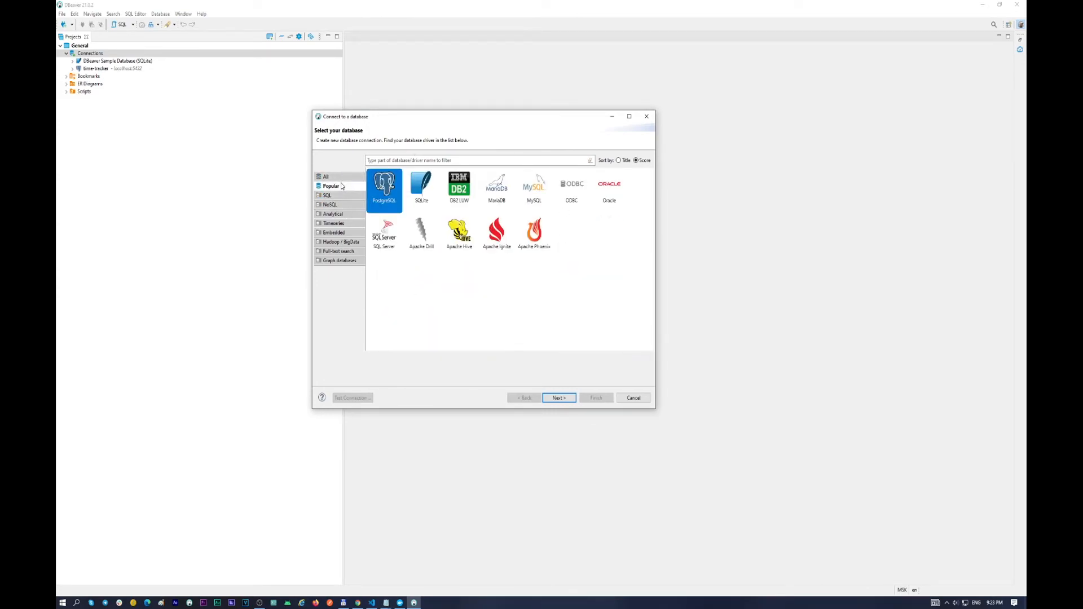
left_click(421, 188)
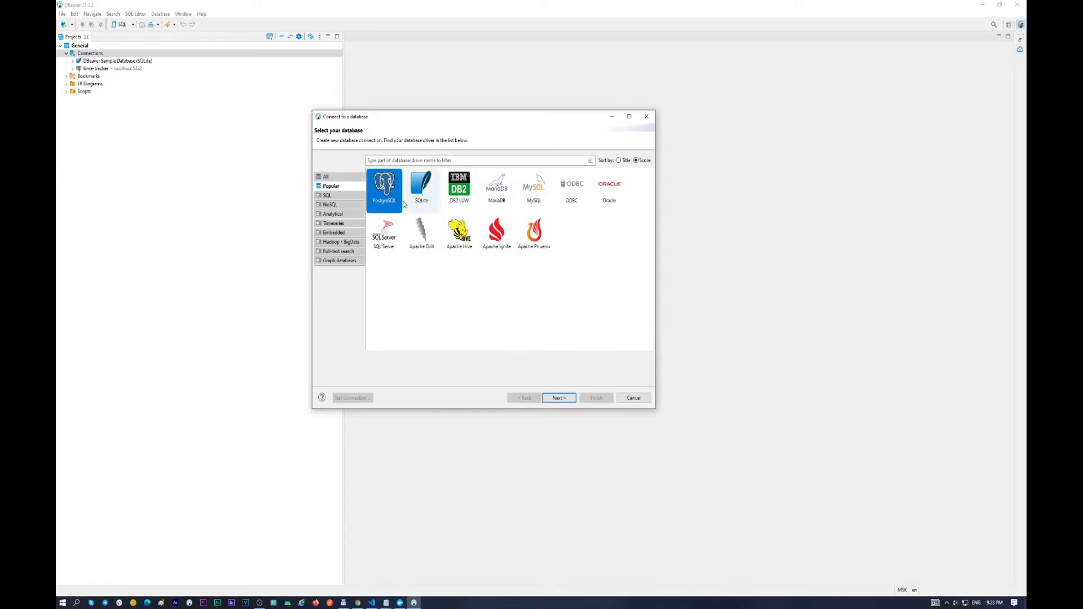
left_click(558, 397)
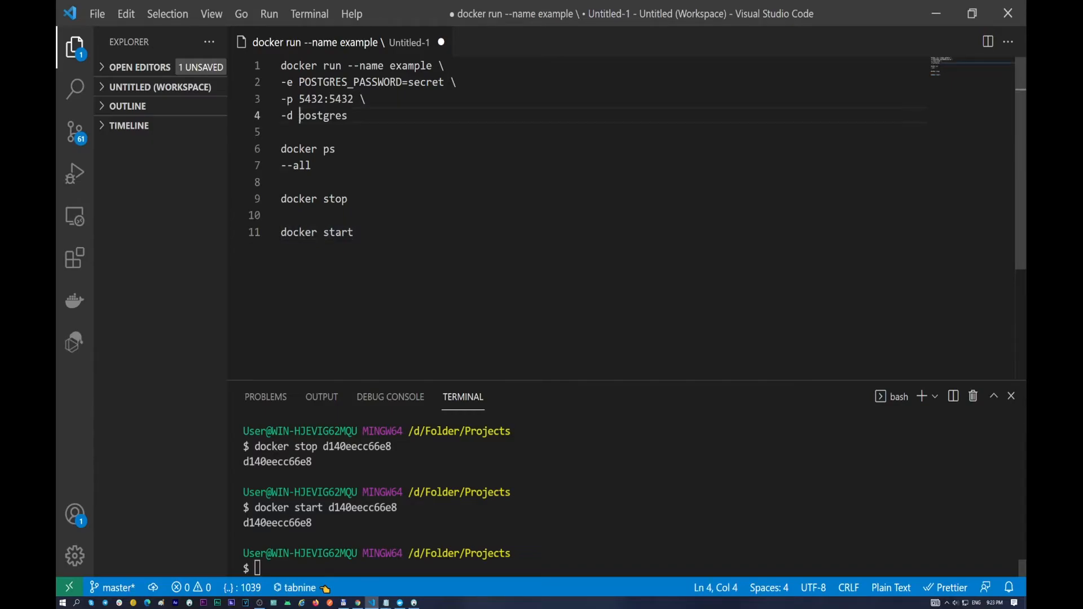
double_click(323, 115)
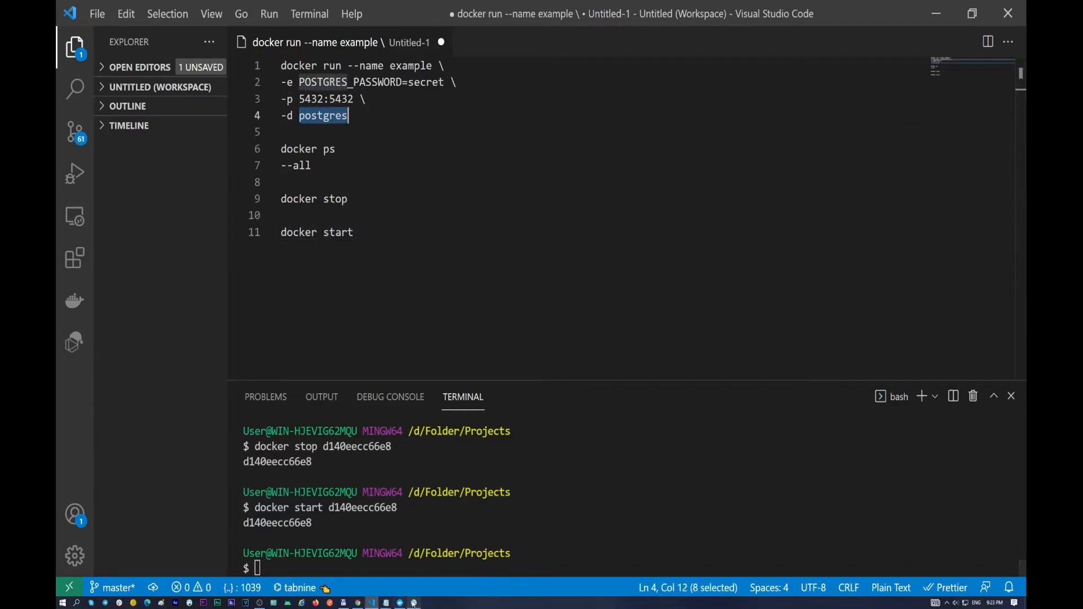
left_click(413, 603)
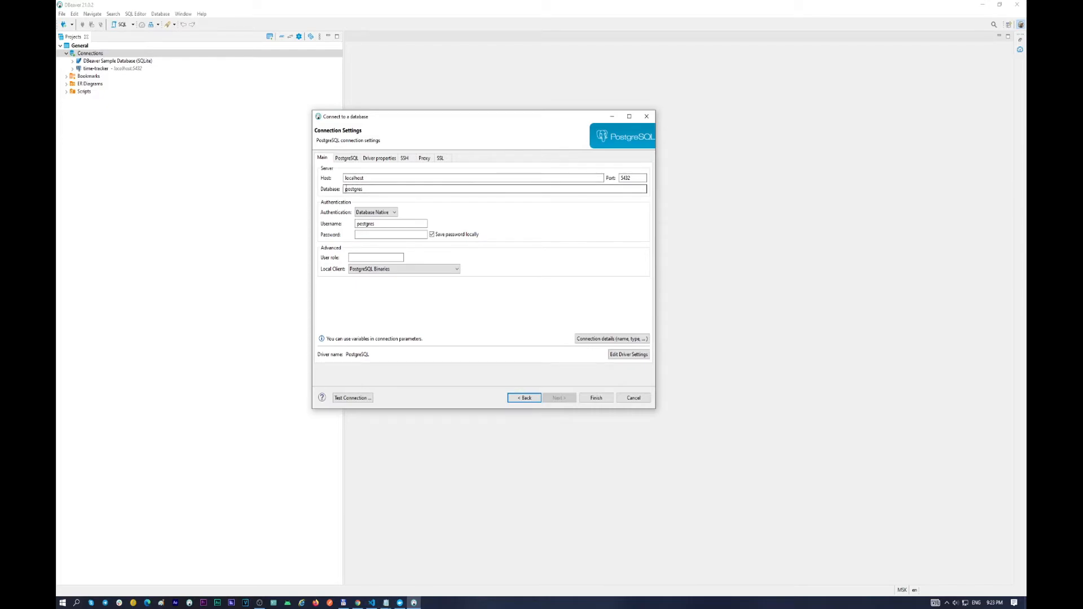
Enter the password from the docker commands file, pass the connection test, and finish the connection.
left_click(390, 223)
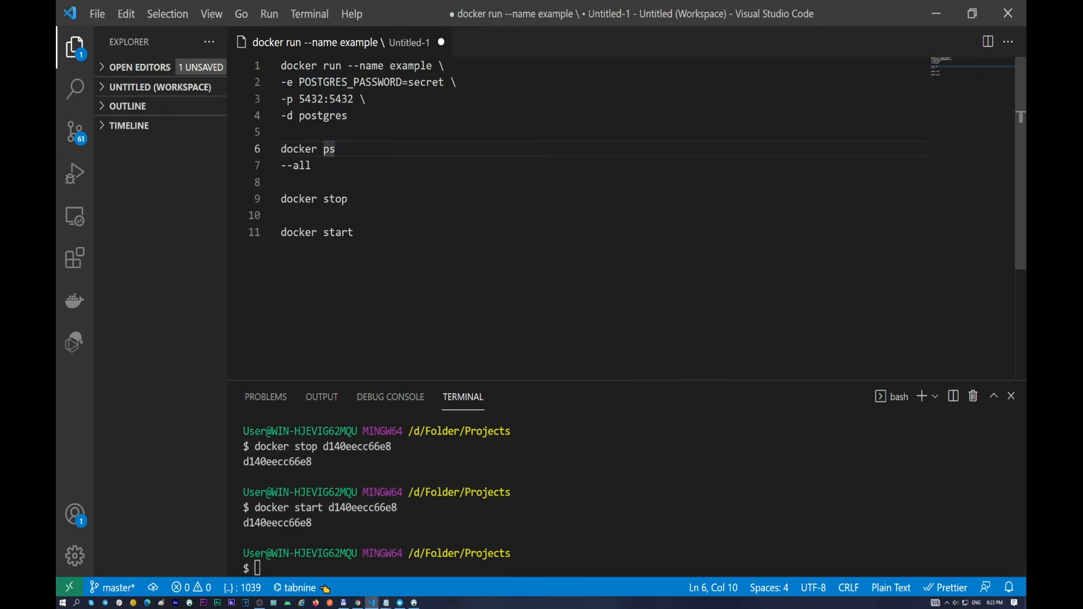
double_click(427, 81)
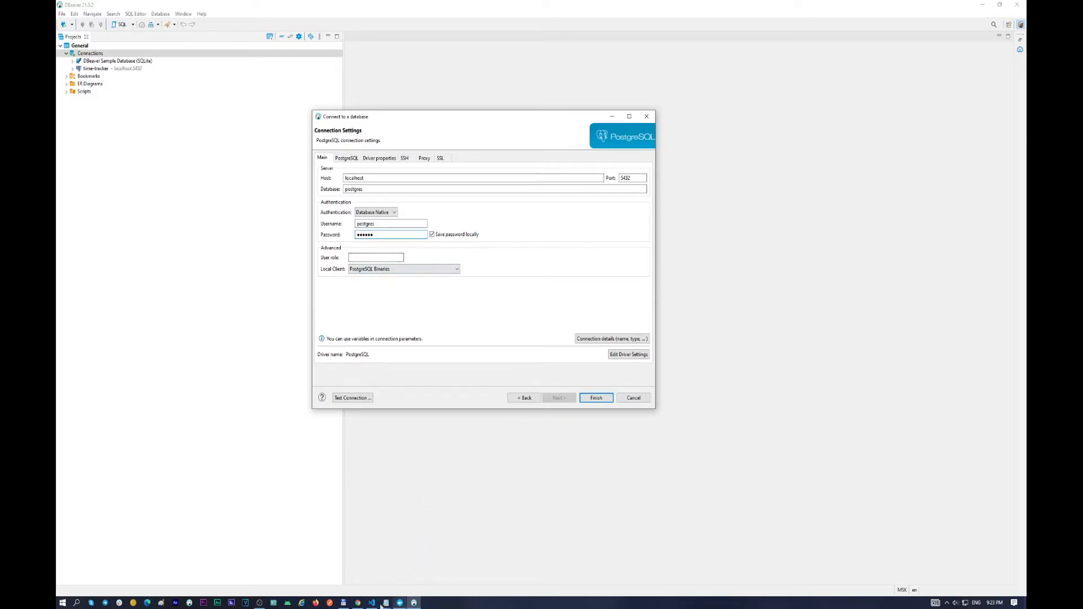
left_click(372, 603)
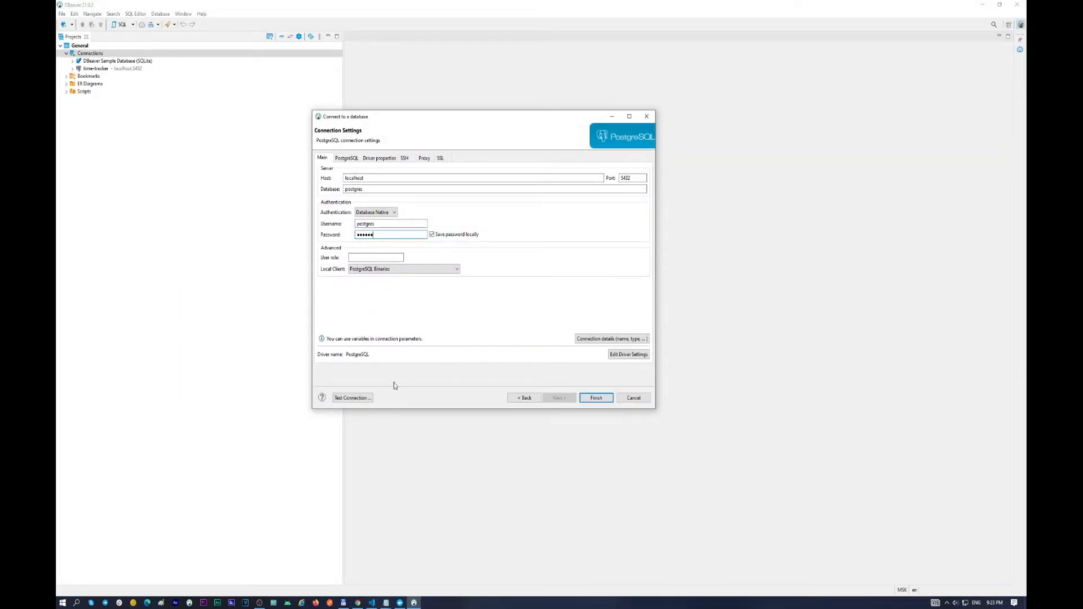
left_click(351, 397)
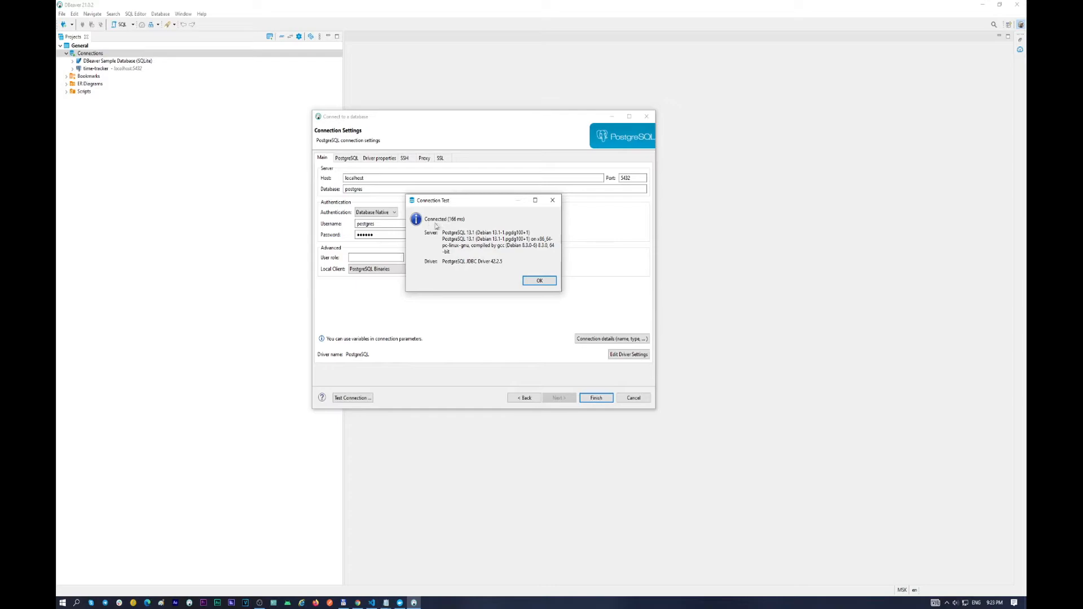
left_click(539, 280)
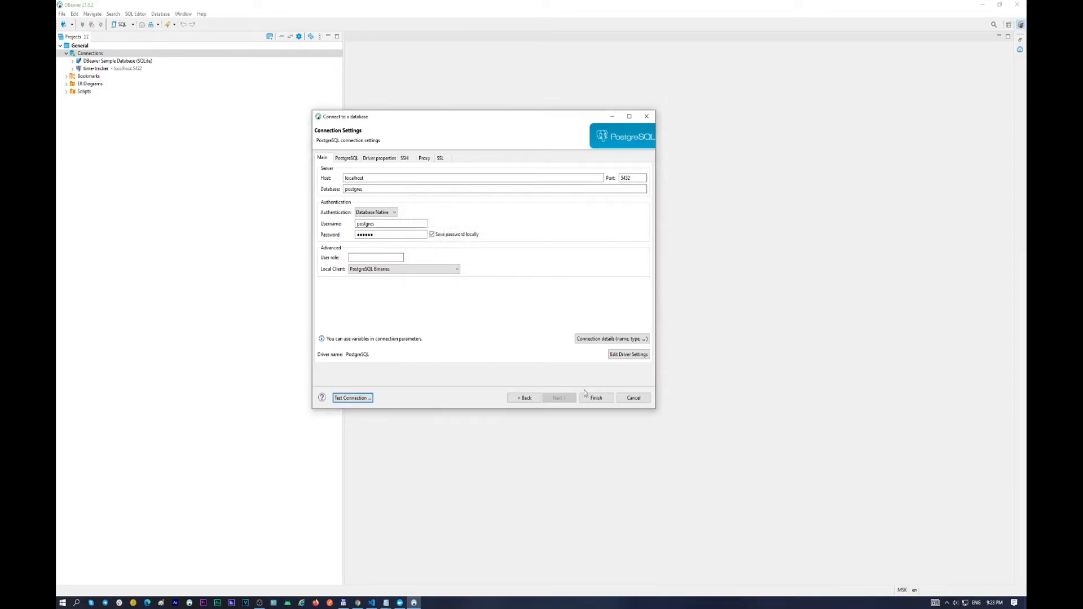
left_click(594, 397)
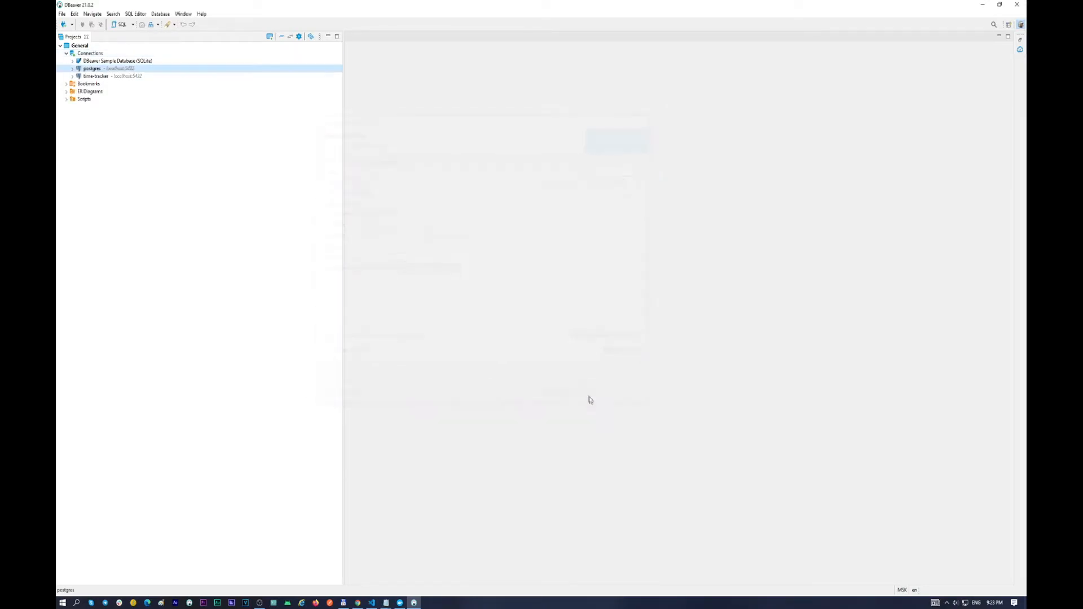
Rename the postgres connection to 'example'.
right_click(92, 68)
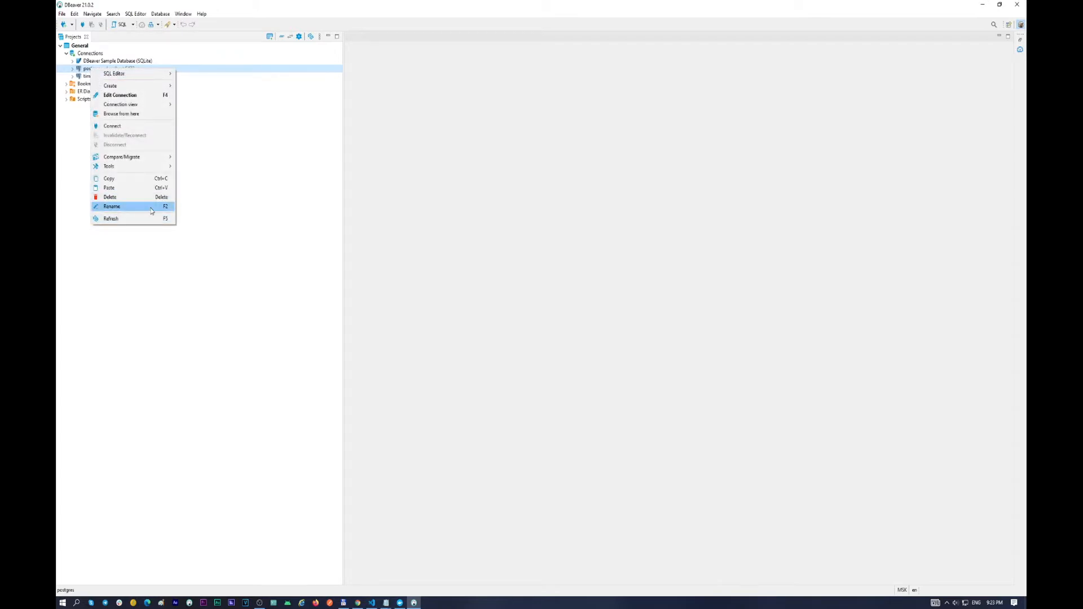
left_click(111, 206)
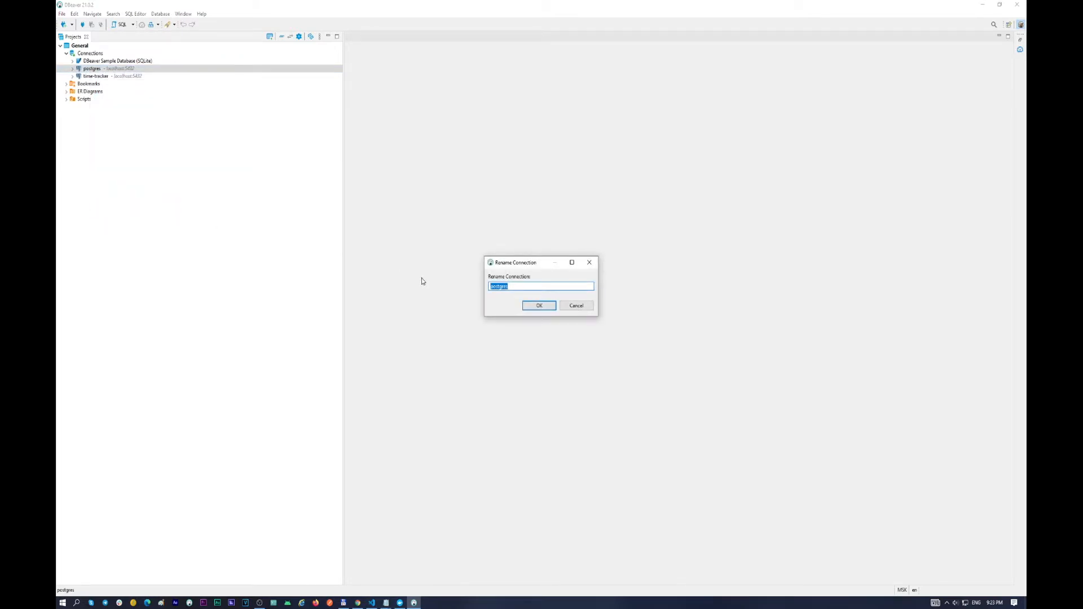
type("example")
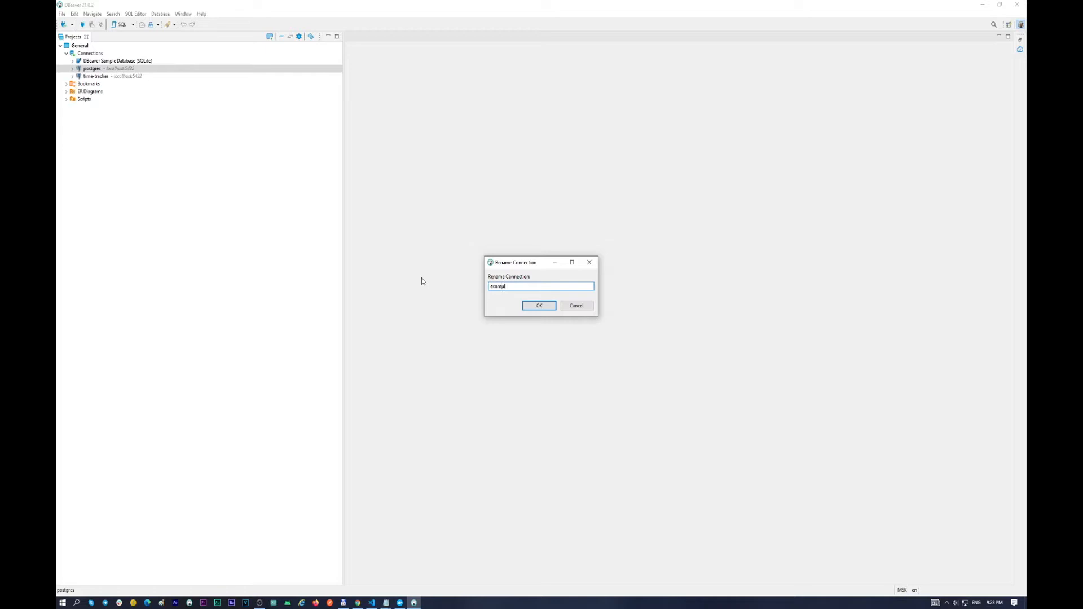
left_click(539, 305)
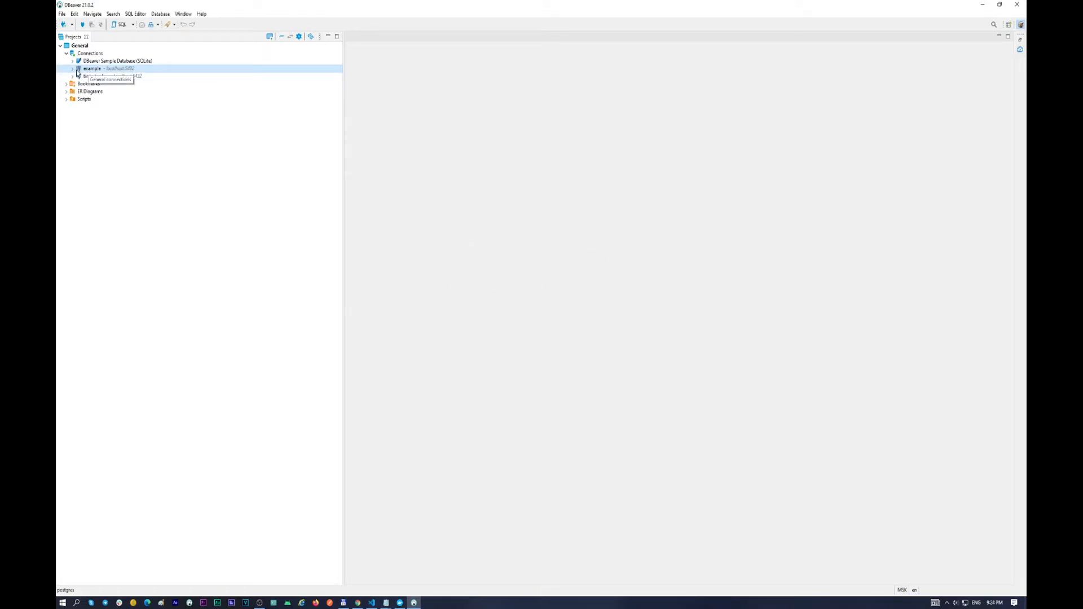
Expand example down to the Tables folder of the public schema.
left_click(73, 68)
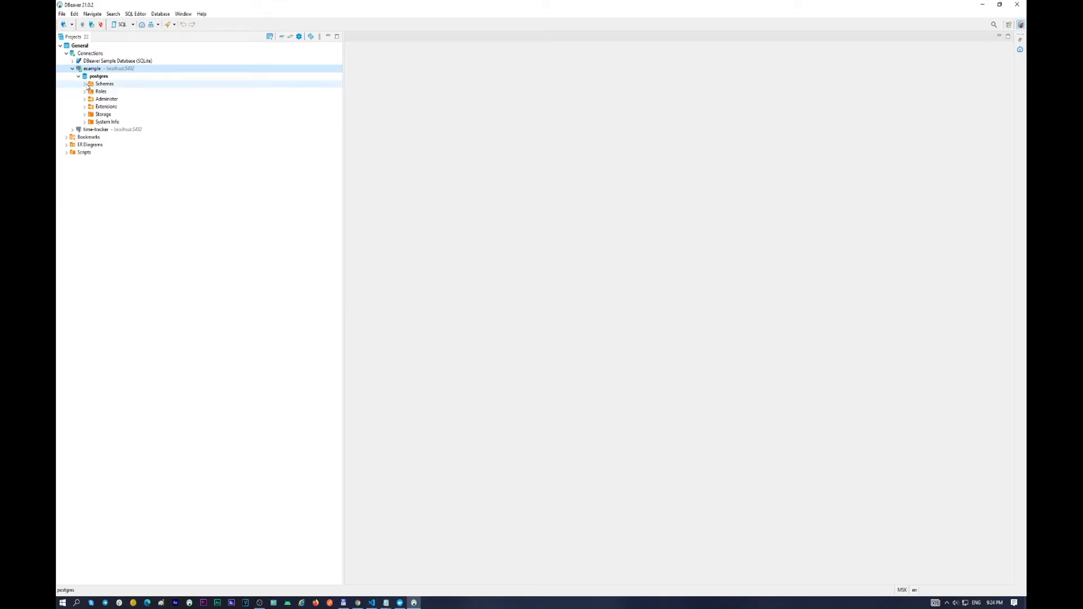
left_click(84, 83)
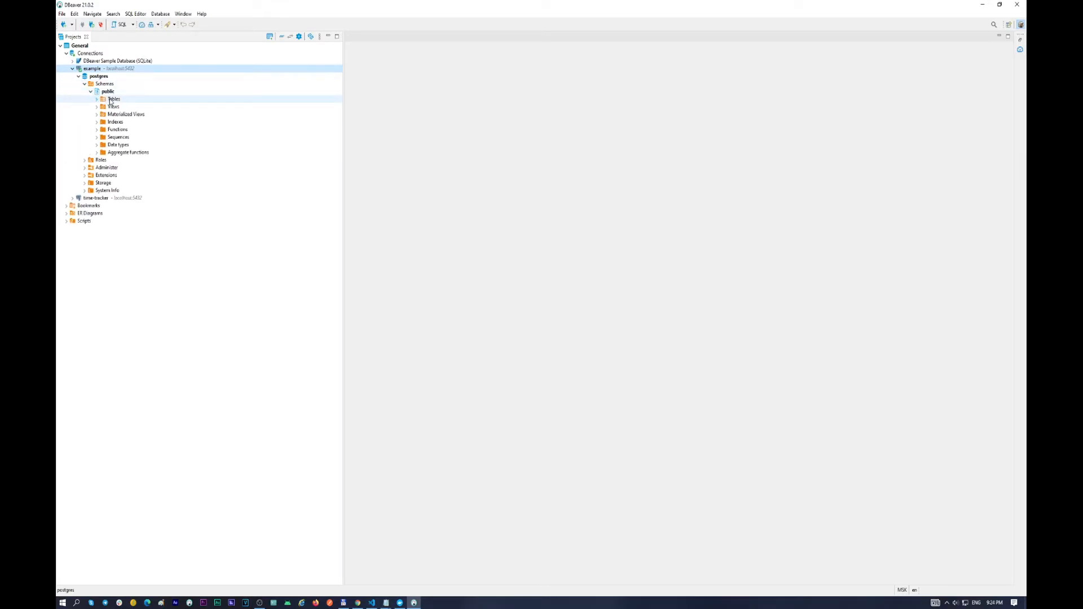
left_click(114, 99)
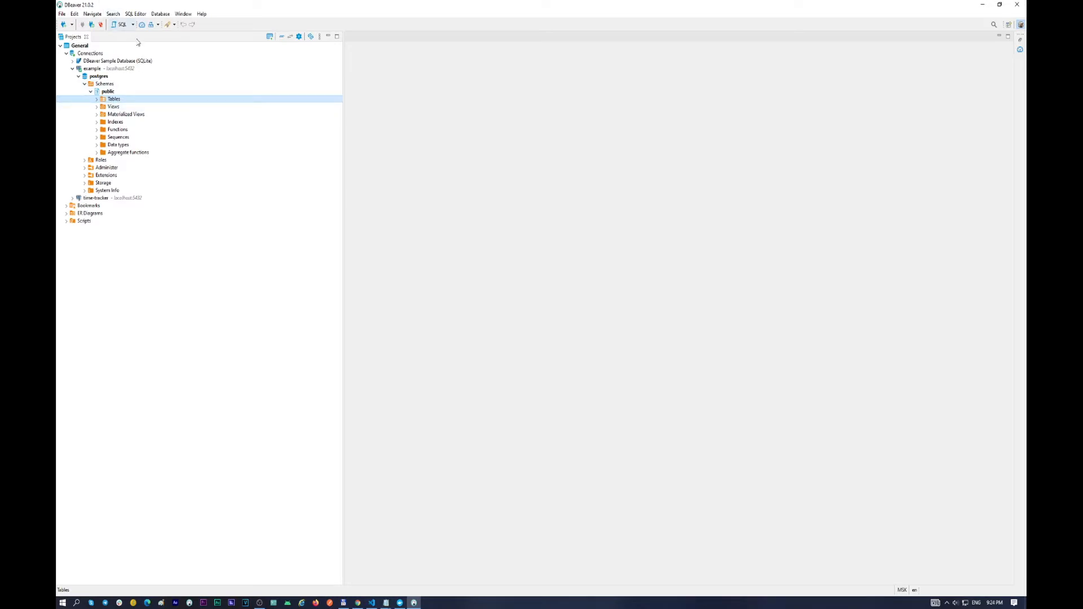
Open a new SQL script for the example connection.
left_click(159, 13)
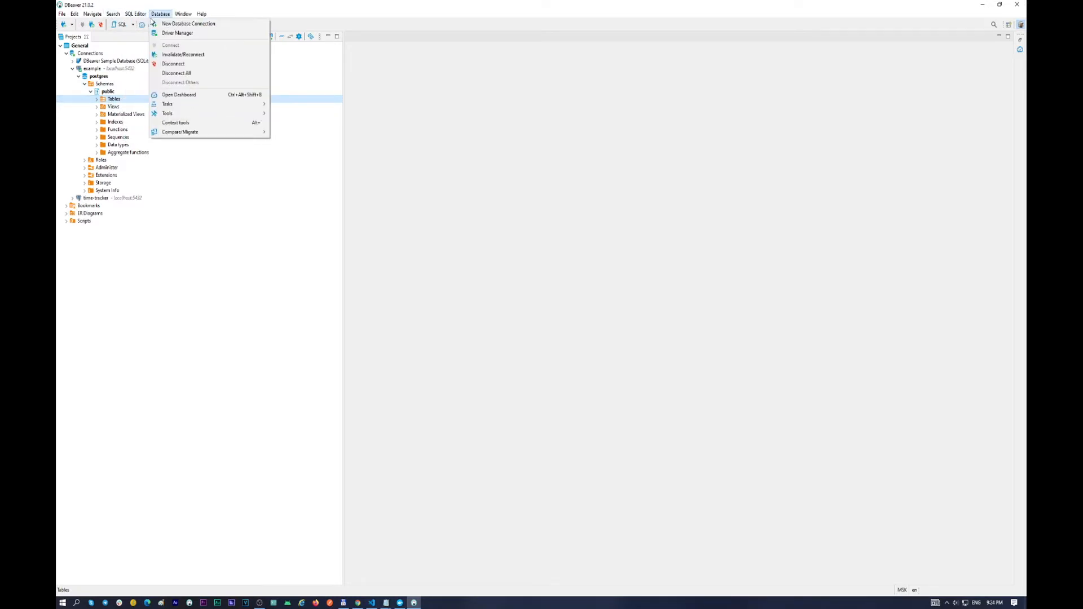
left_click(136, 13)
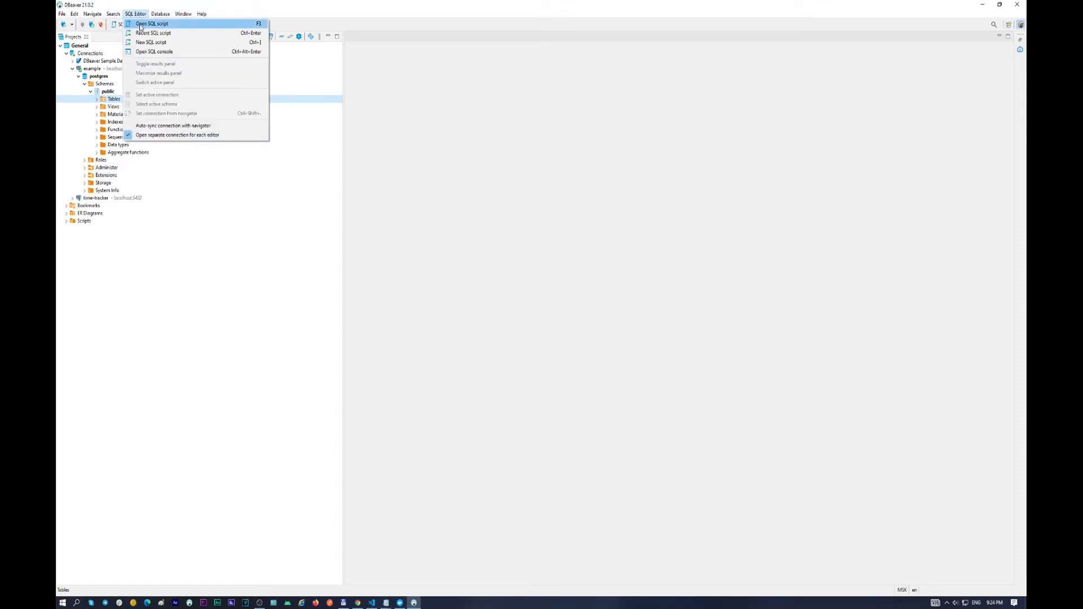
left_click(151, 43)
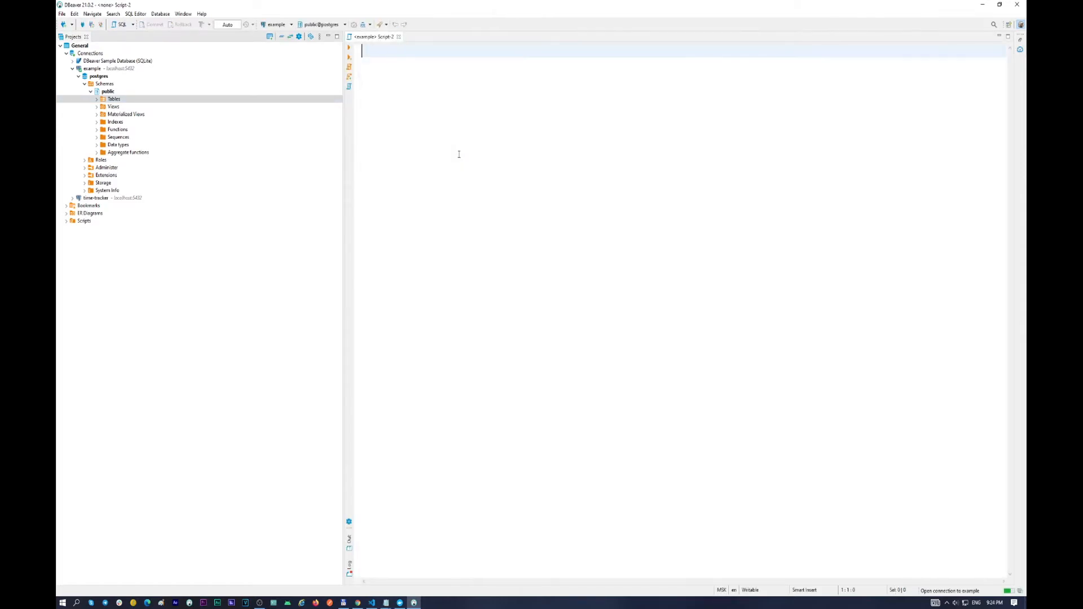
mouse_move(373, 36)
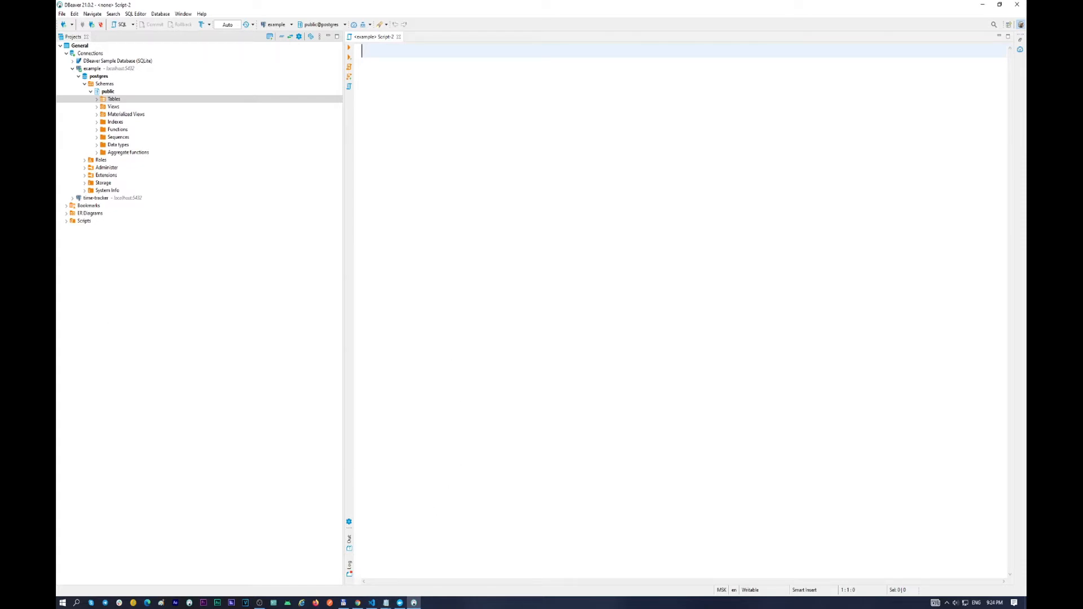
Type 'Create table example_main ()' in the script.
type("C")
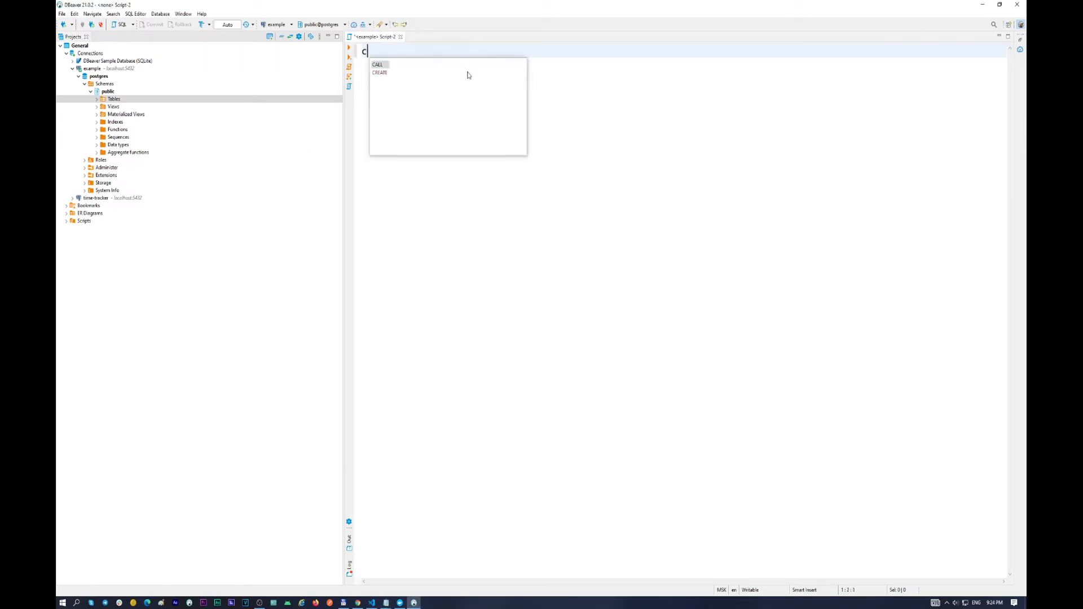
type("reate")
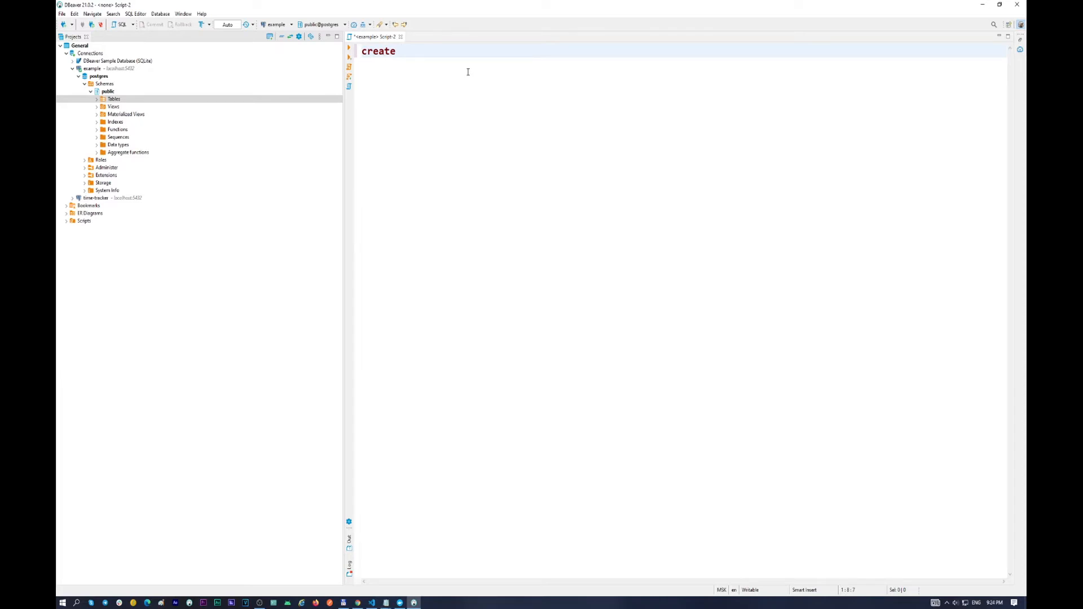
type("table")
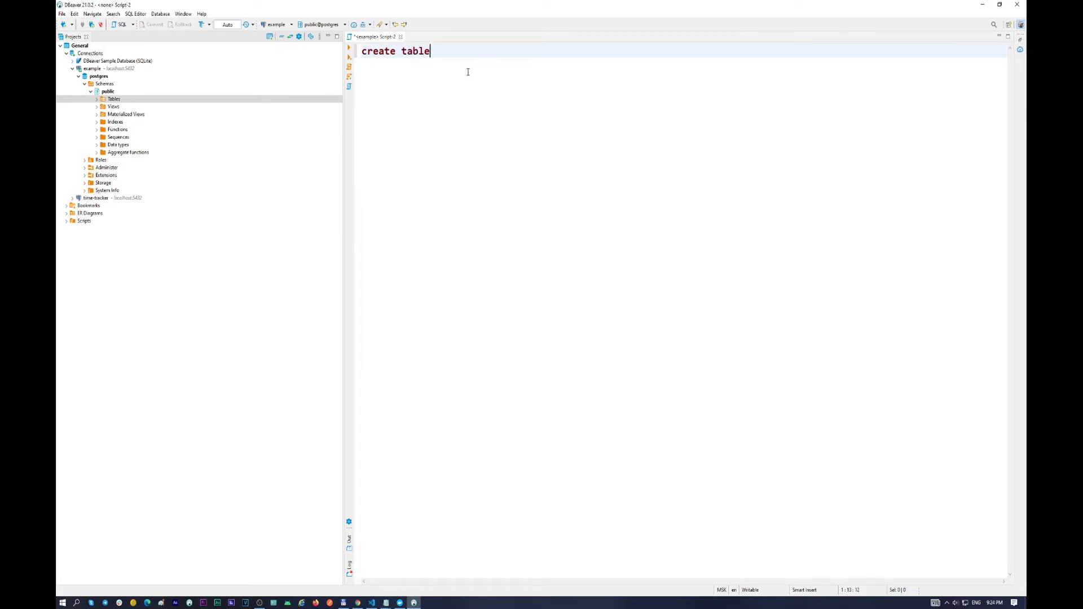
type("exam")
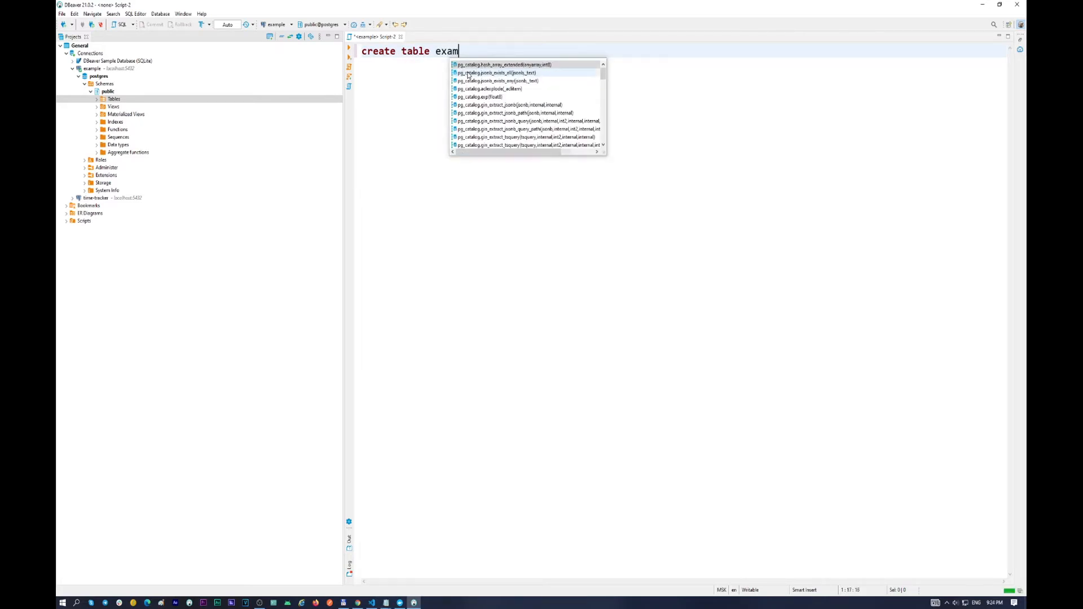
type("ple_")
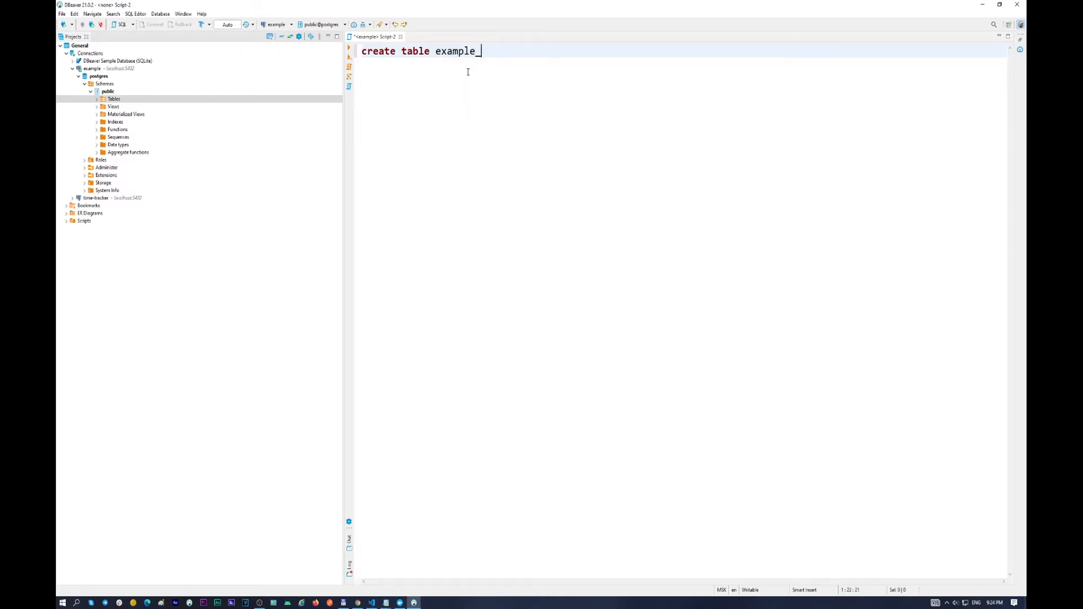
type("main")
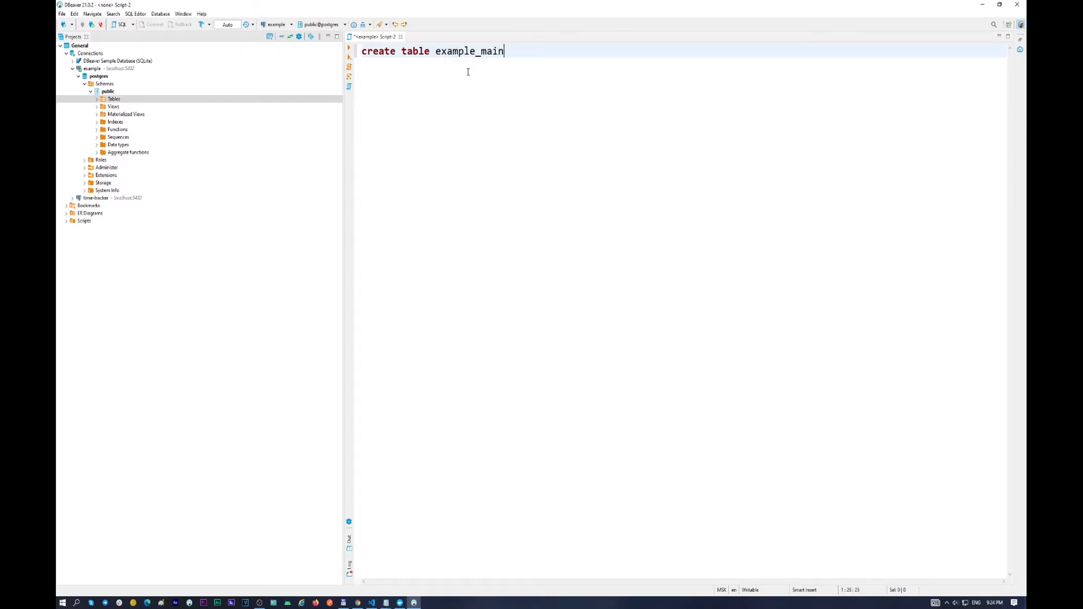
type("()")
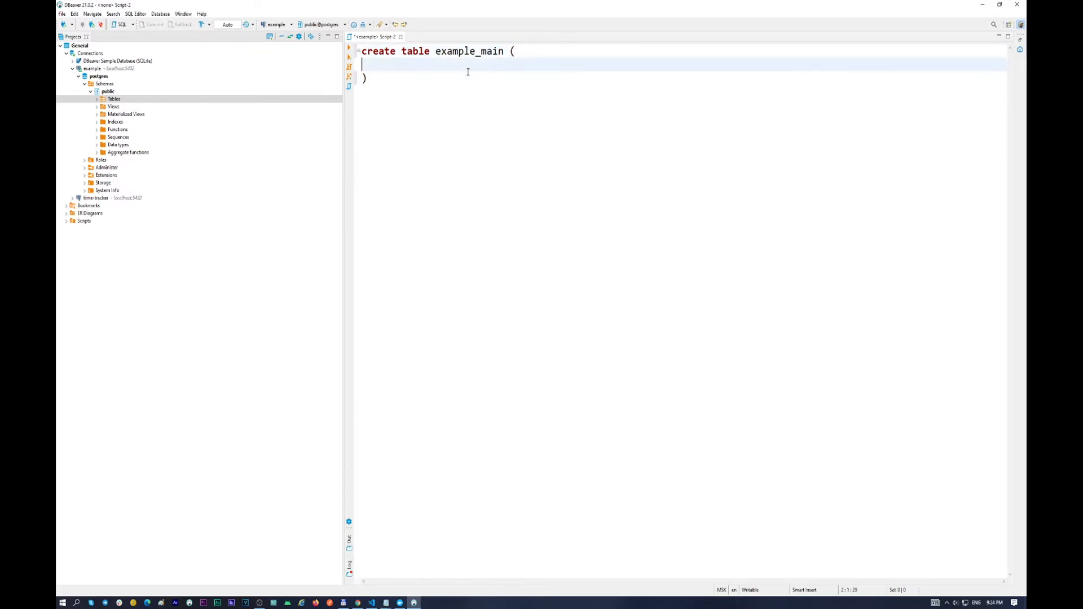
Define the Id SERIAL PRIMARY KEY column and start a Name column.
type("AI")
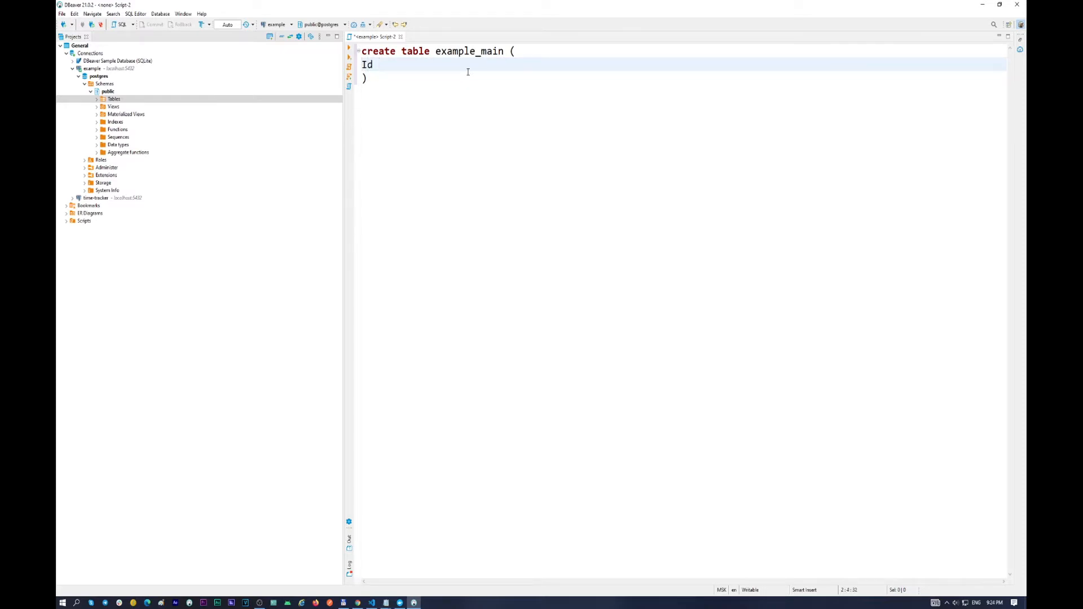
type("SERIAL")
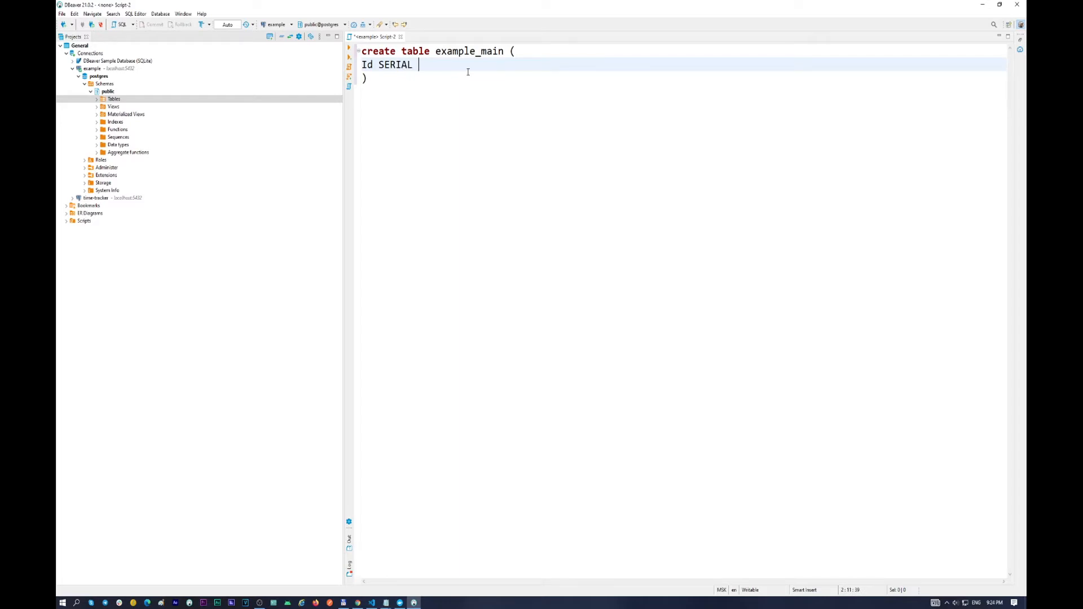
type("PRIM")
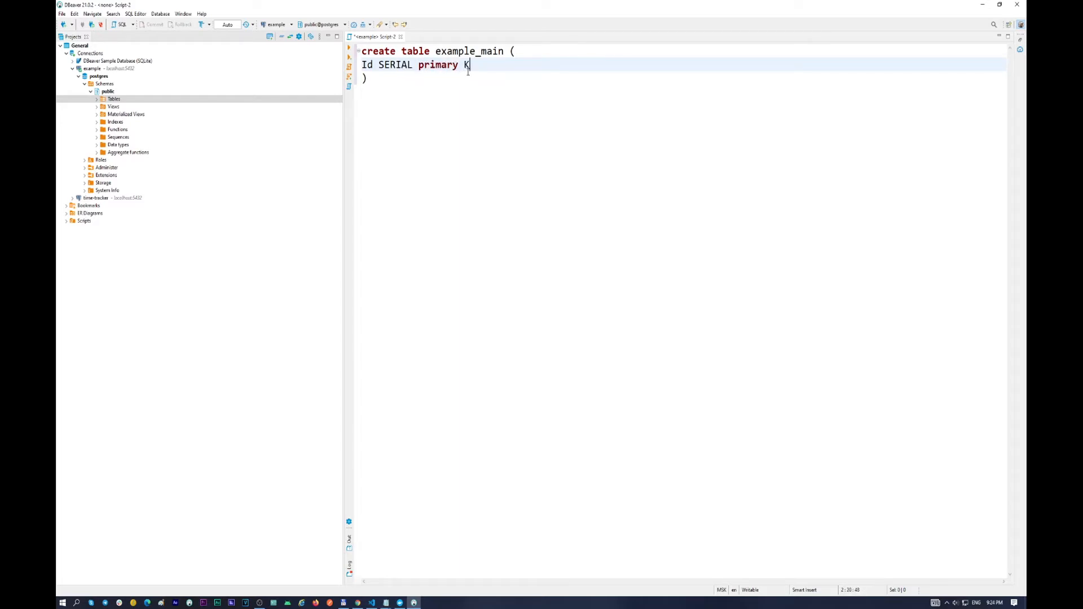
type("AY")
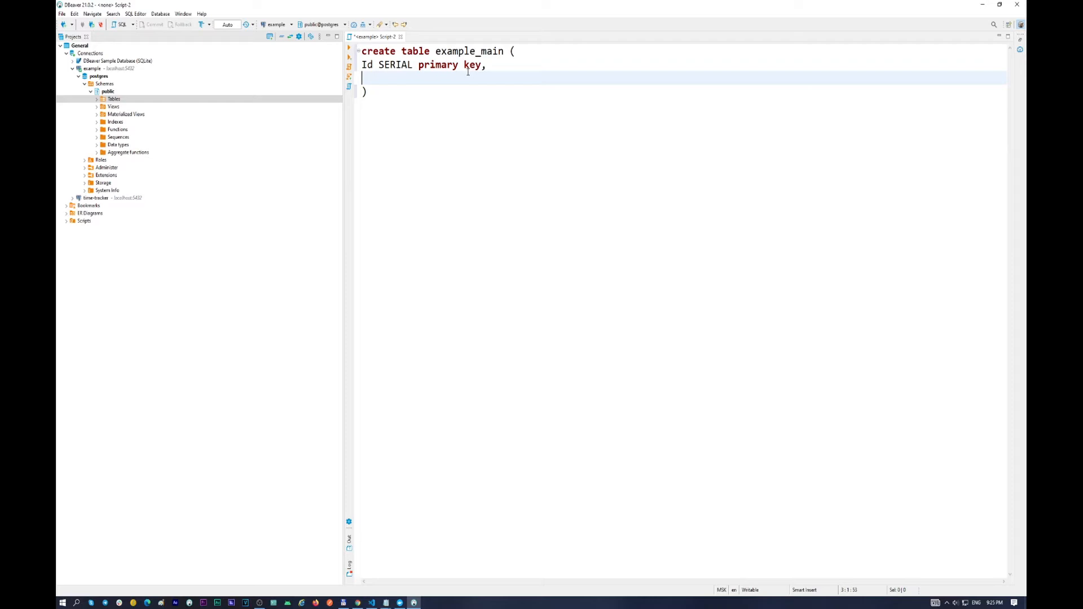
type("Na")
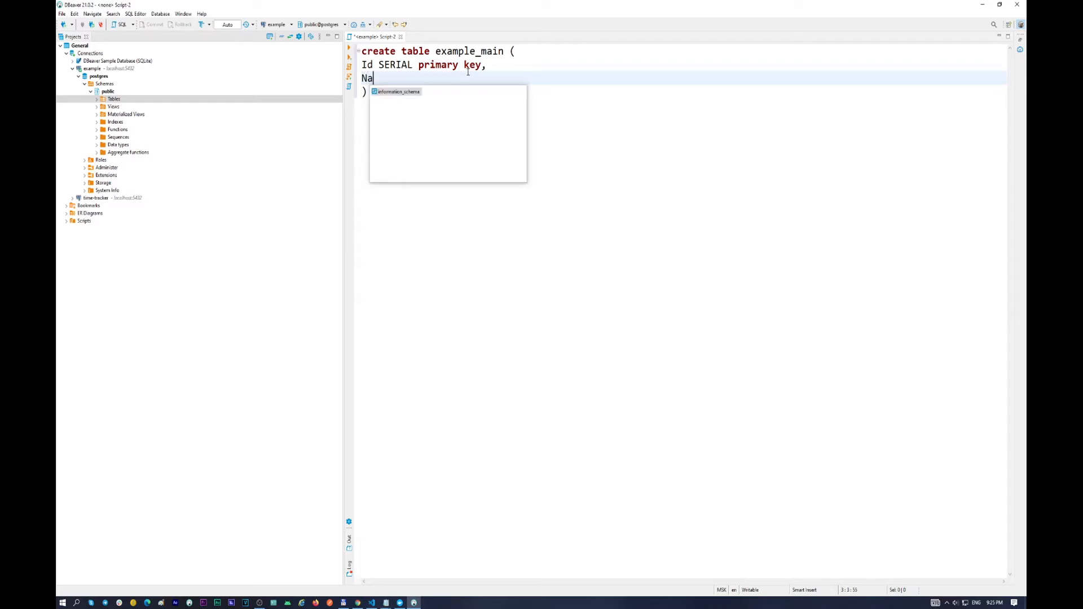
type("me")
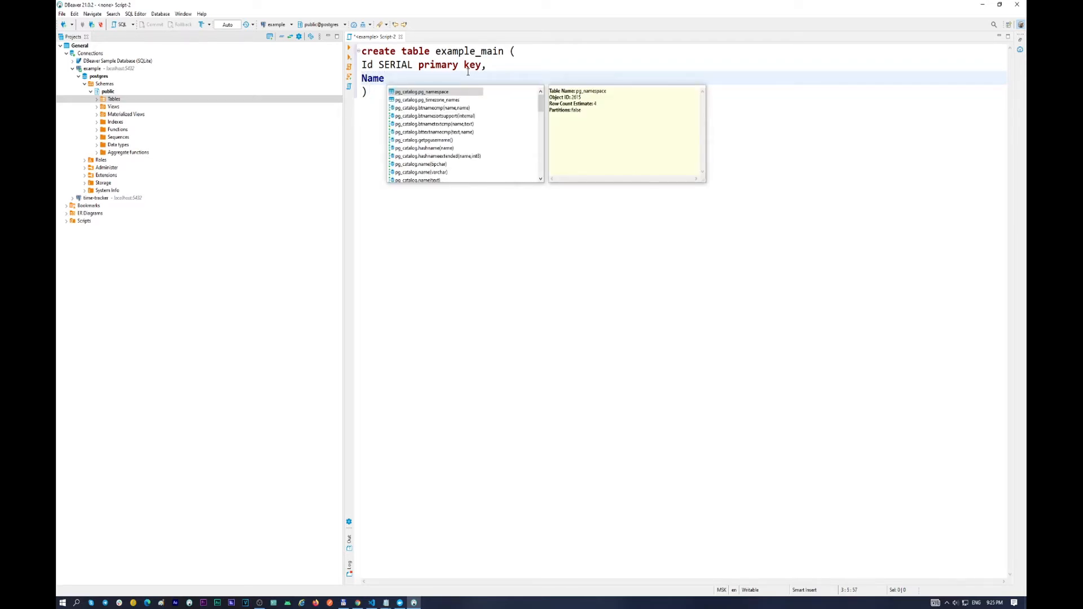
type(";")
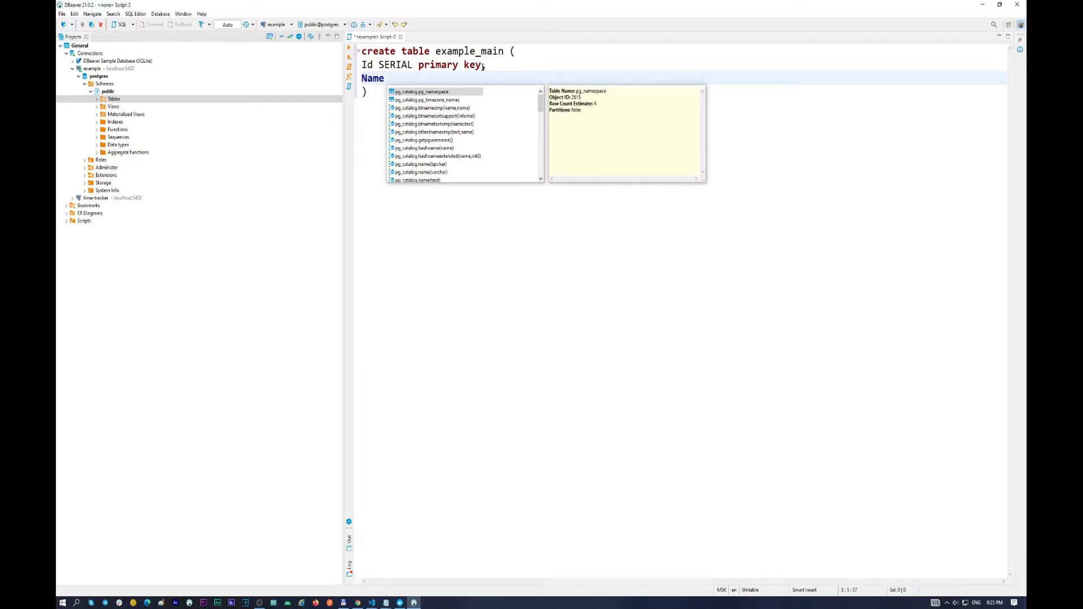
key("Escape")
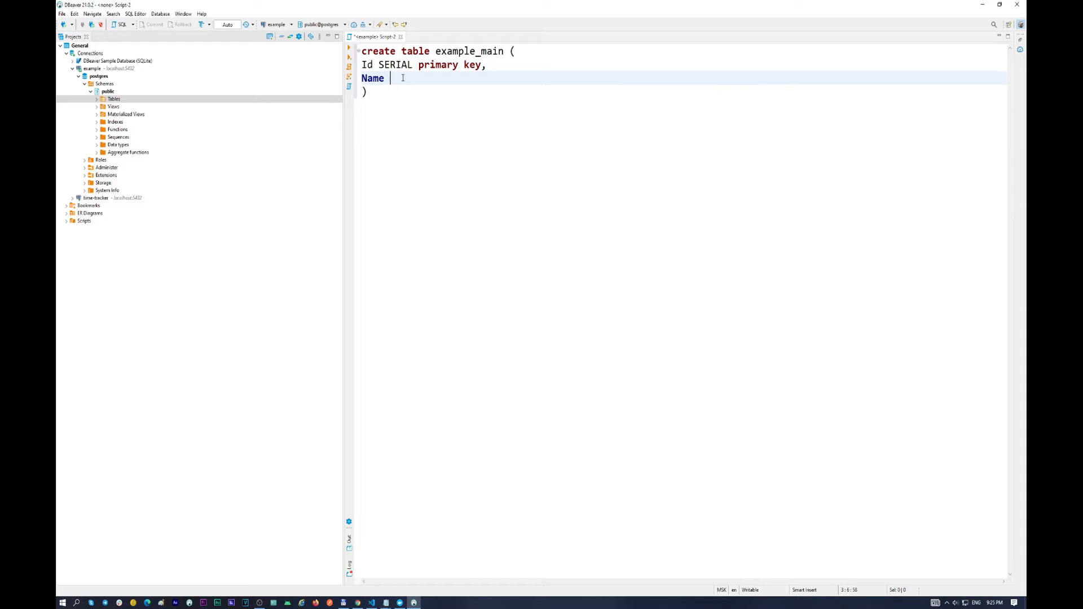
Give the Name column type CHARACTER VARYING(30).
type("CHARACT")
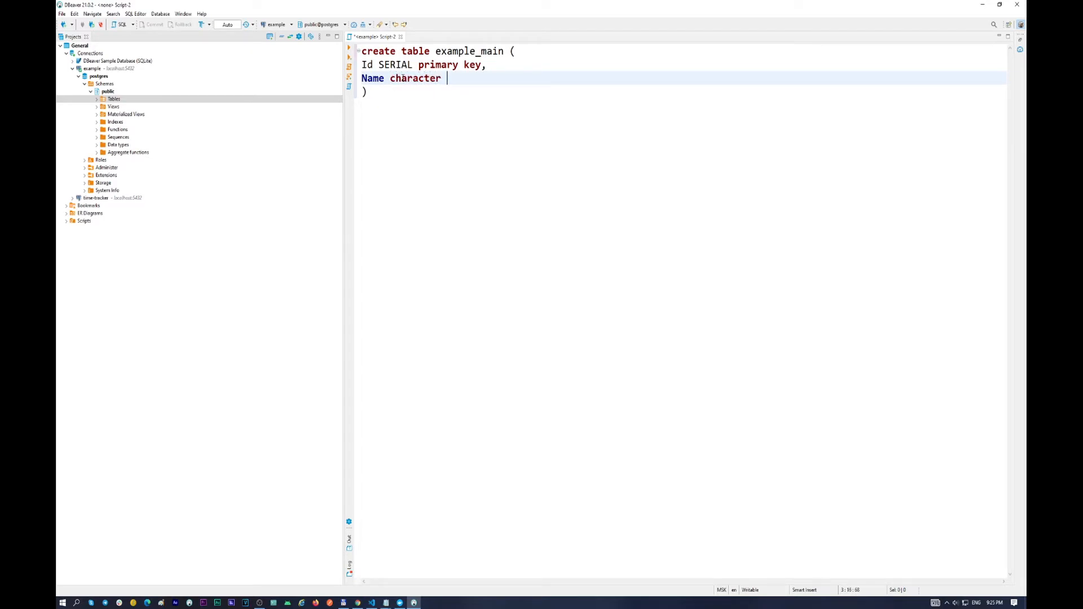
type("VA")
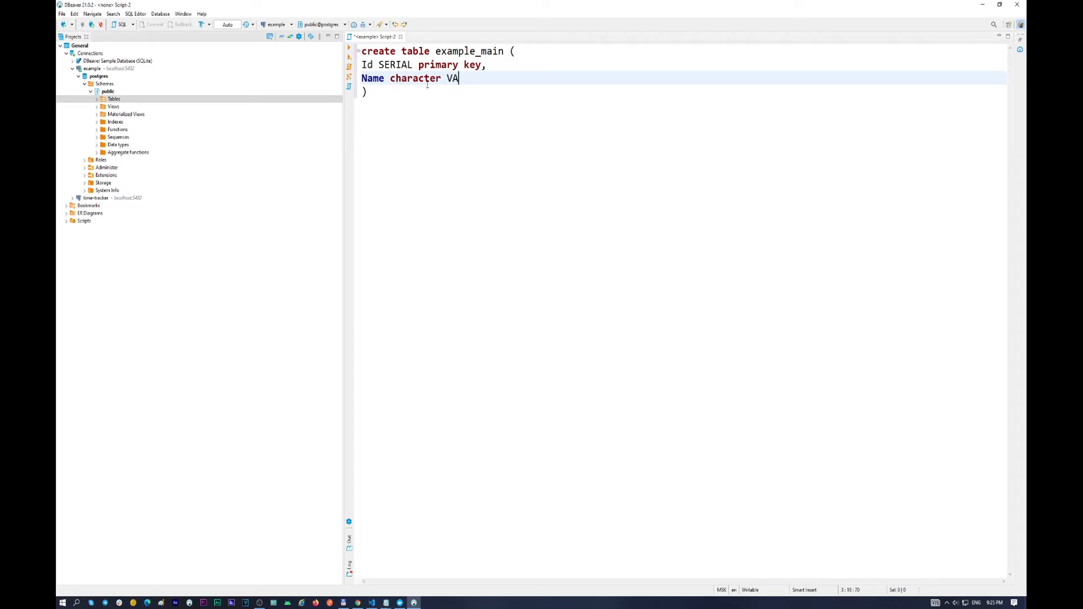
type("RY")
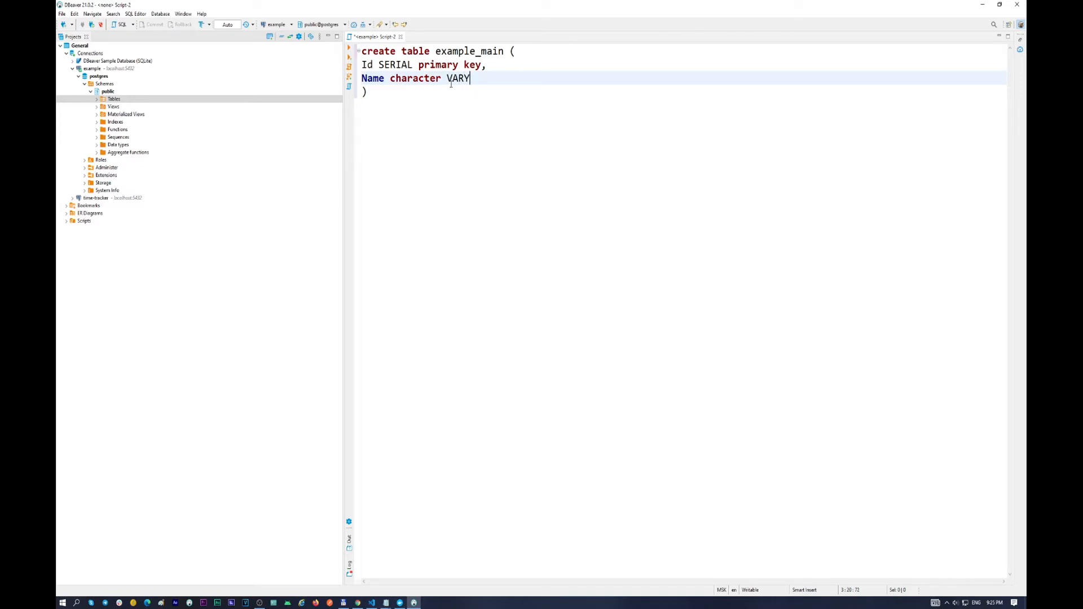
type("ING()")
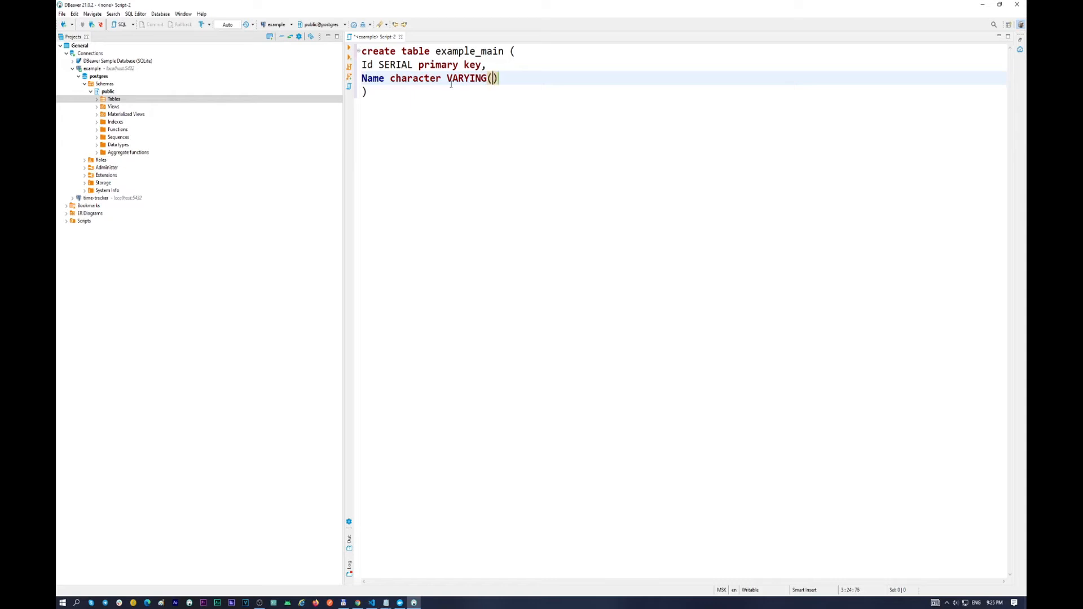
type("30")
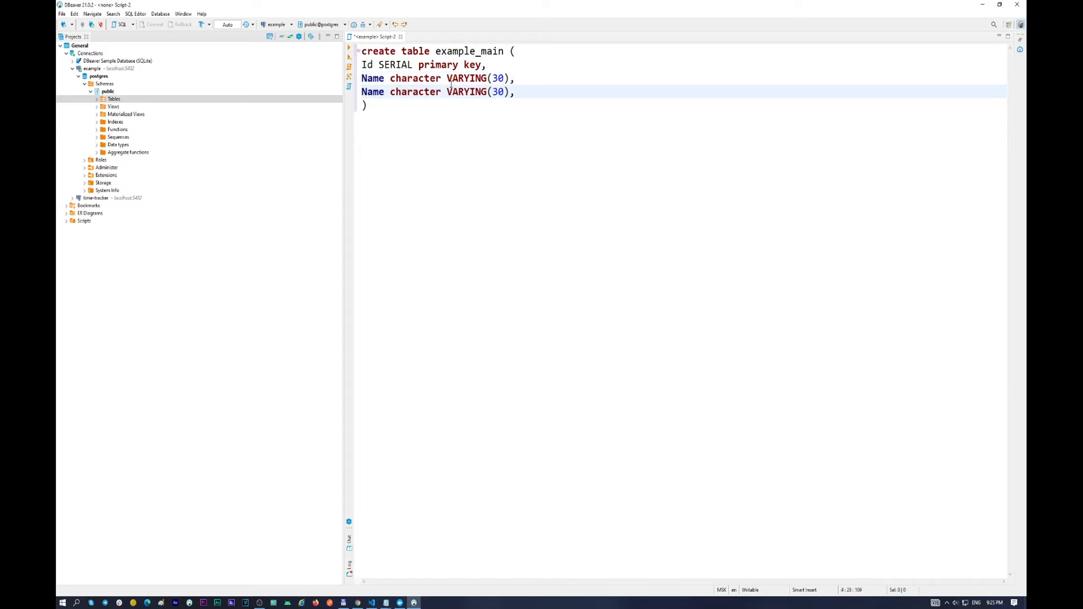
Rename the duplicated Name column to DateOfBirthday and remove the trailing comma.
double_click(373, 91)
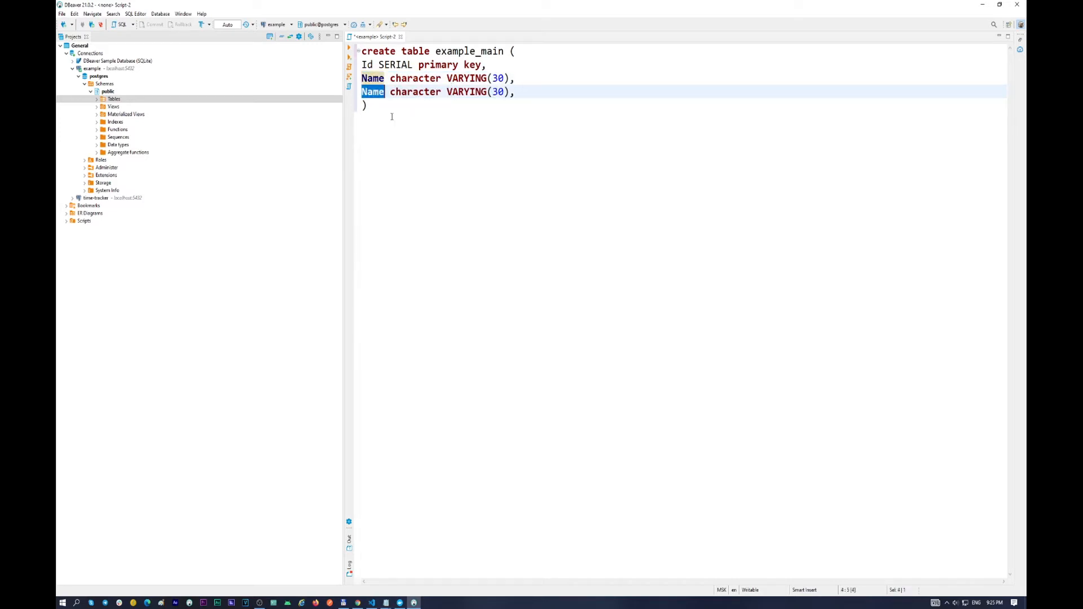
type("DD")
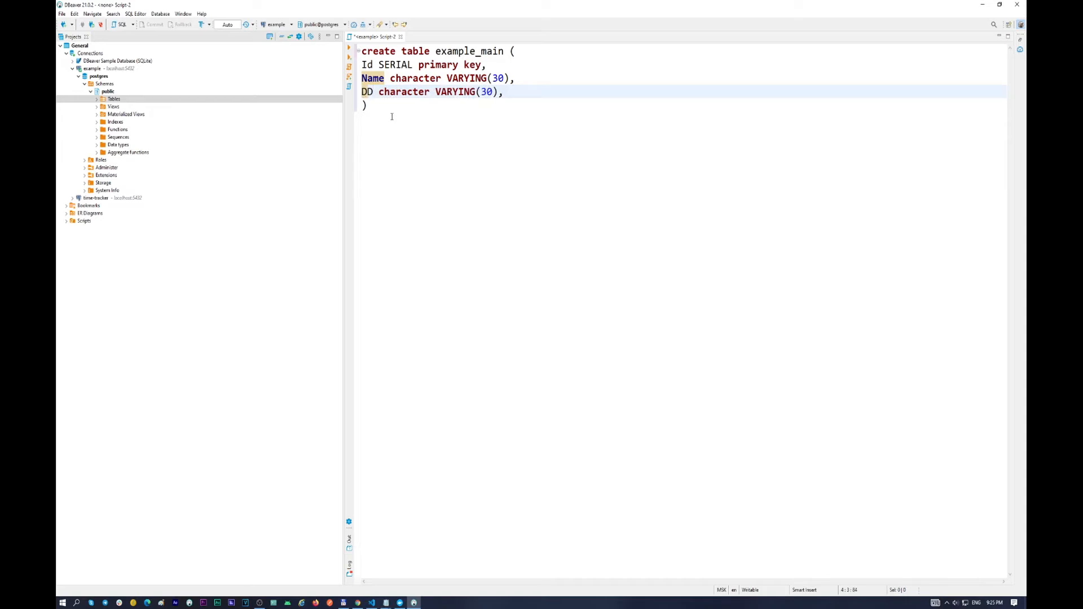
type("ate")
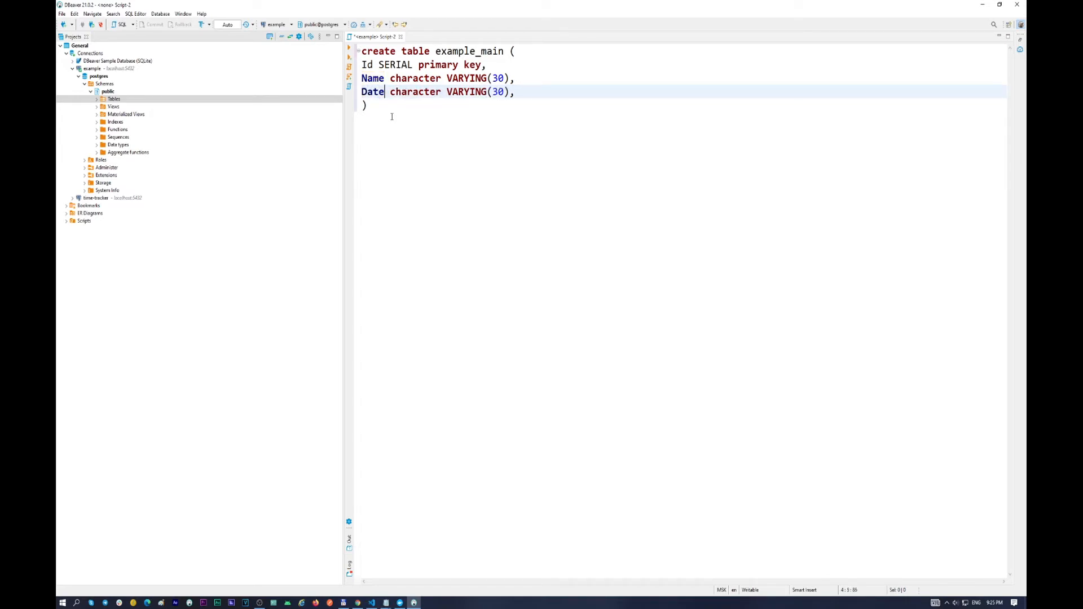
type("OfBi")
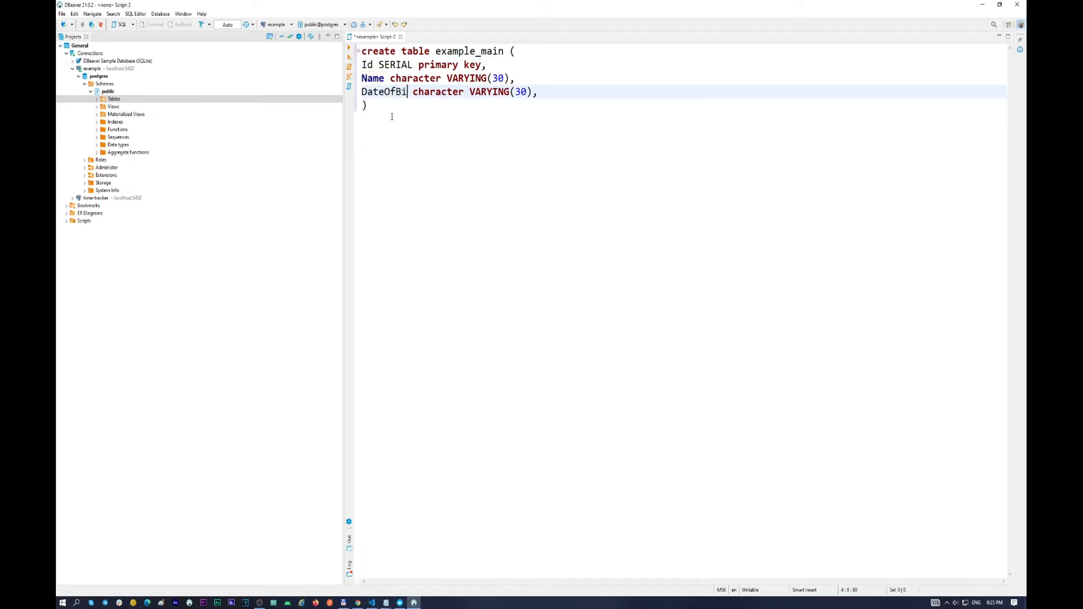
type("tth")
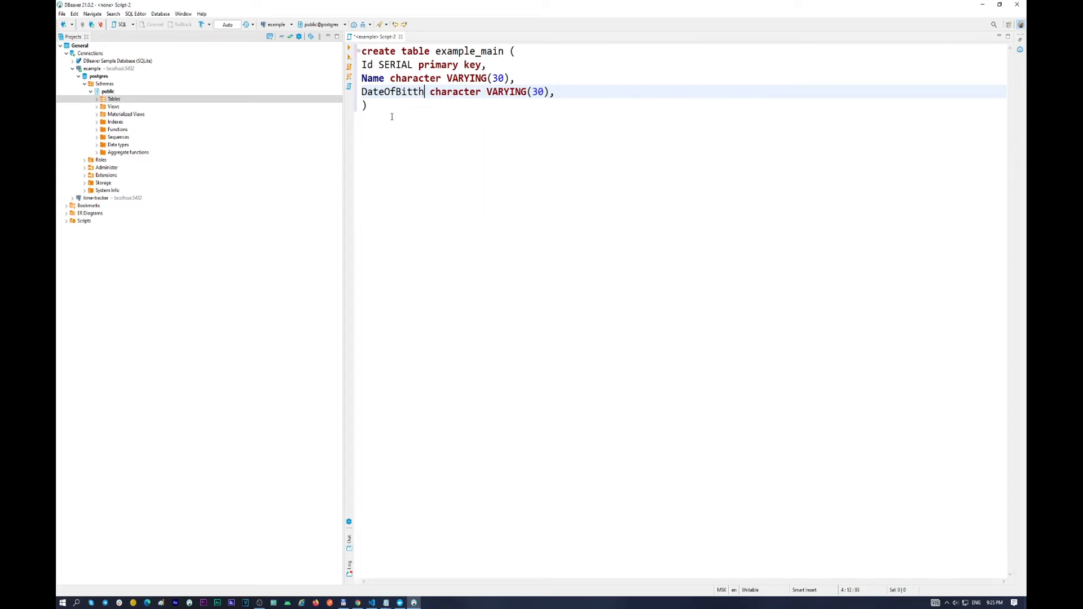
type("day")
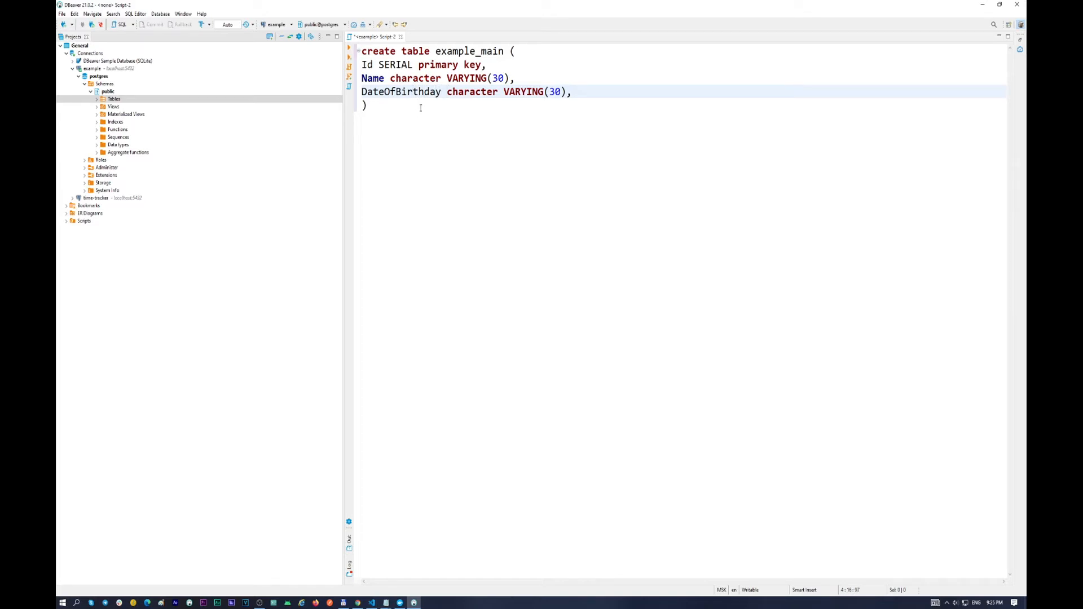
left_click(369, 105)
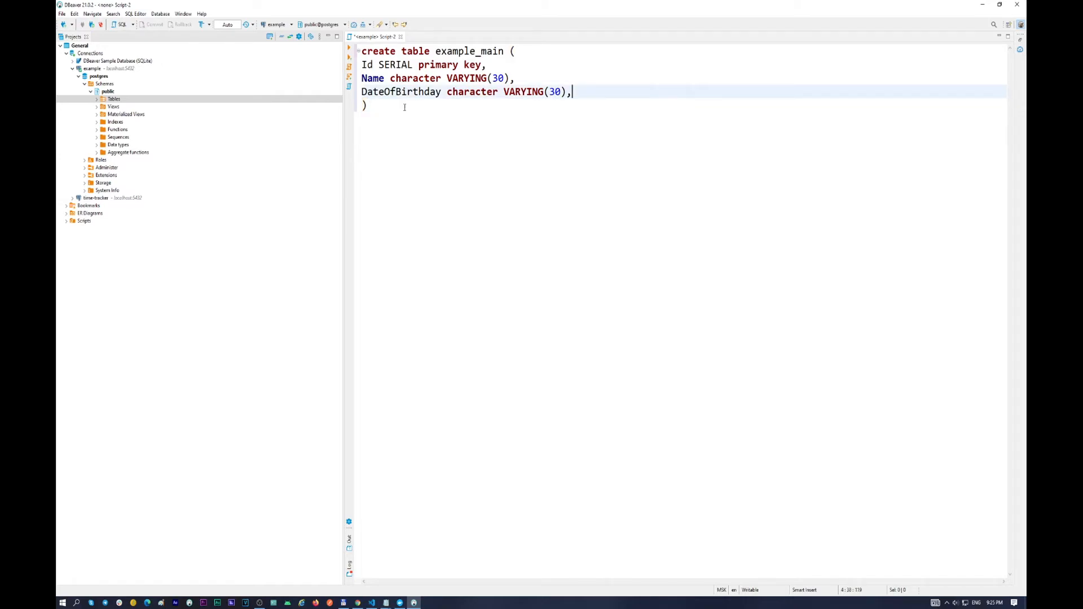
key("ctrl+a")
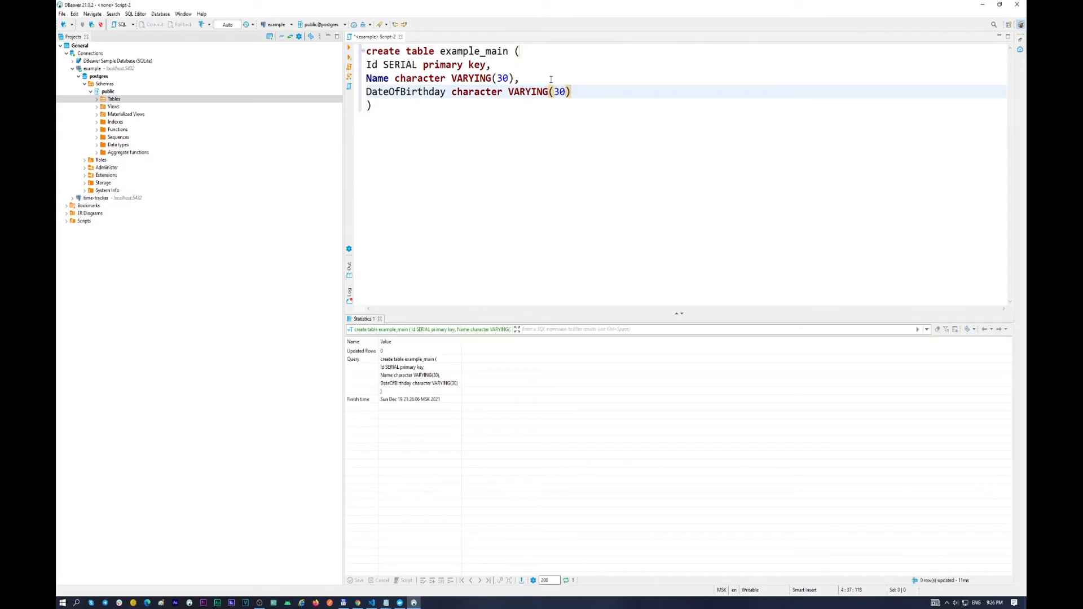
Execute the CREATE TABLE example_main statement.
left_click(575, 92)
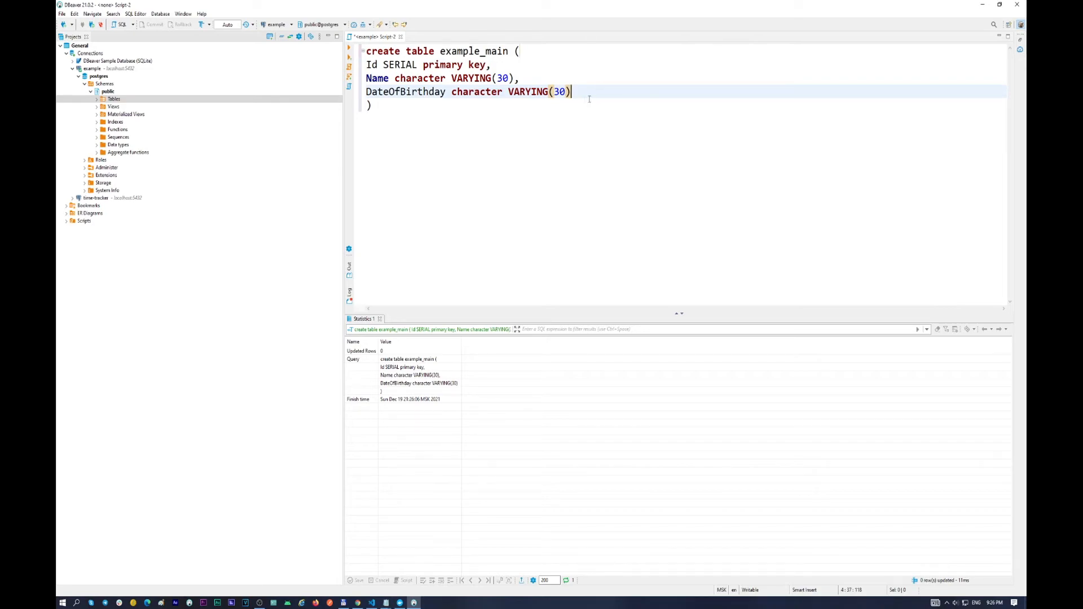
mouse_move(481, 104)
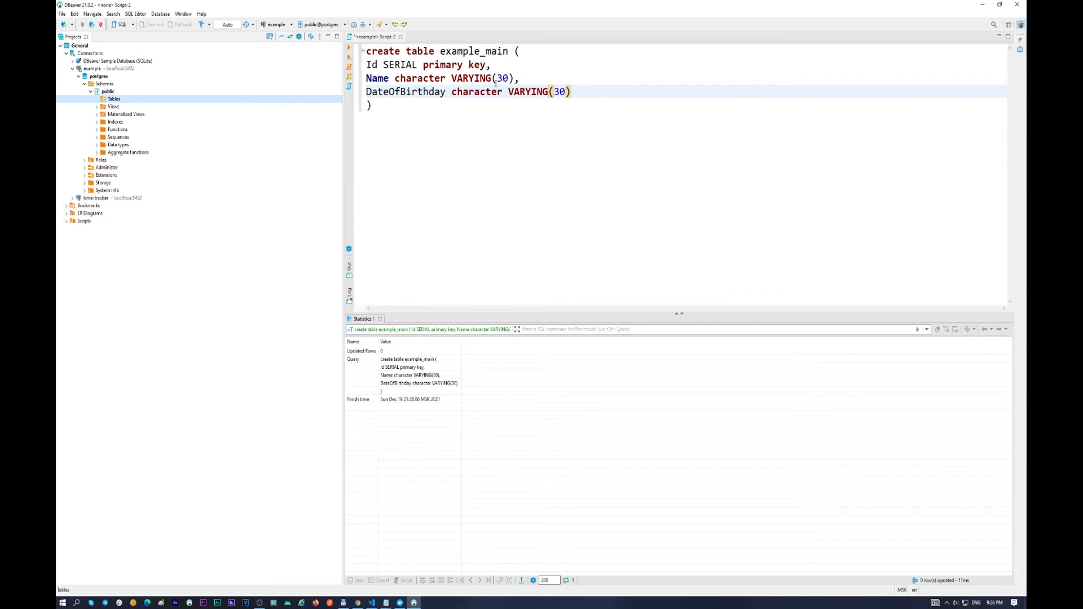
mouse_move(114, 102)
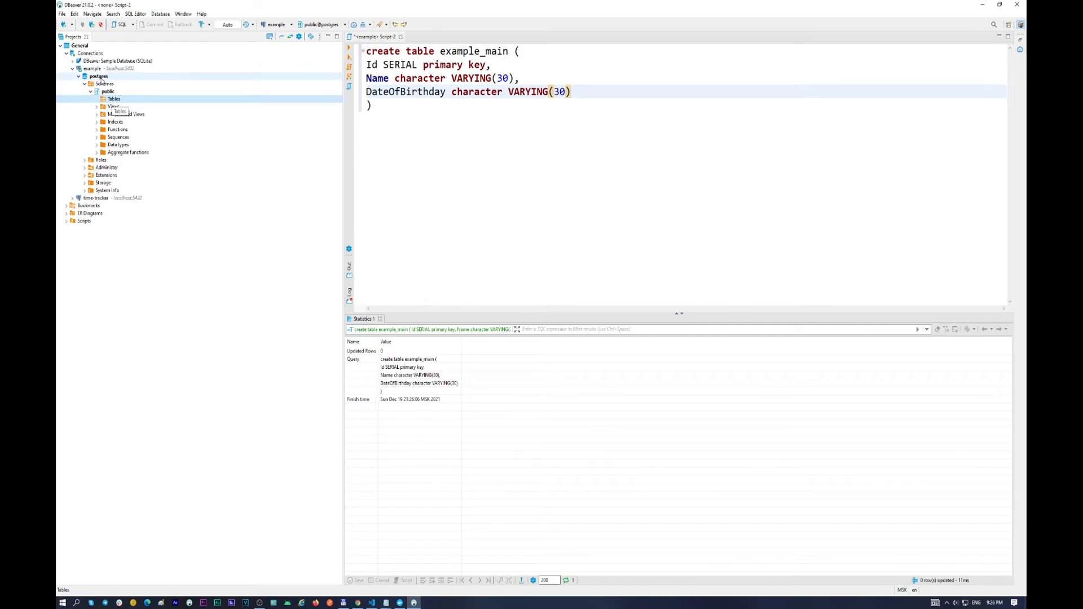
Open example_main under Tables to check its columns, then return to Script-2.
left_click(102, 98)
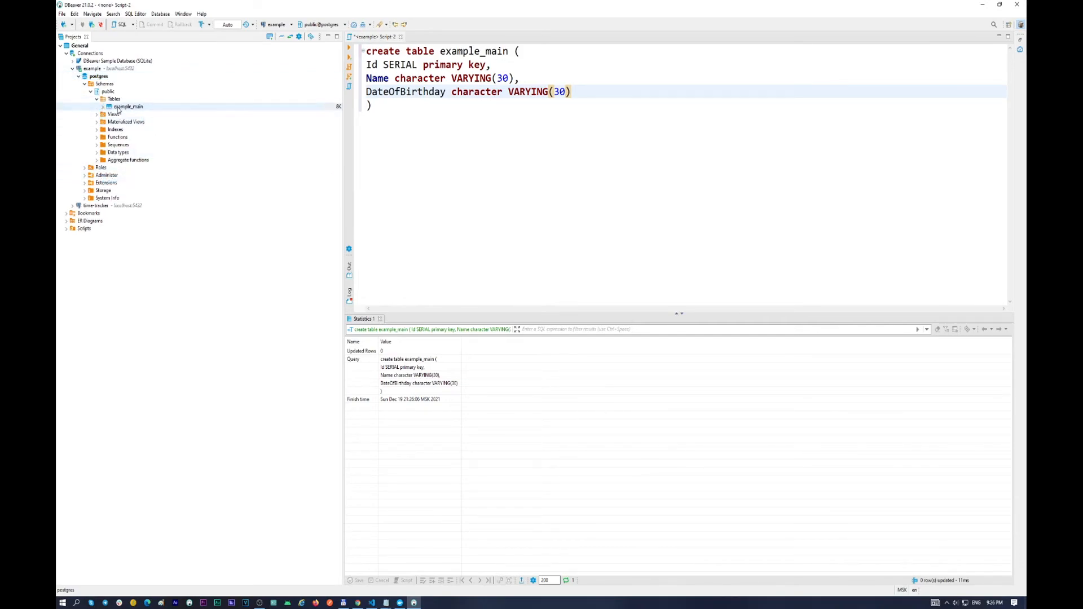
double_click(127, 106)
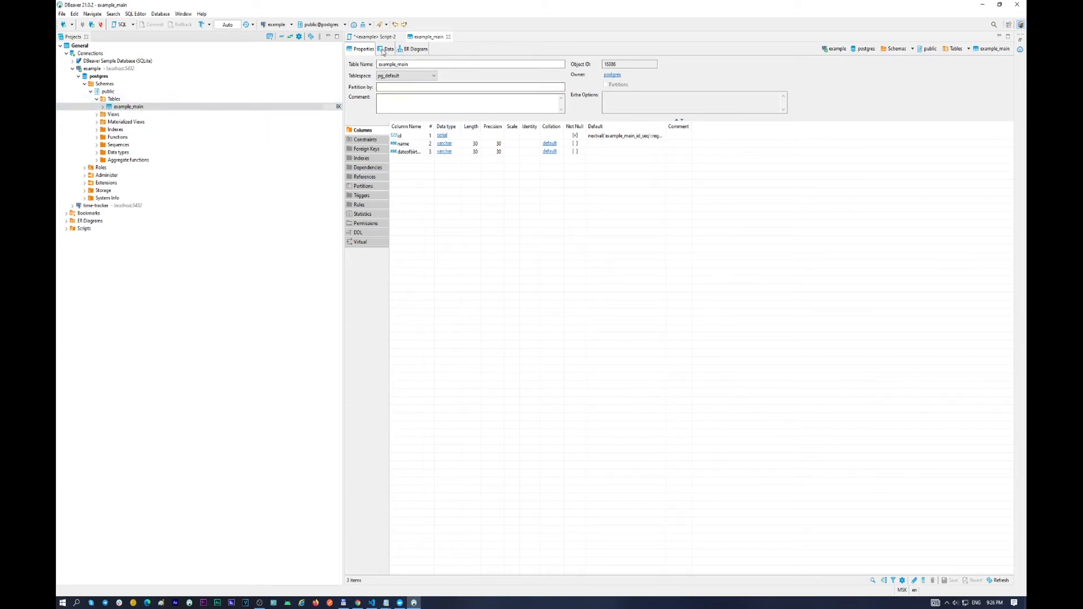
left_click(389, 48)
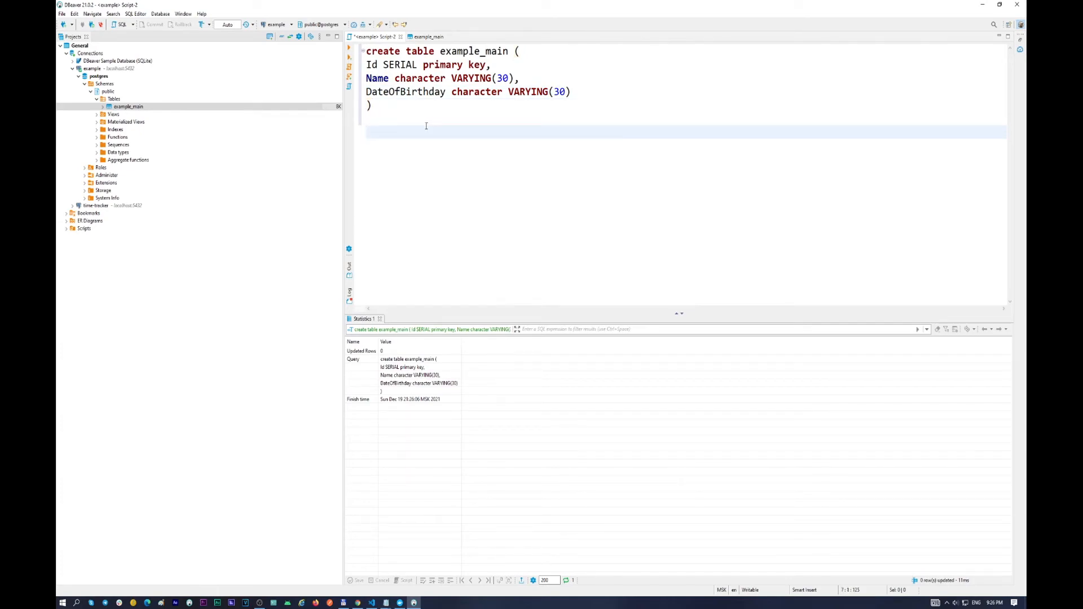
Type 'insert into example_main (Name, DateOfBirthday)'.
type("insert")
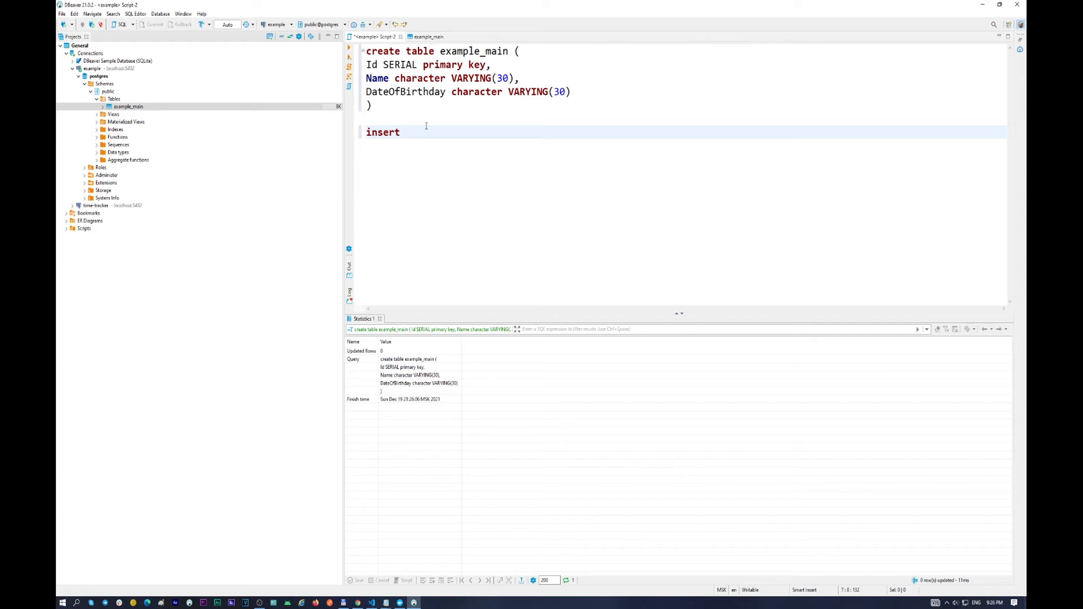
type("into")
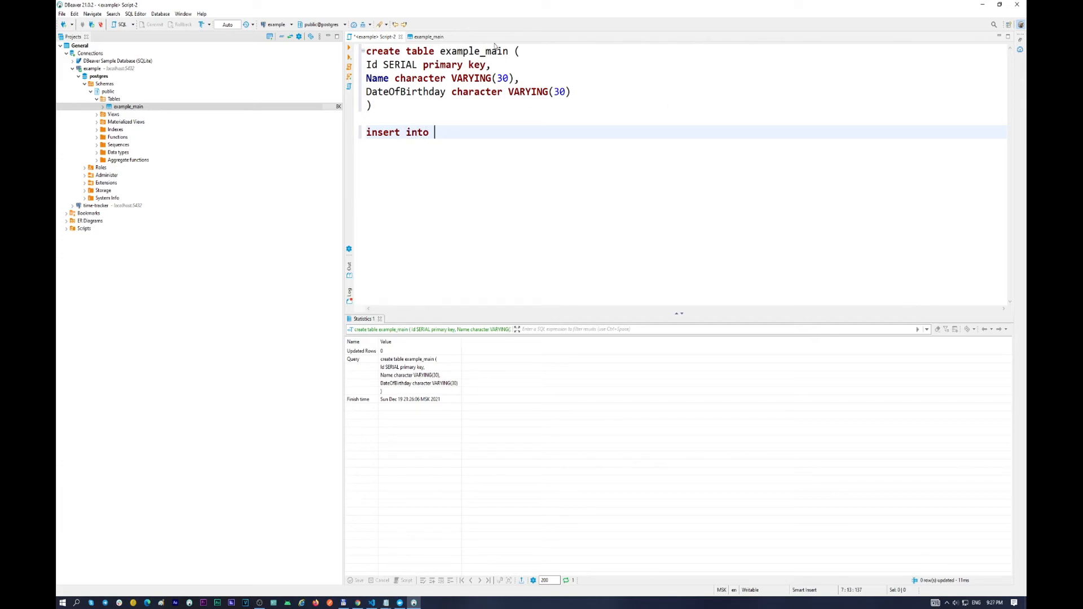
type("example_main")
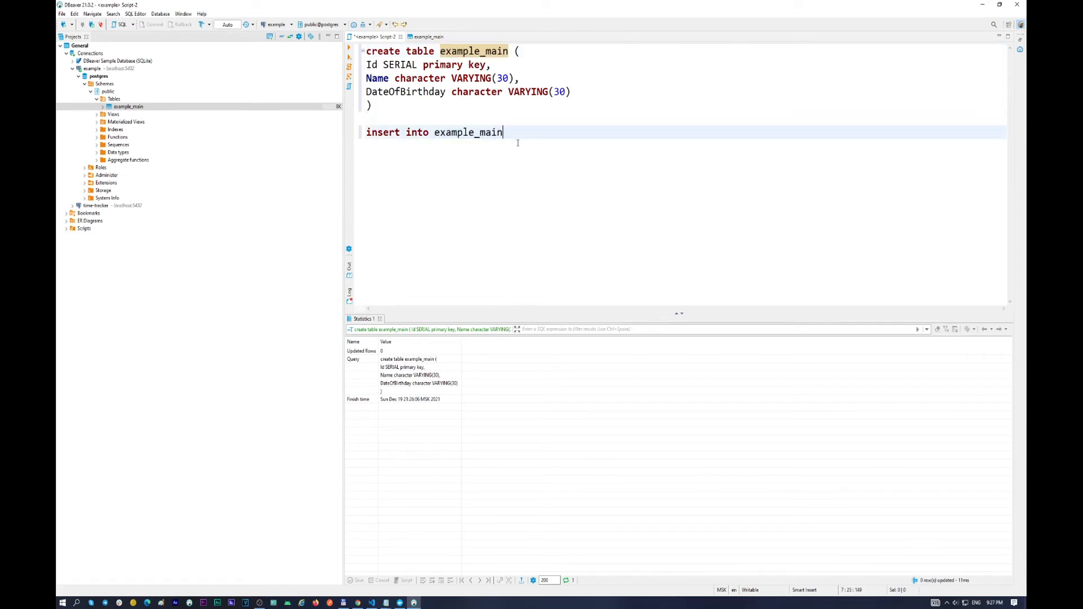
type("()")
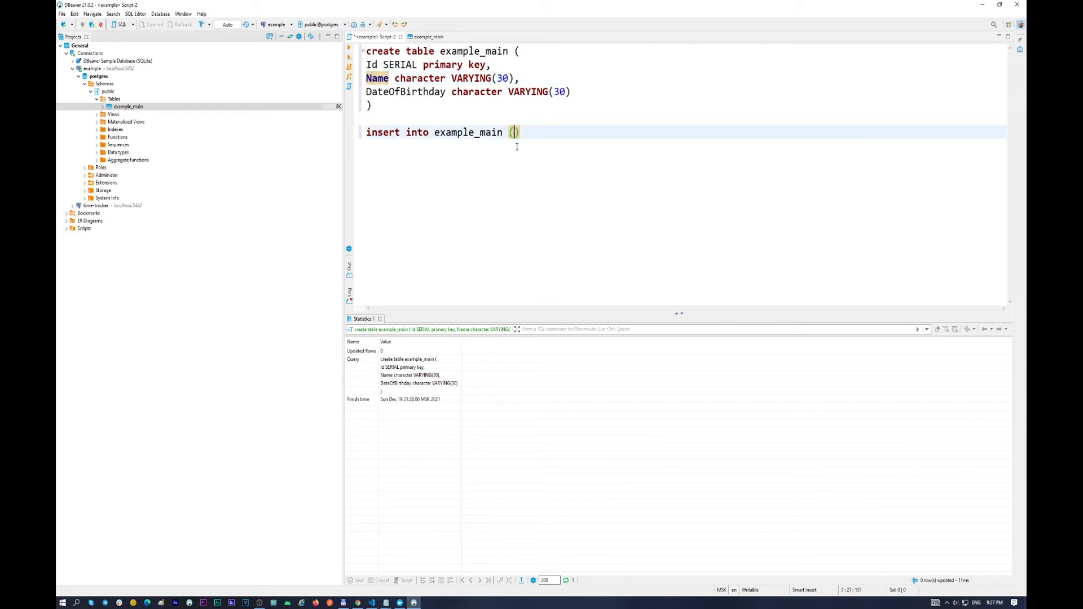
type("Name,")
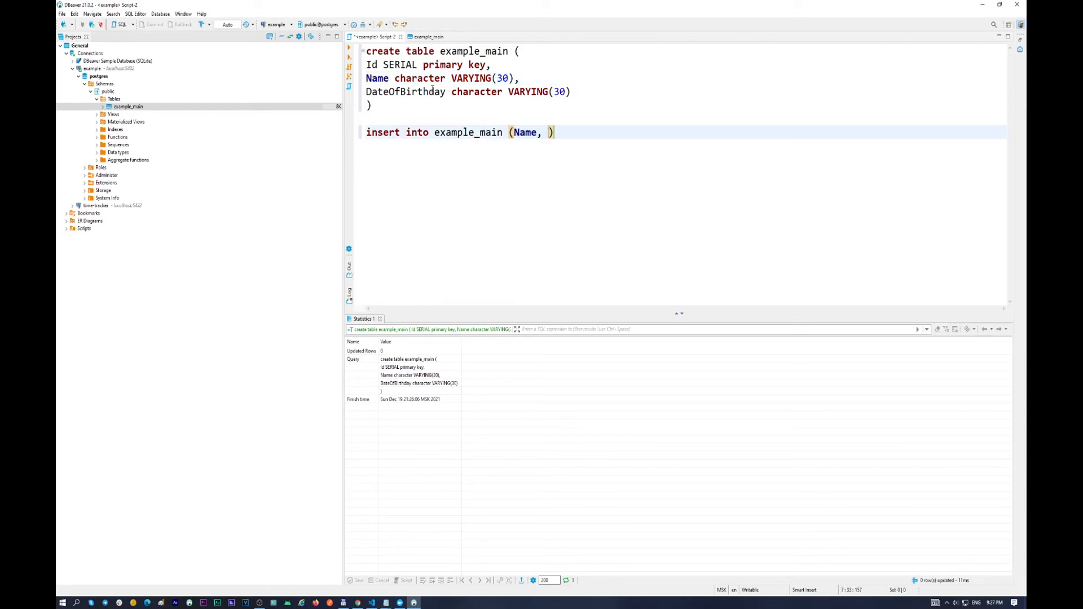
type("DateOfBirthday")
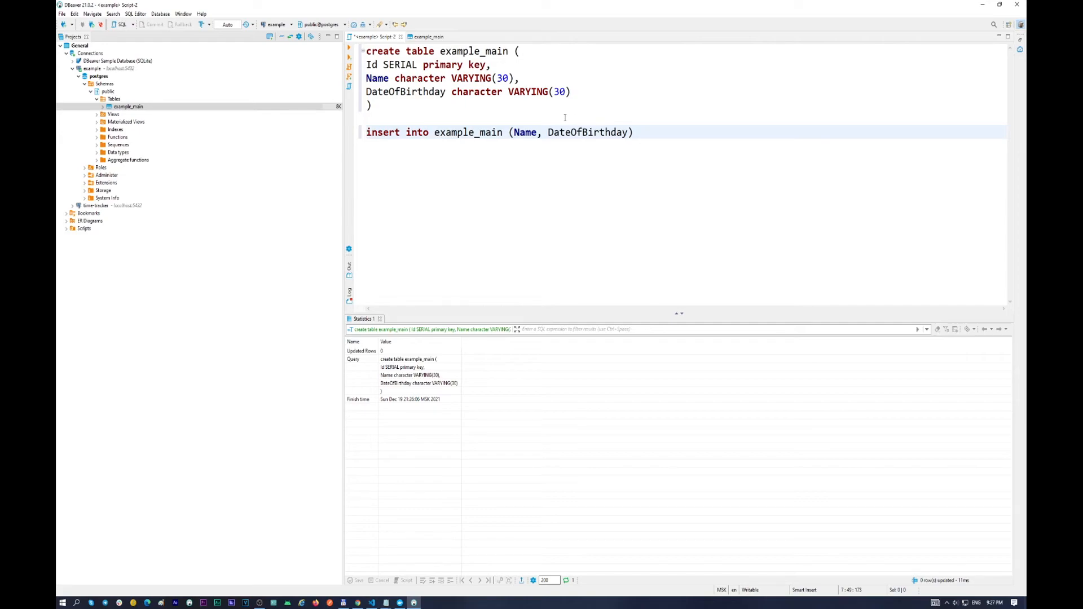
Add VALUES ('Thomas', '12.05.1994') and select the whole insert statement.
type("VALUE")
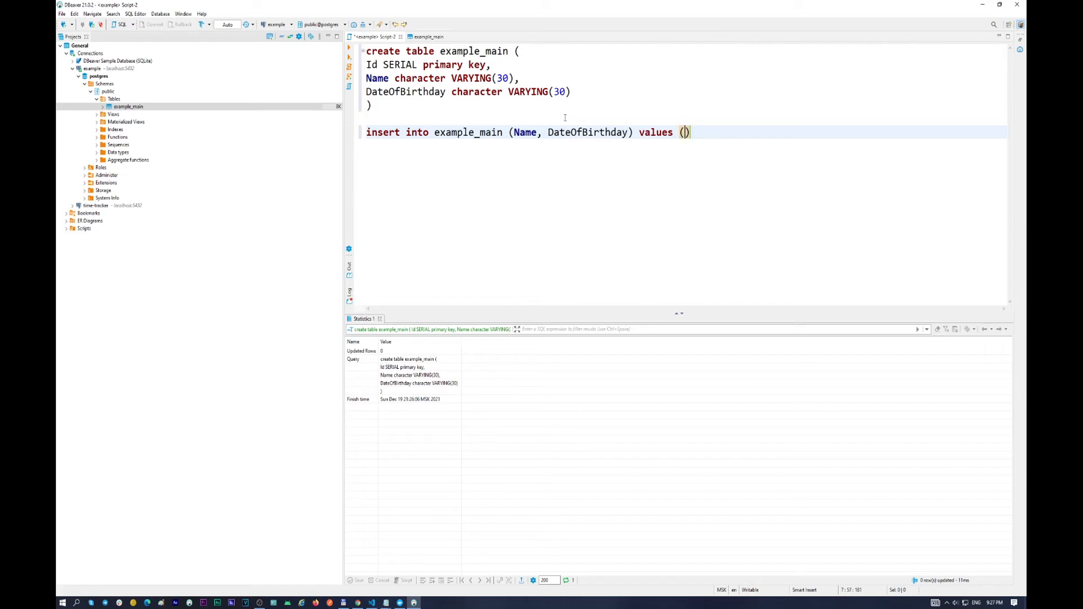
type("''")
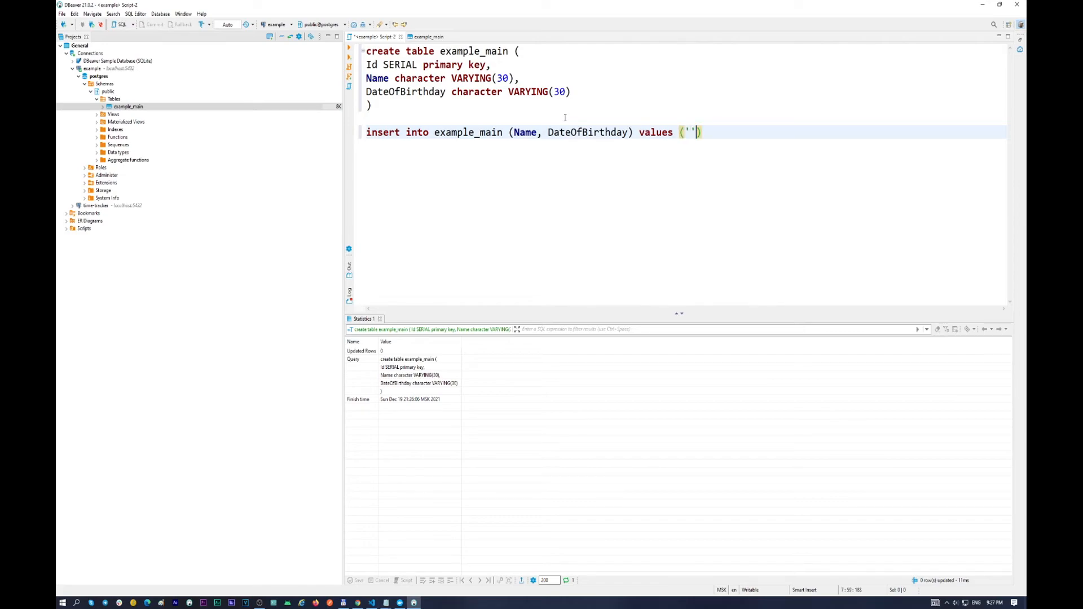
type(", ''")
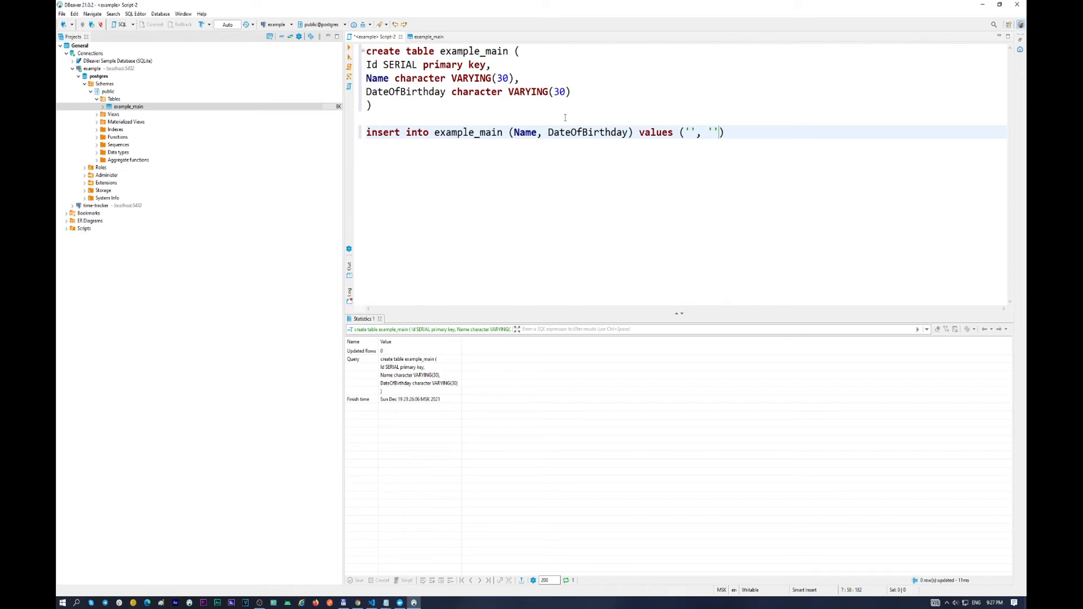
type("Tho")
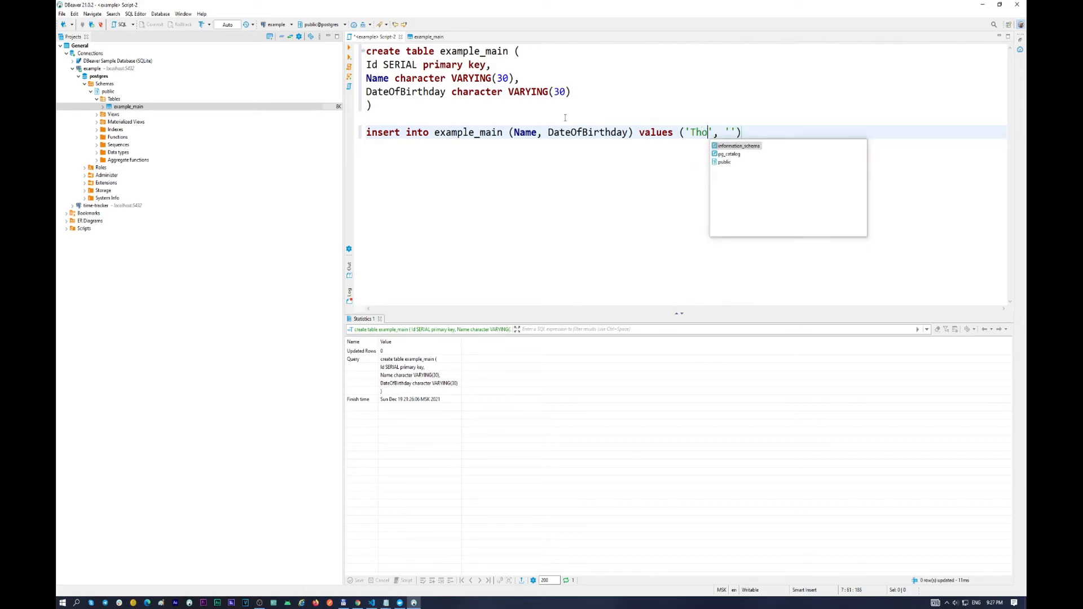
type("mas")
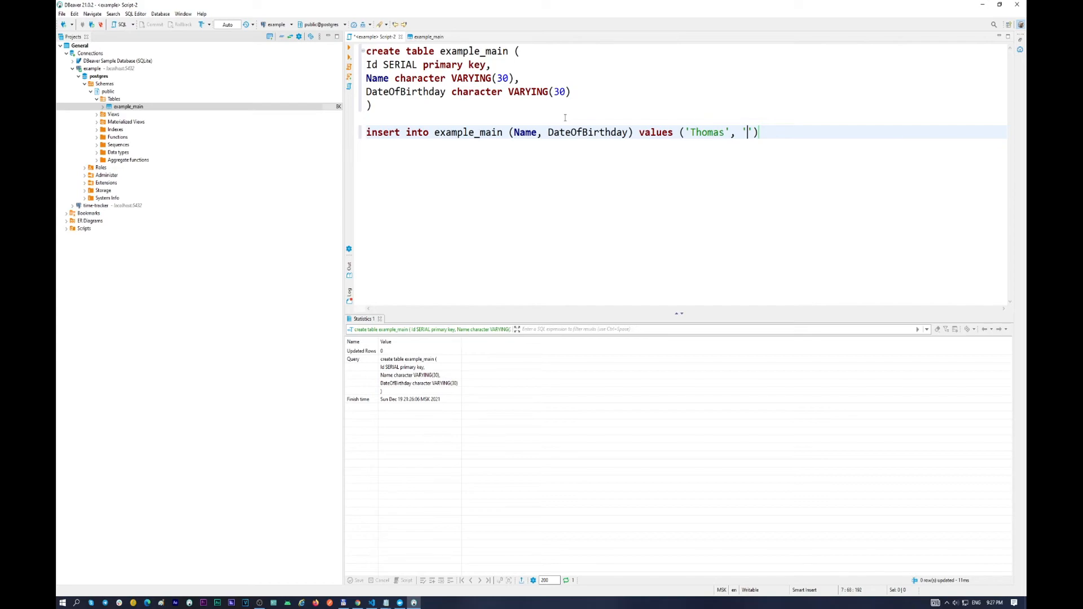
type("1")
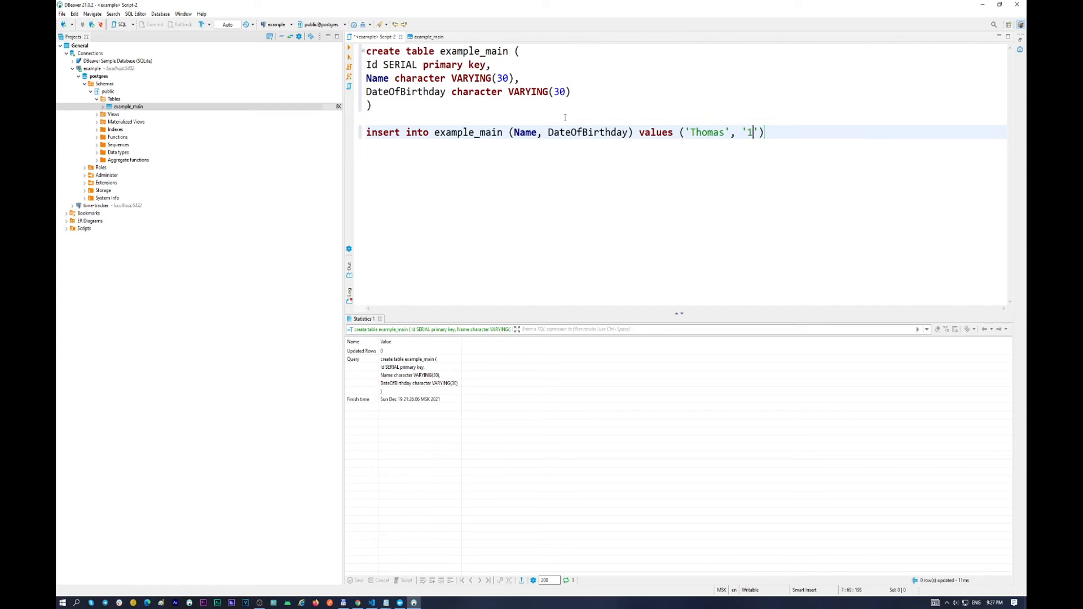
type("2.05.1")
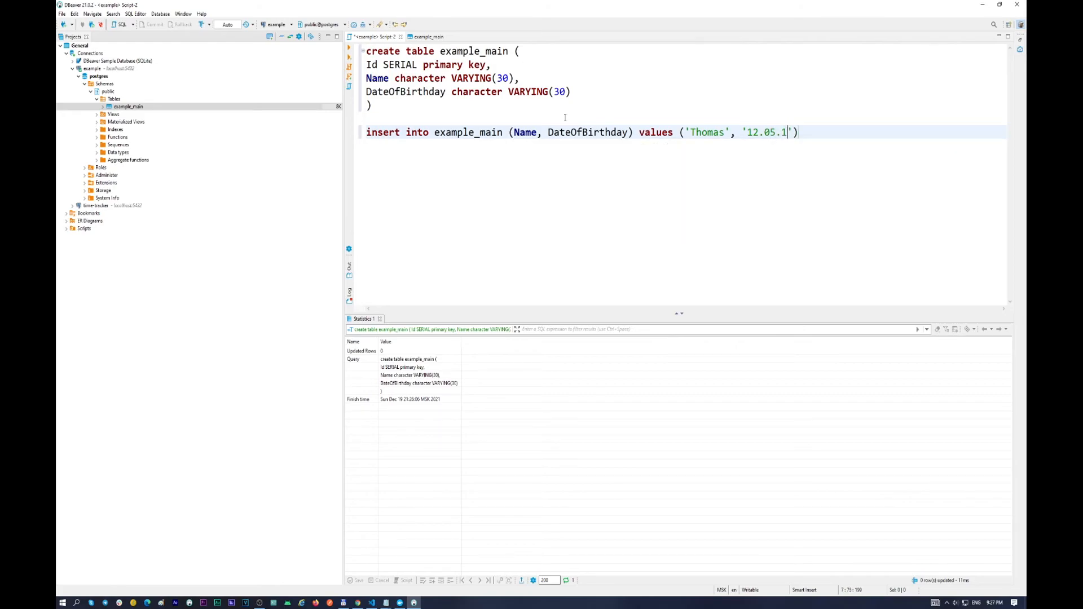
type("994")
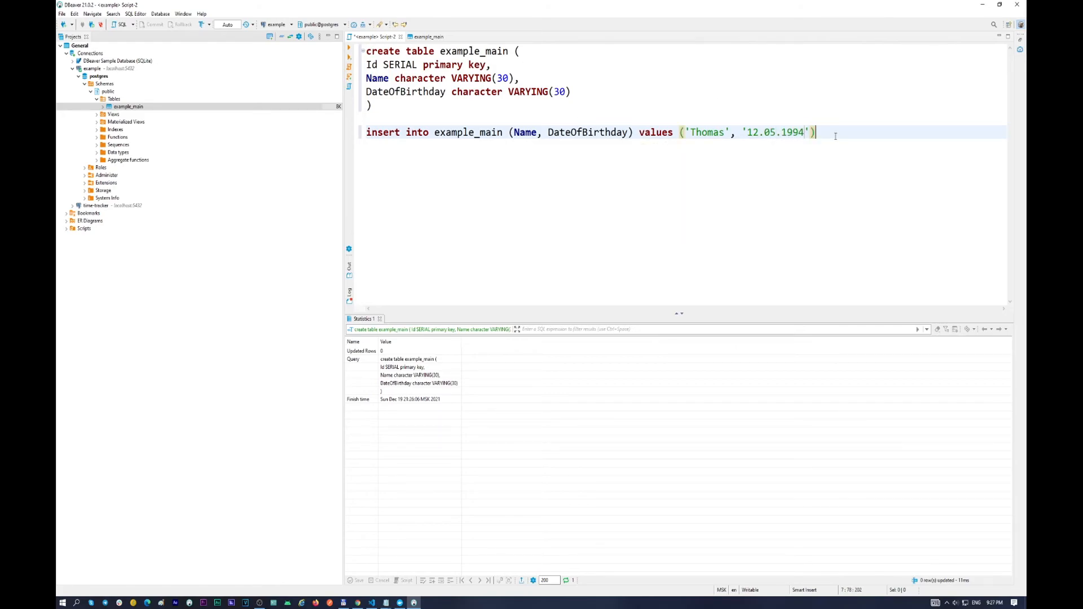
triple_click(587, 132)
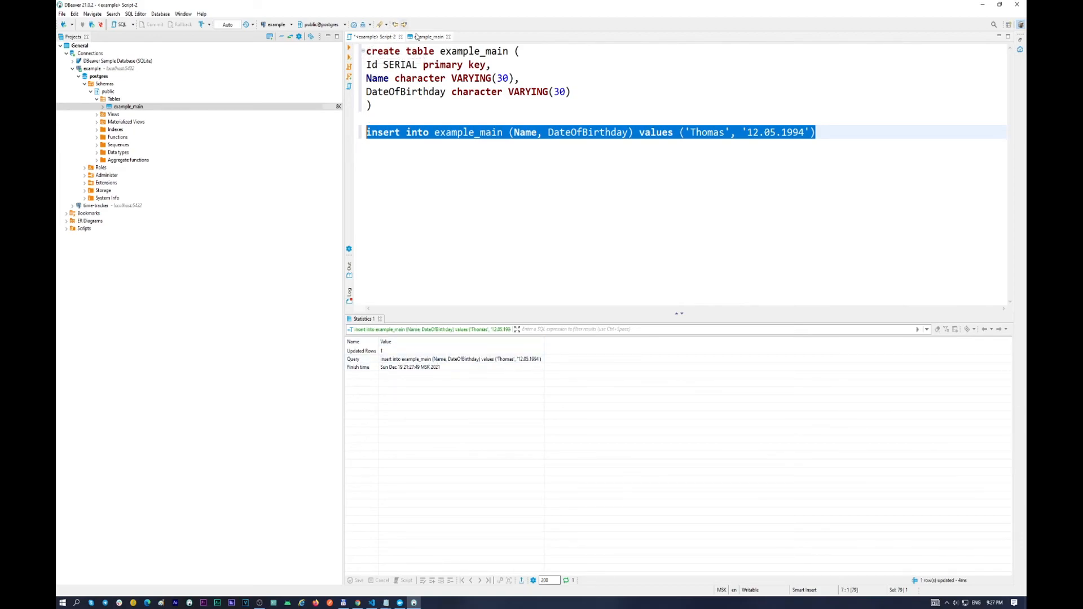
View the example_main table's data after the one-row Thomas insert.
left_click(428, 37)
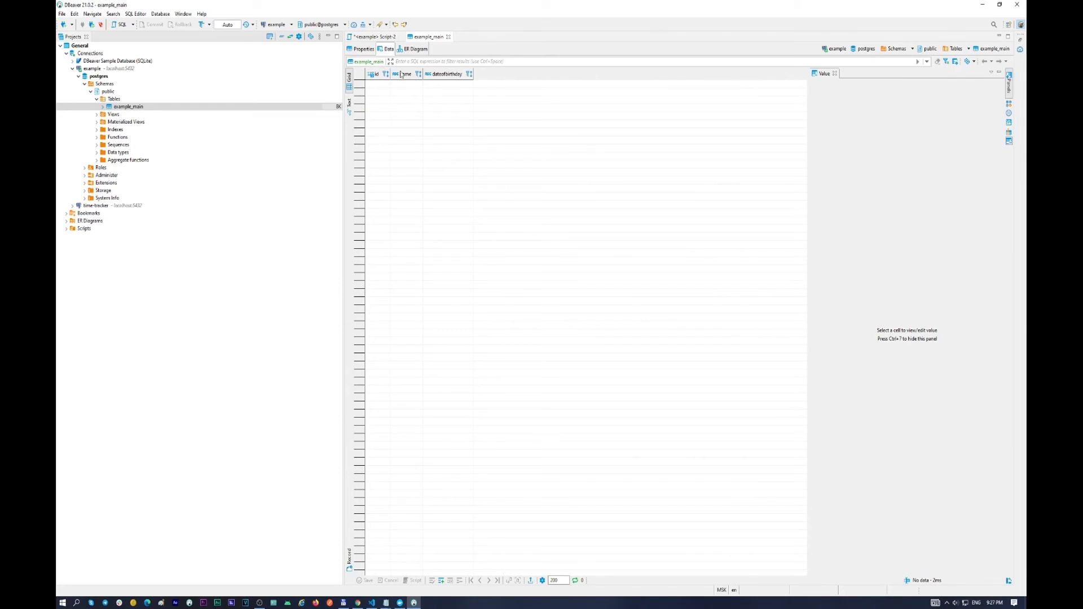
mouse_move(378, 98)
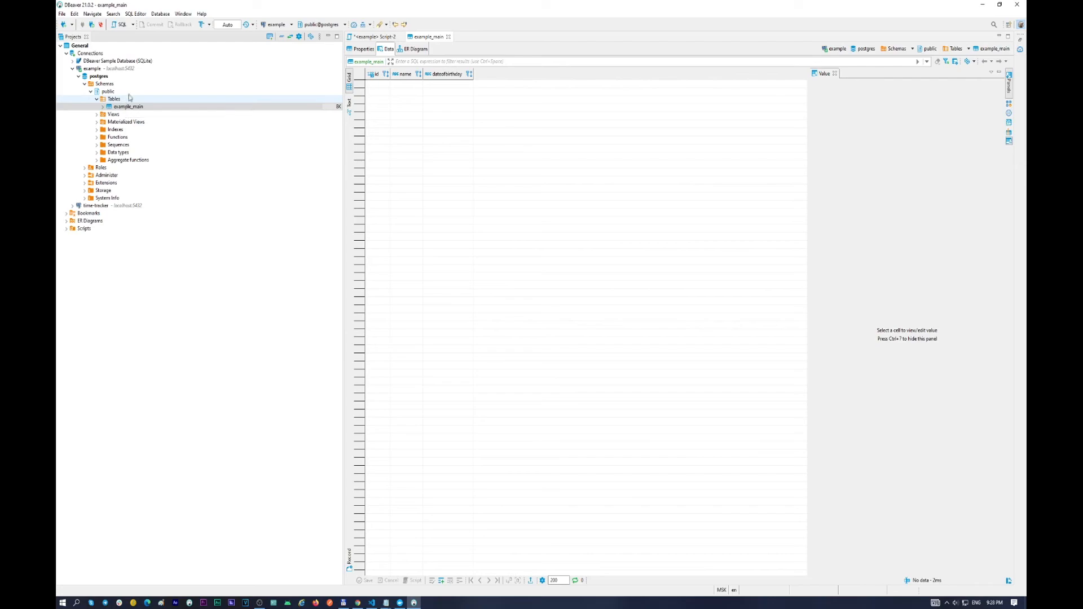
Refresh the postgres database so the Thomas row appears, then return to Script-2.
right_click(99, 76)
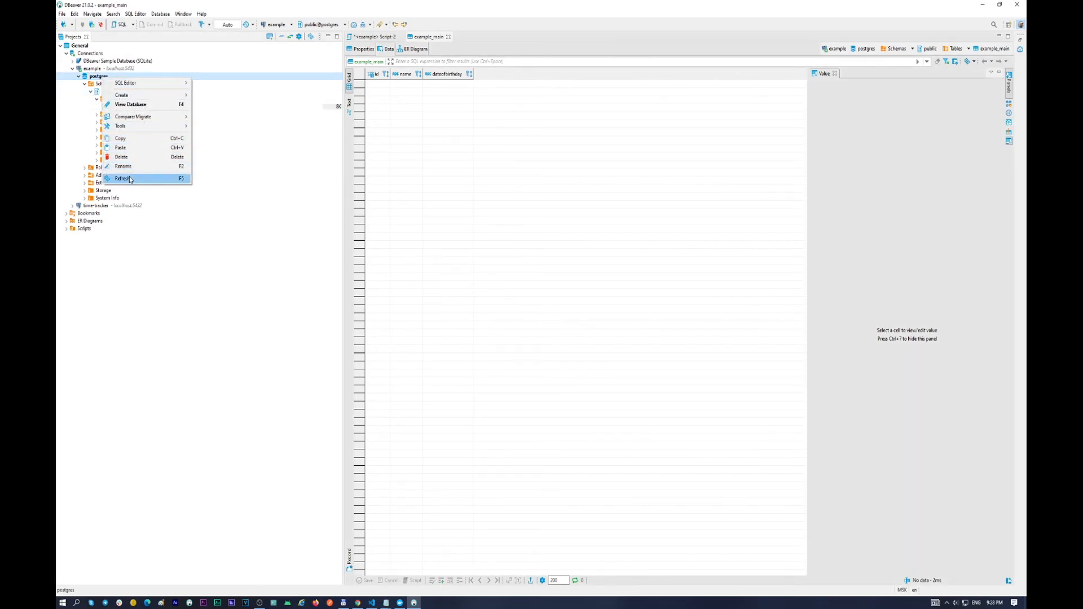
left_click(124, 178)
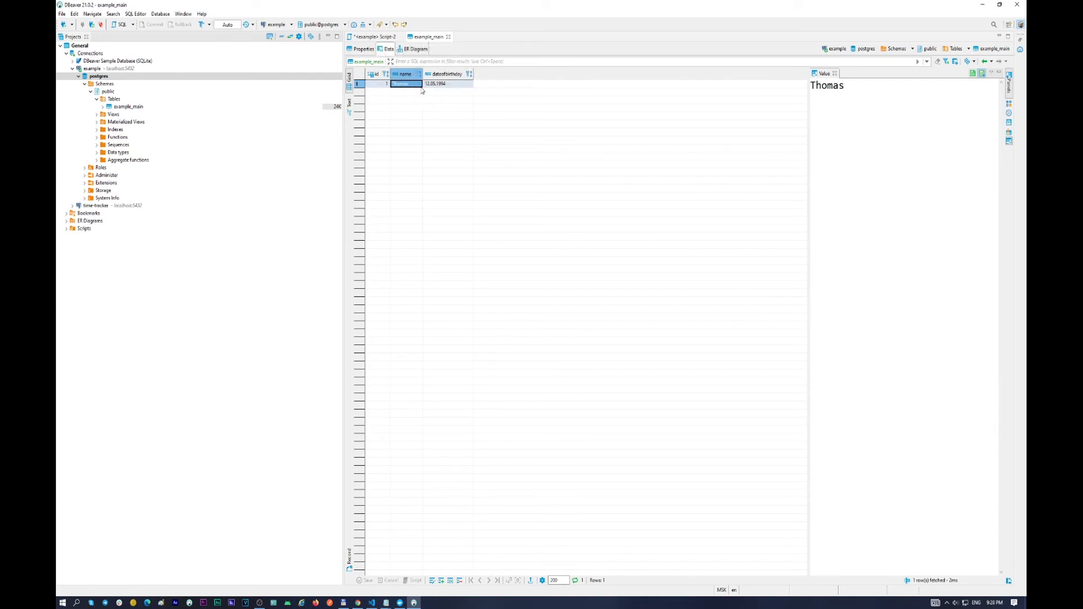
left_click(375, 37)
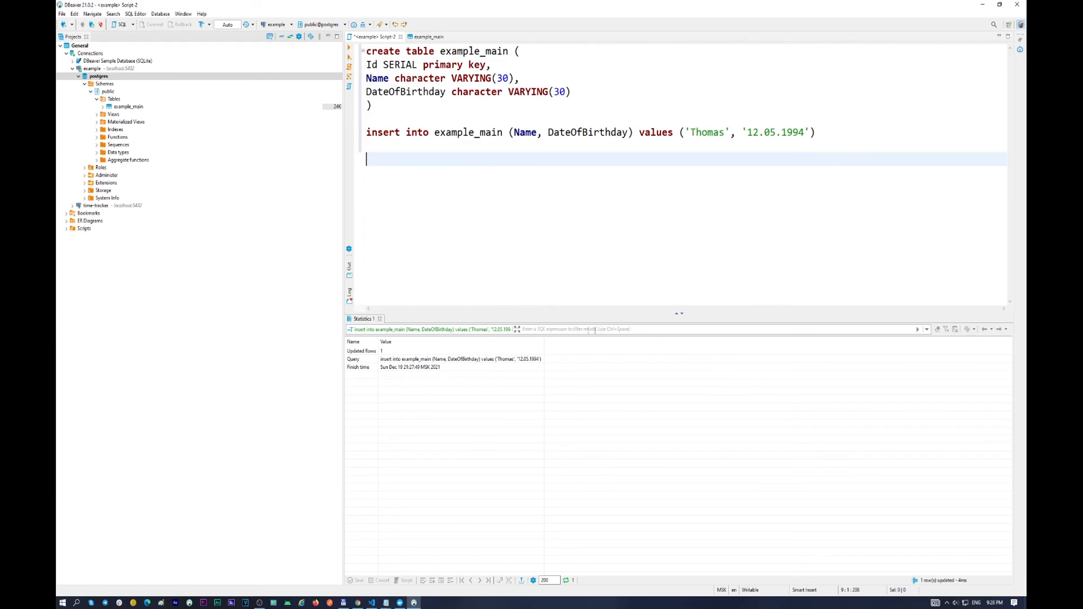
mouse_move(593, 372)
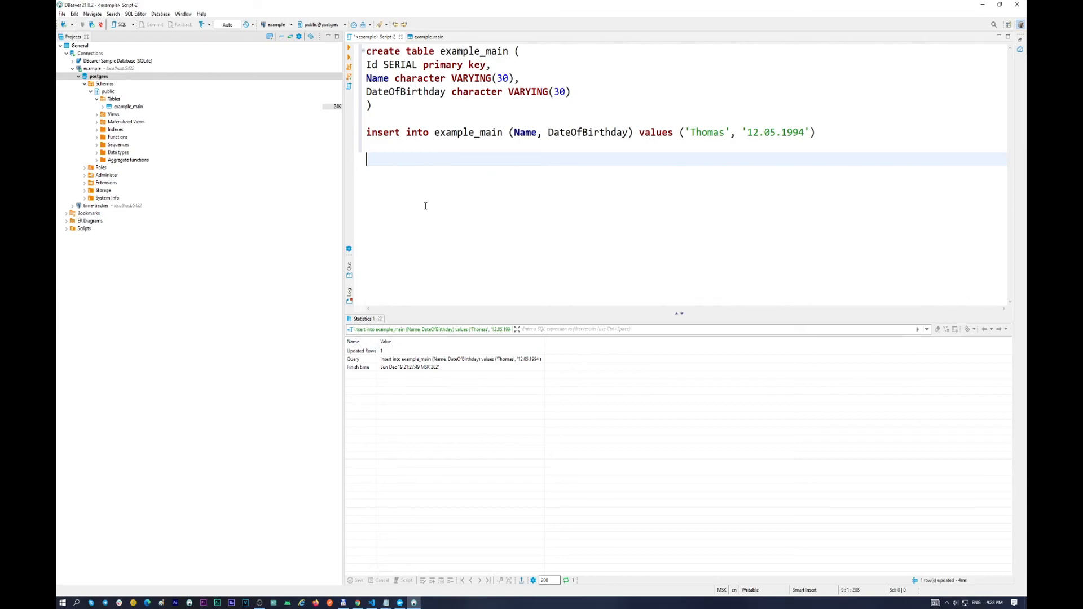
Write the query 'select * from example_main' below the insert.
type("se")
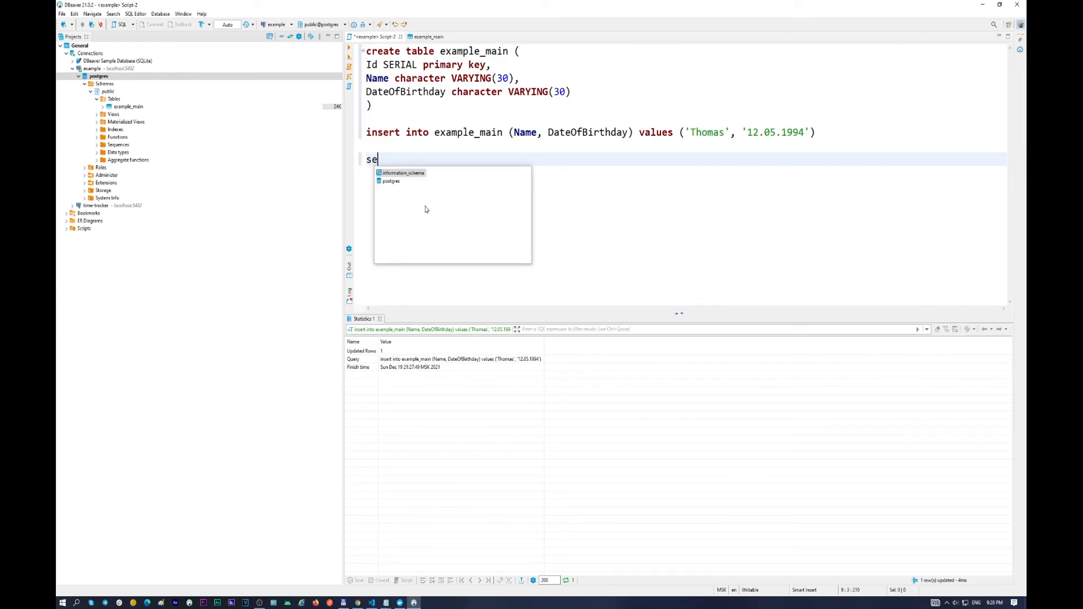
type("lect")
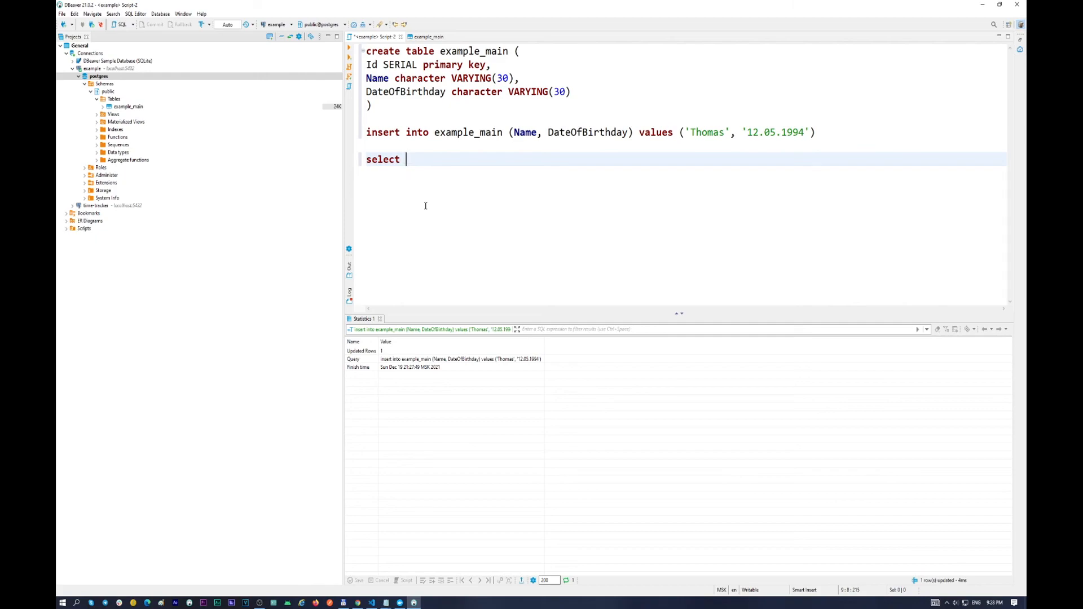
type("*")
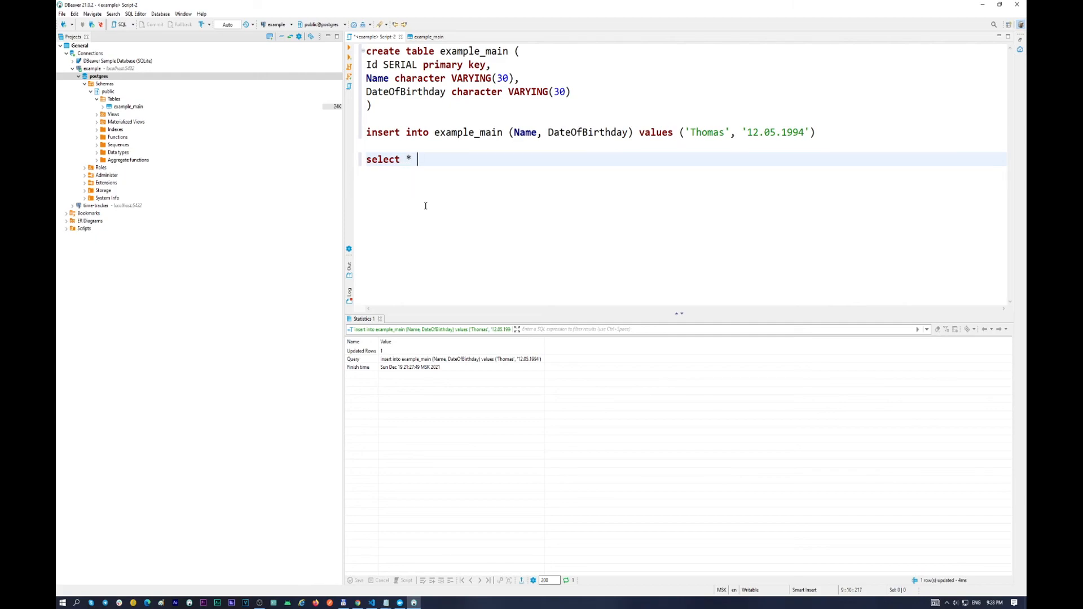
type("from")
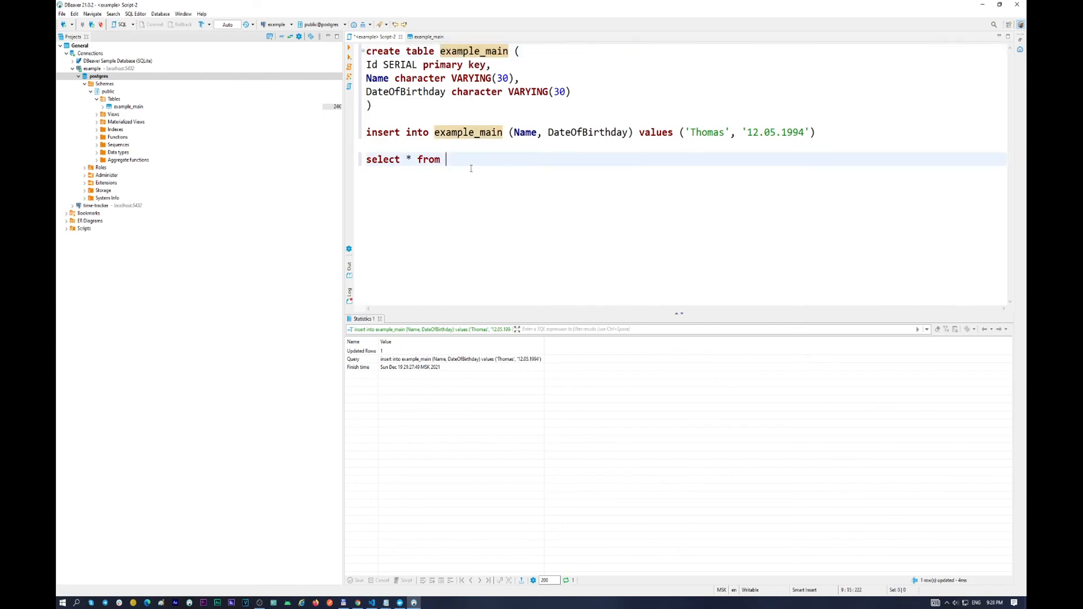
type("example_main")
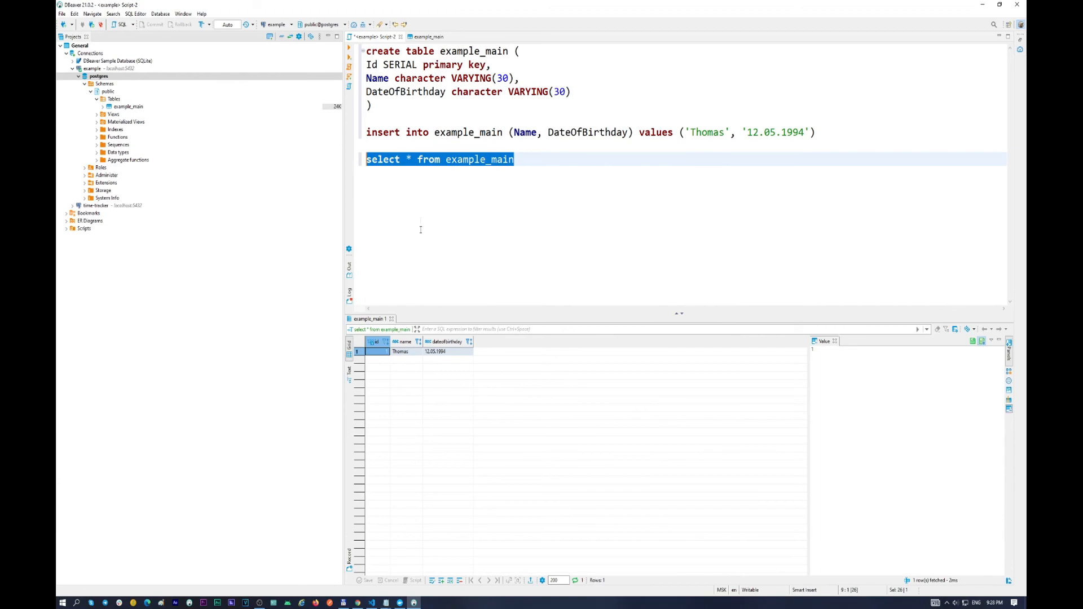
mouse_move(451, 355)
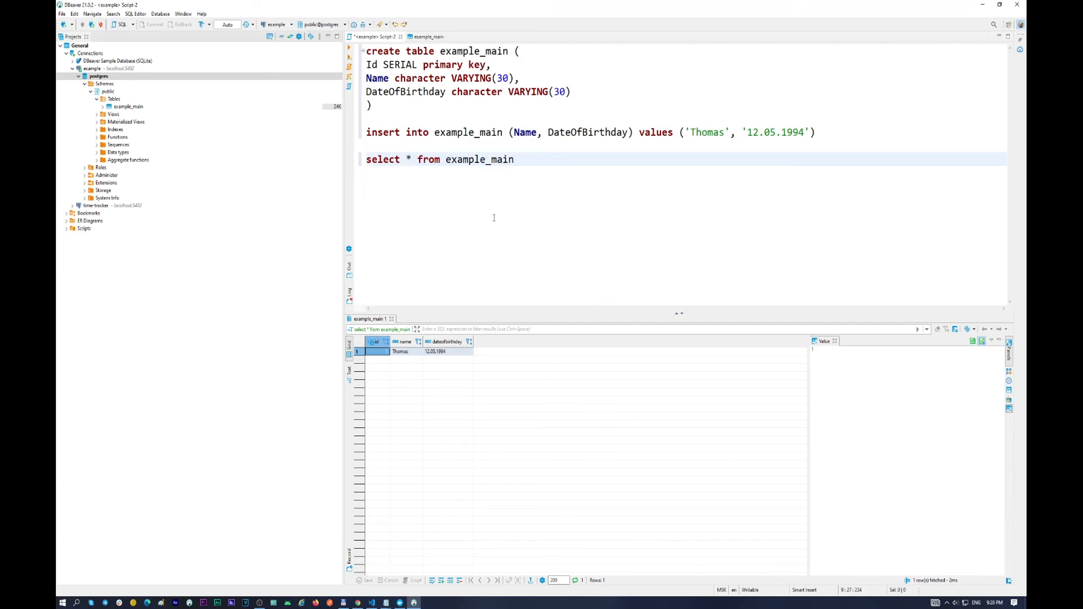
Place the cursor at the end of the executed select line showing Thomas's row.
left_click(513, 159)
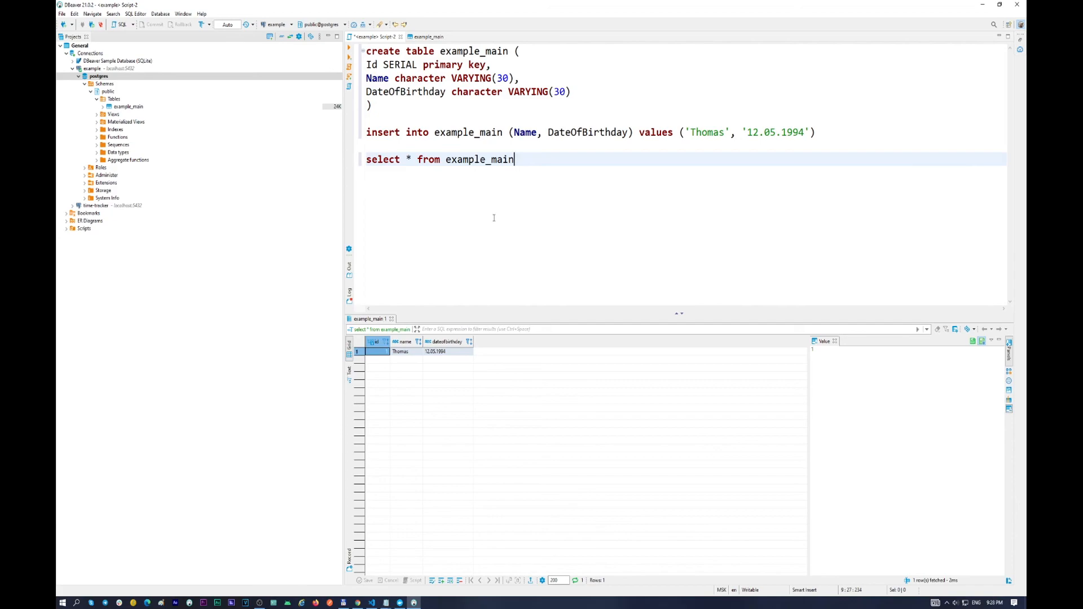